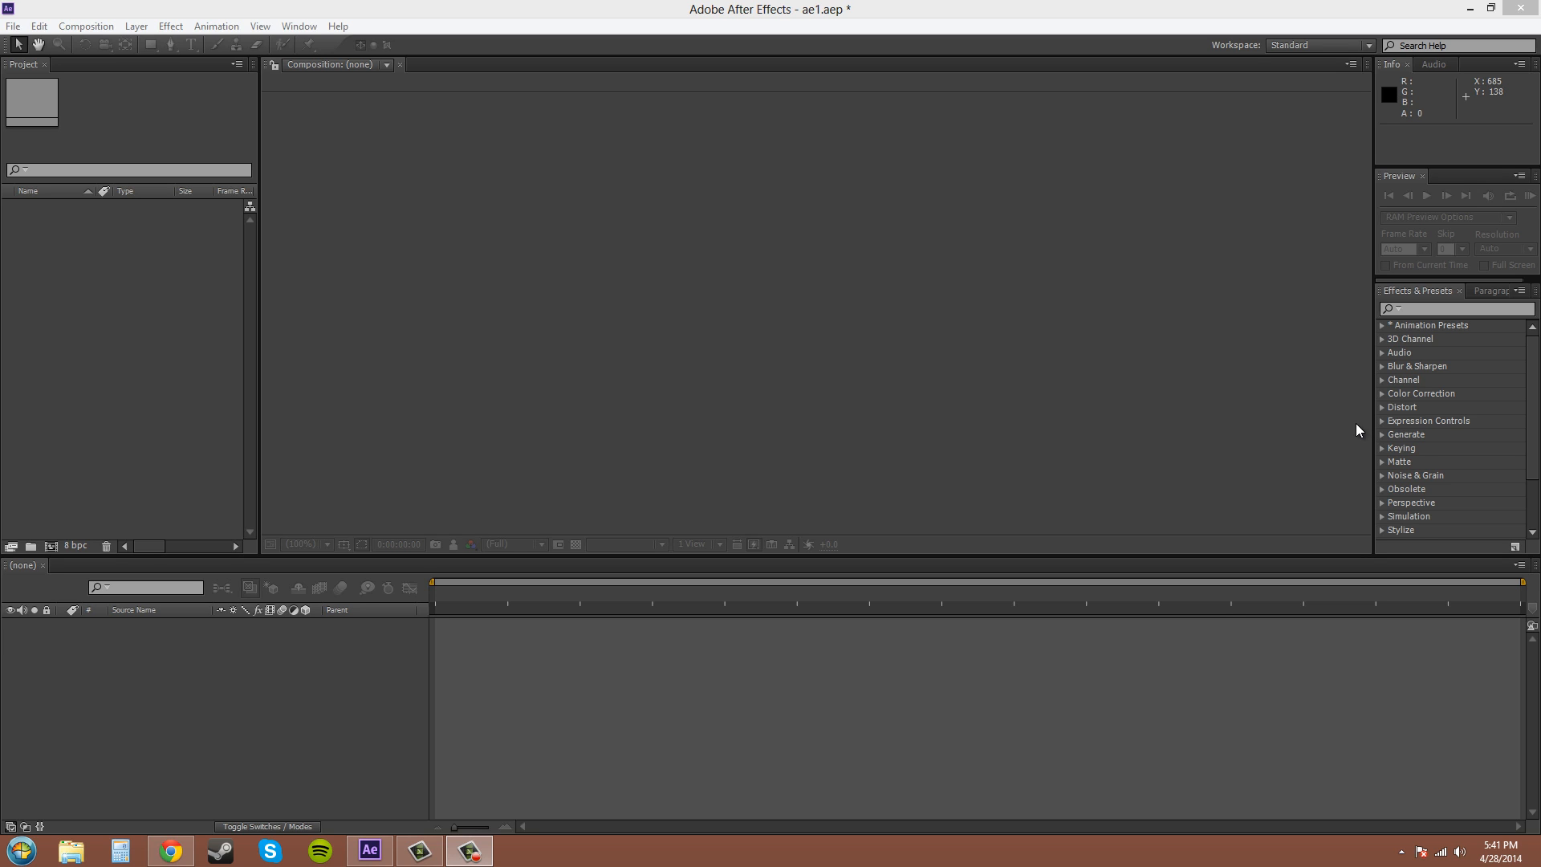
pyautogui.moveTo(135, 46)
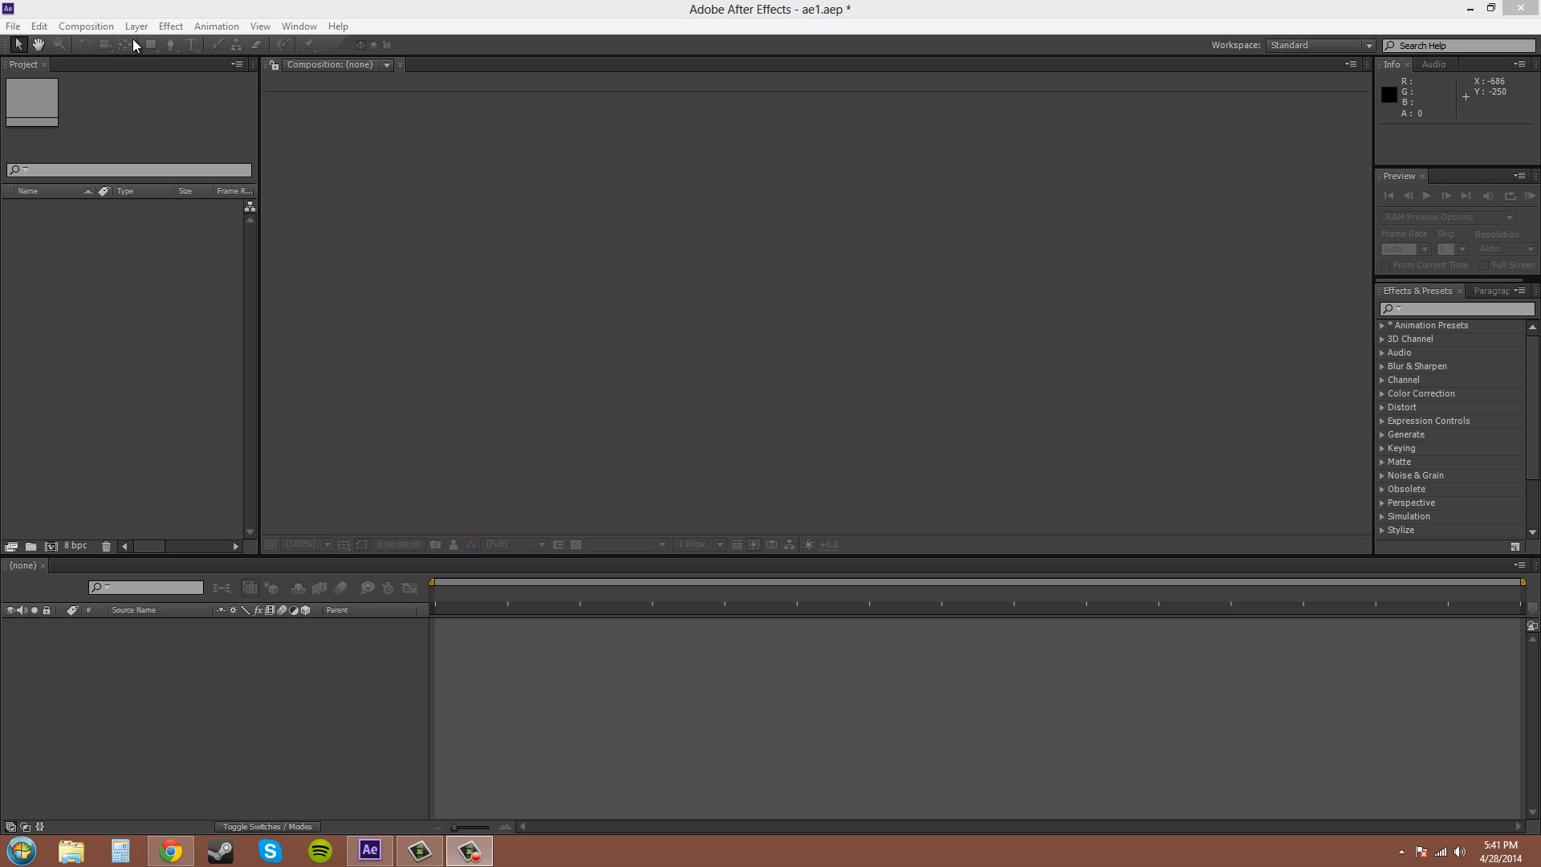
pyautogui.moveTo(428, 47)
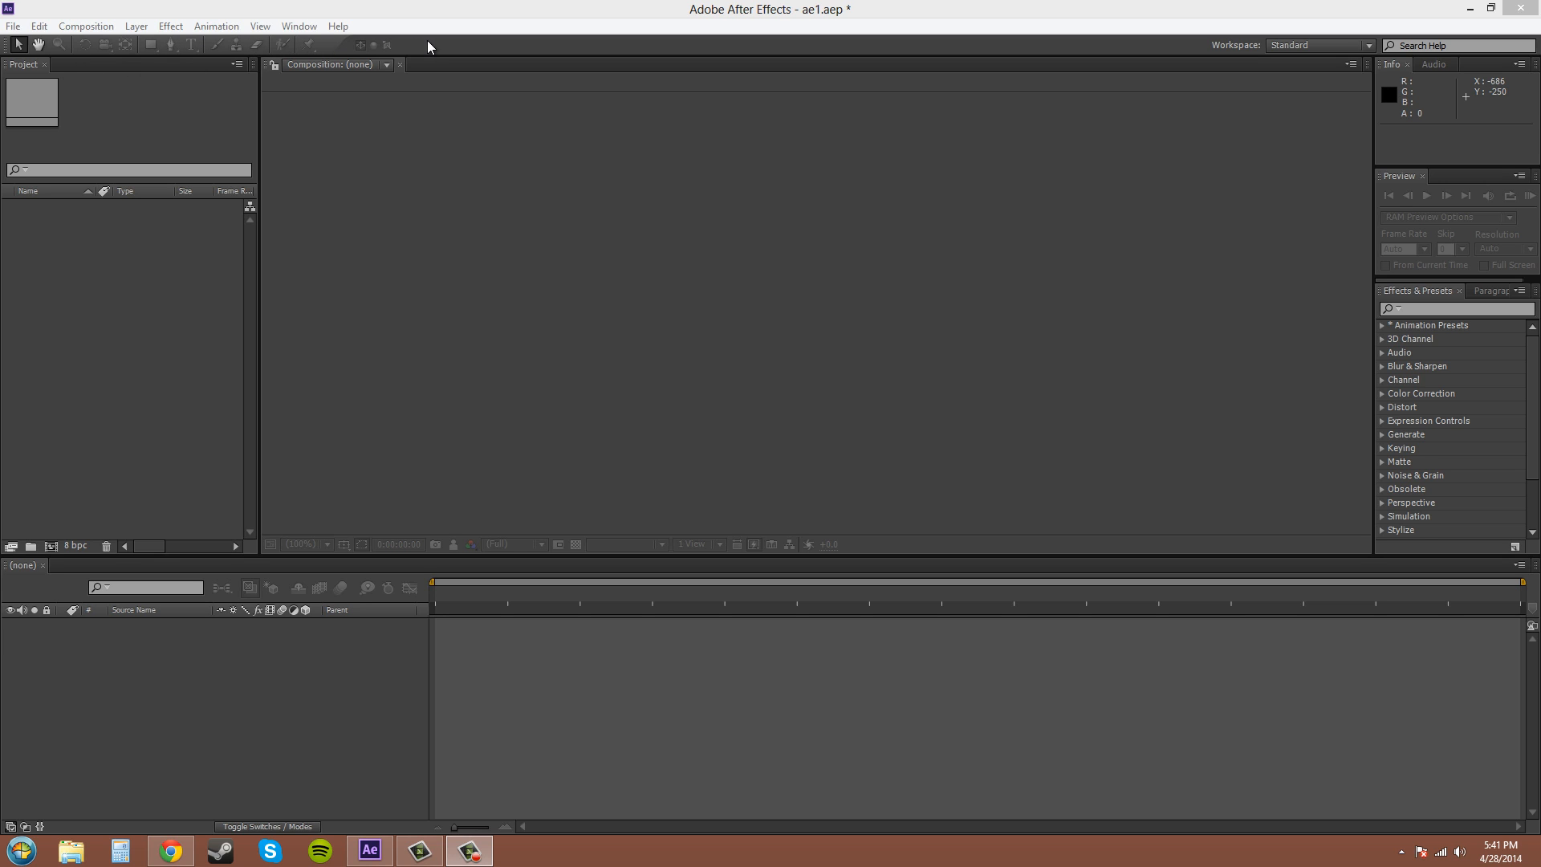
pyautogui.moveTo(467, 175)
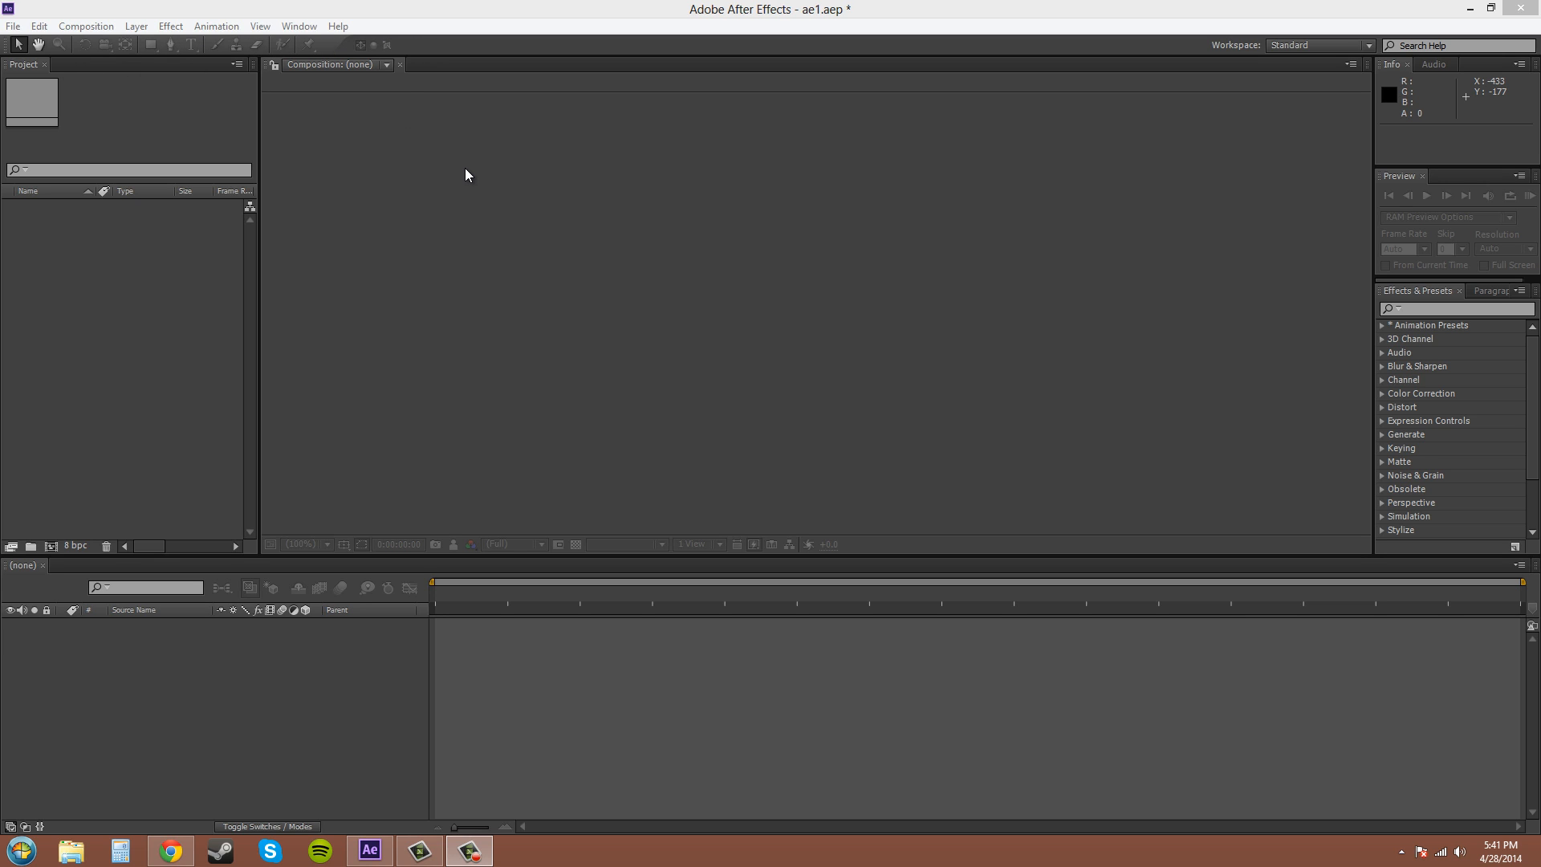
pyautogui.moveTo(420, 163)
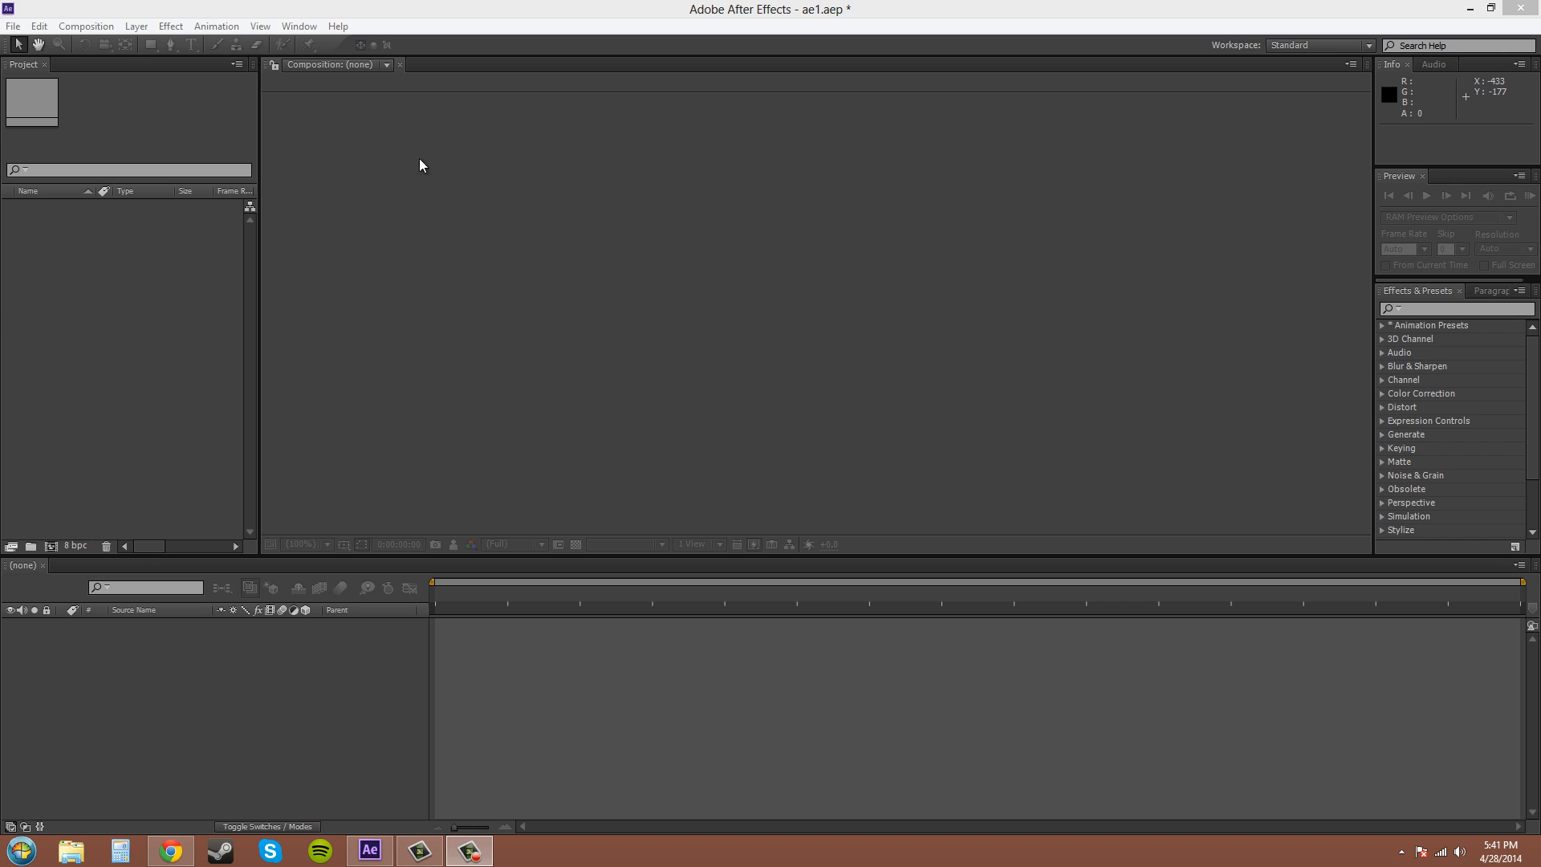
# - Open Edit > Preferences > General and toggle Show Tool Tips off and back on
pyautogui.click(39, 25)
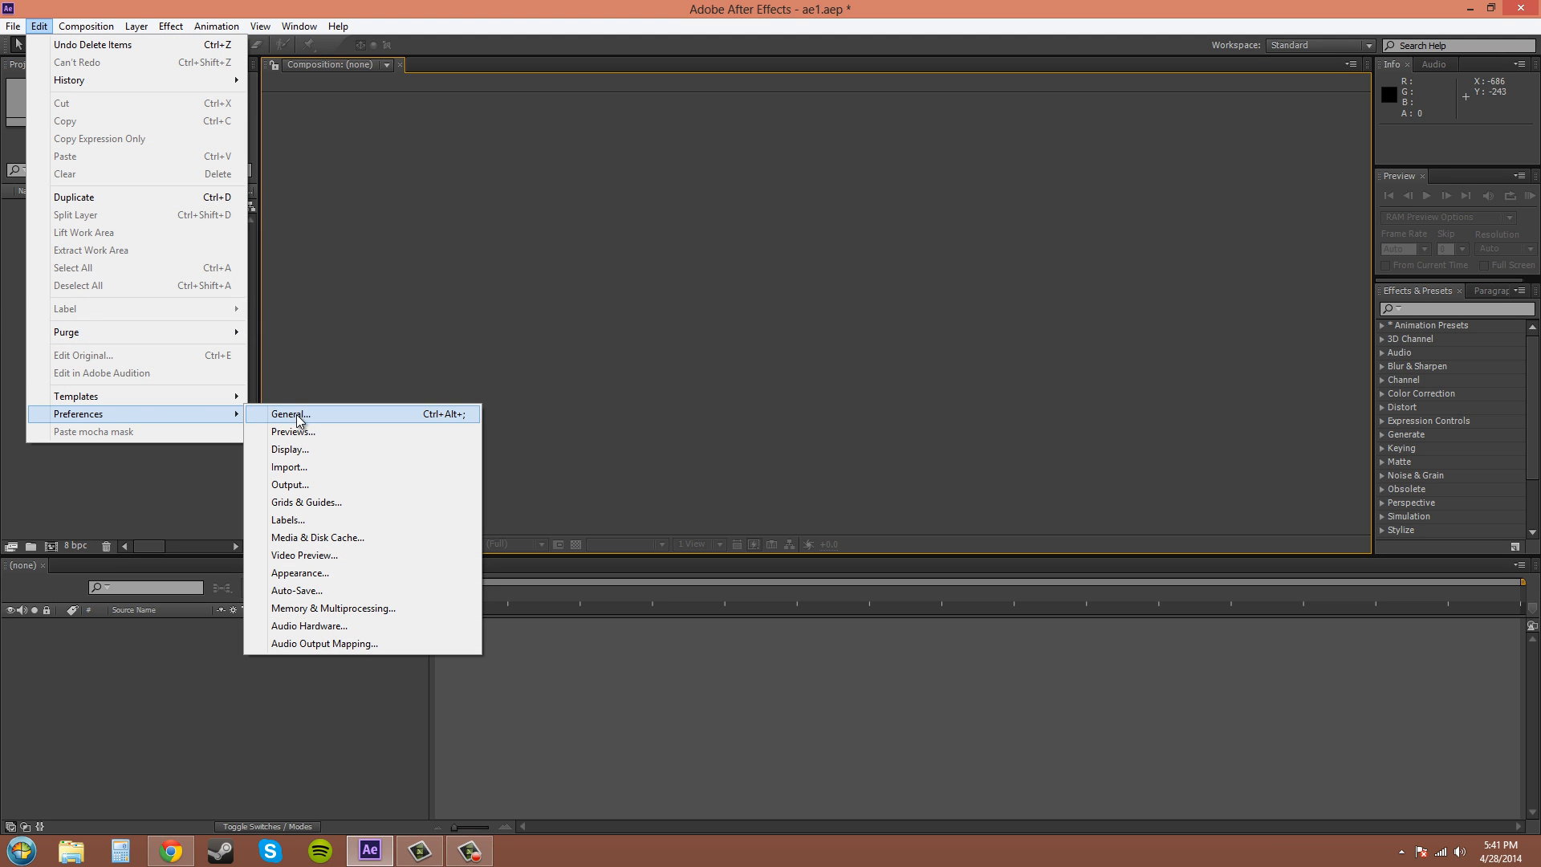
pyautogui.click(289, 413)
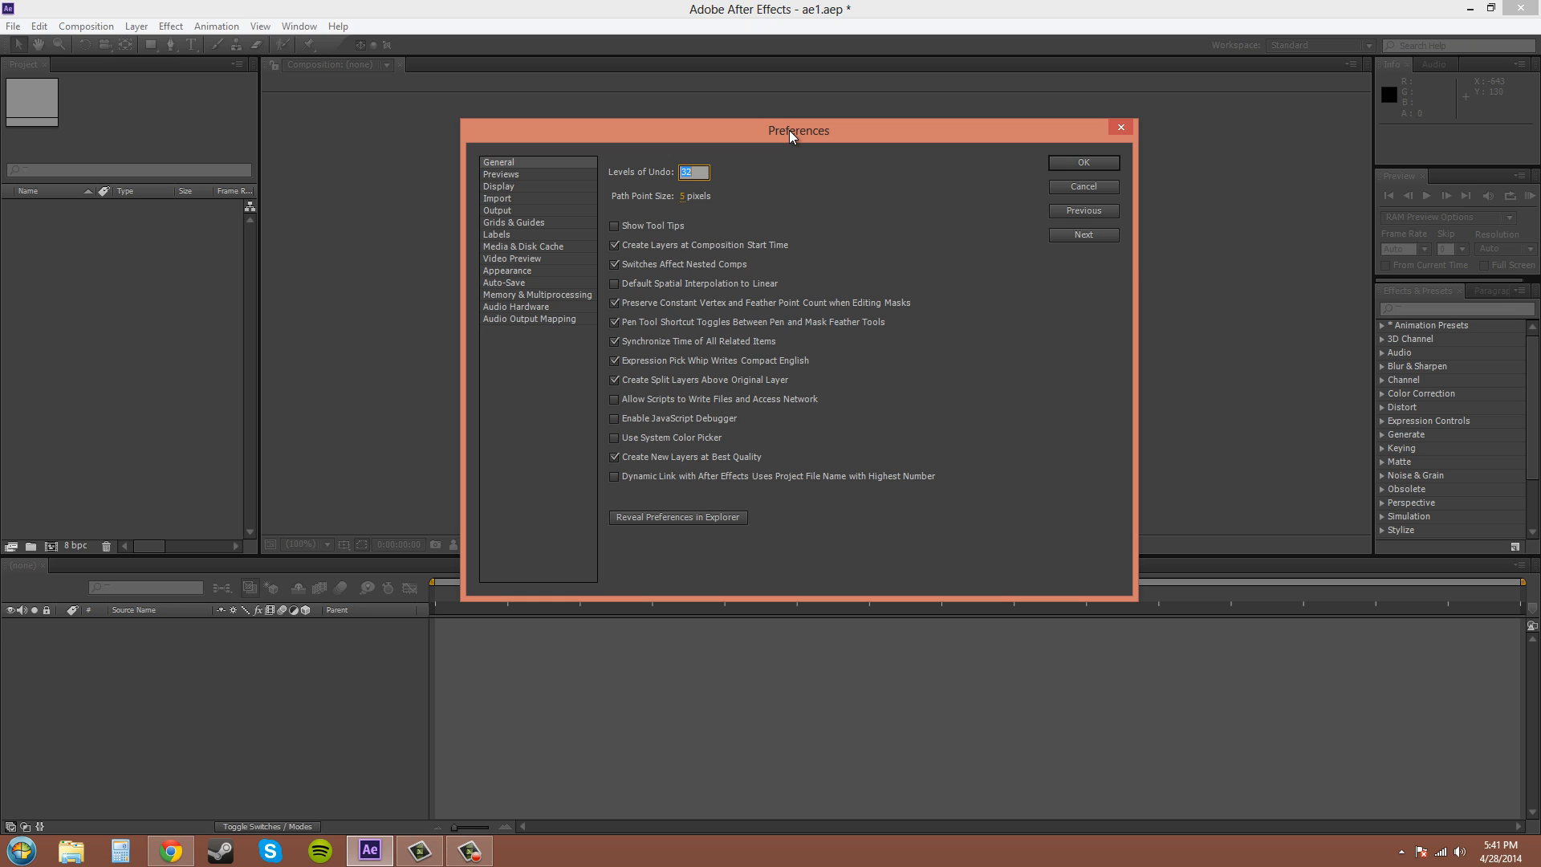
pyautogui.moveTo(942, 179)
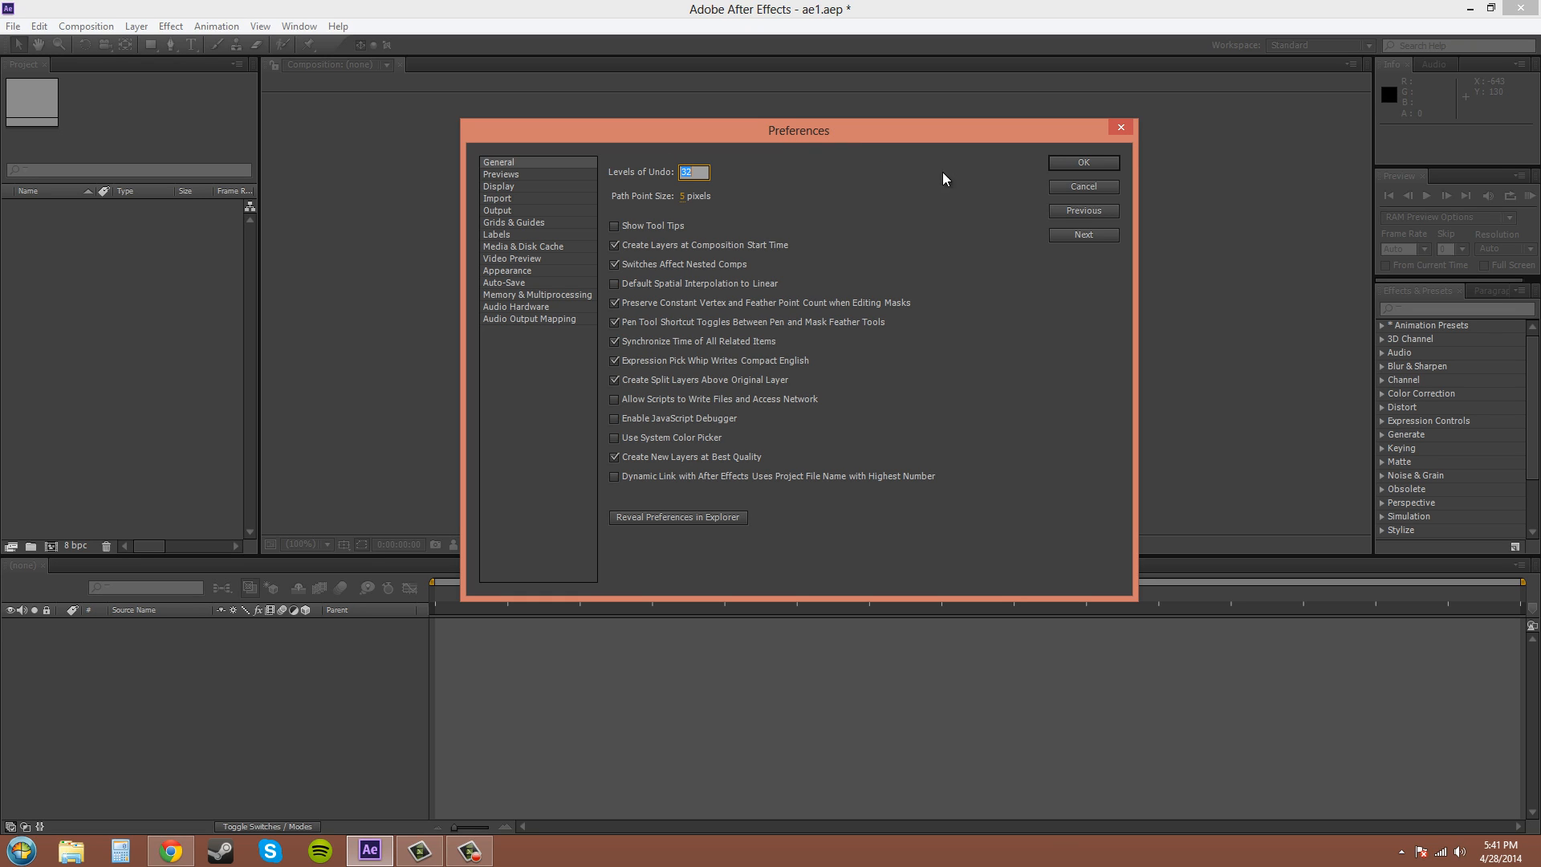
pyautogui.moveTo(990, 302)
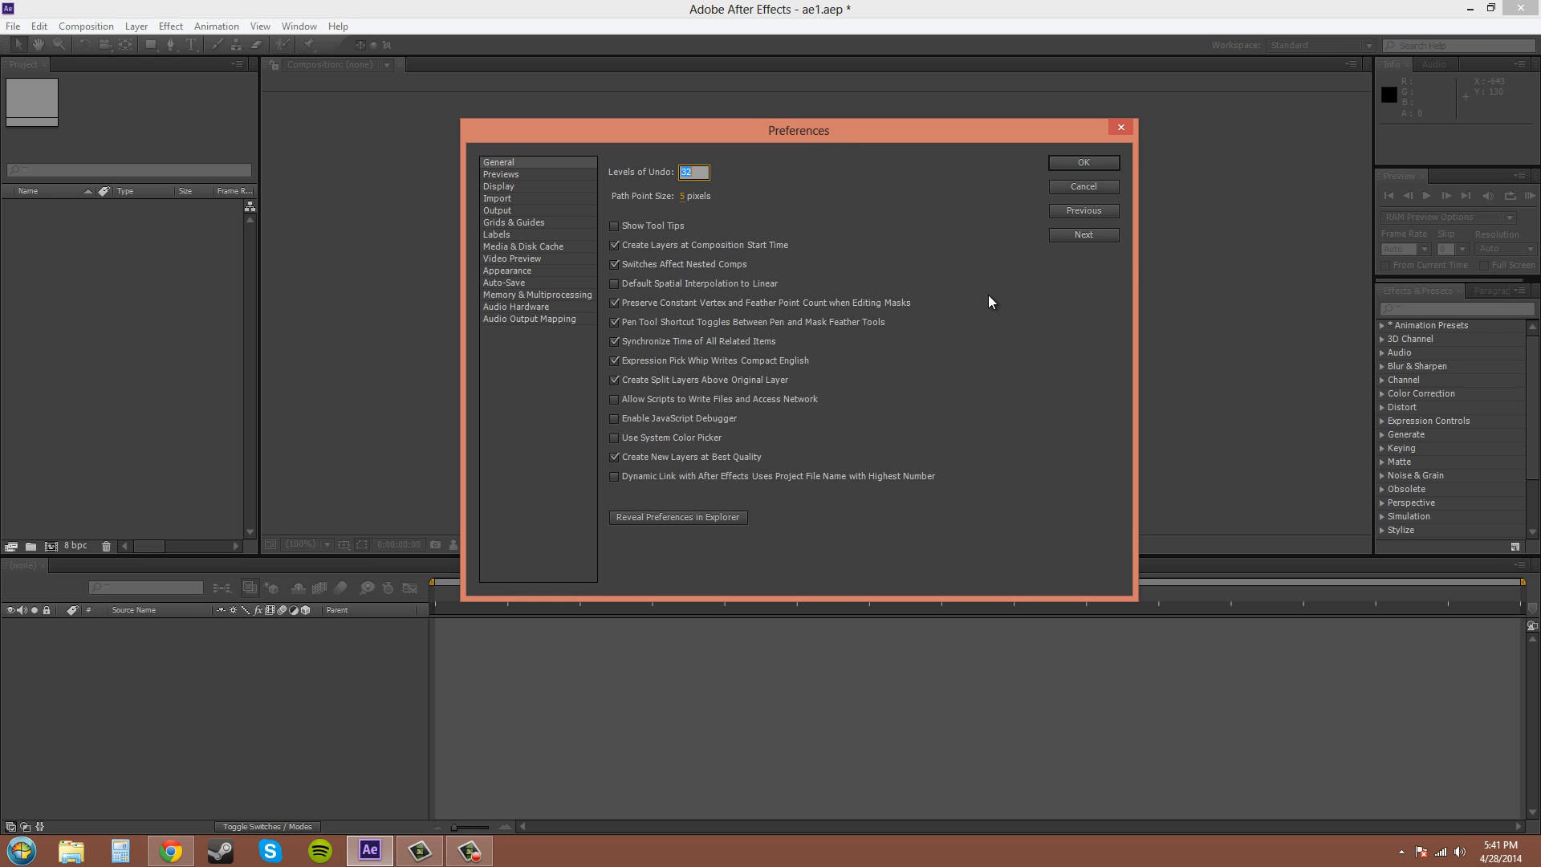
pyautogui.moveTo(979, 277)
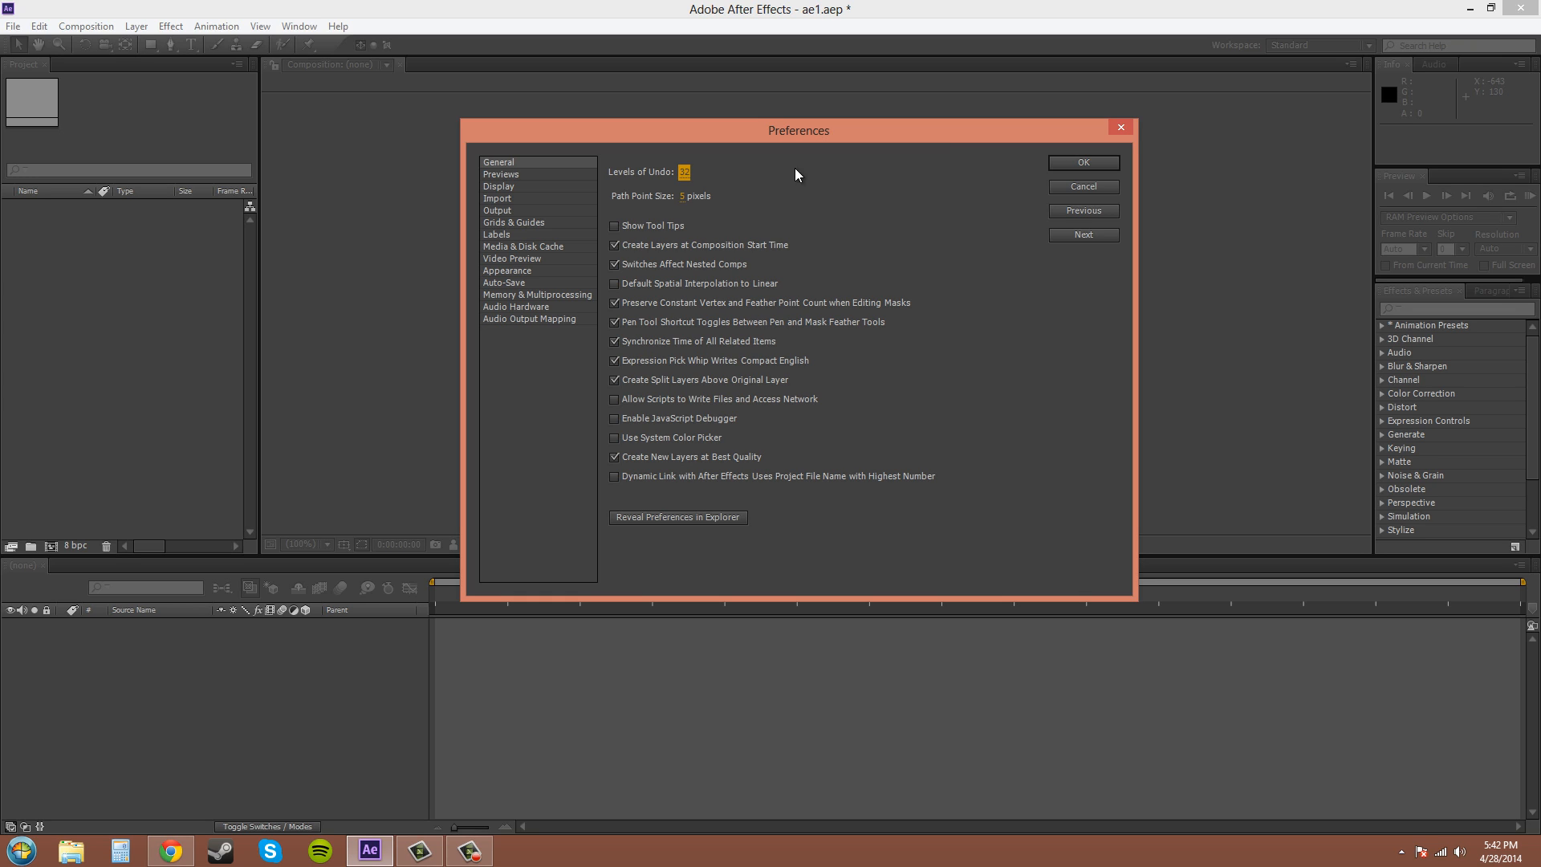
pyautogui.moveTo(865, 224)
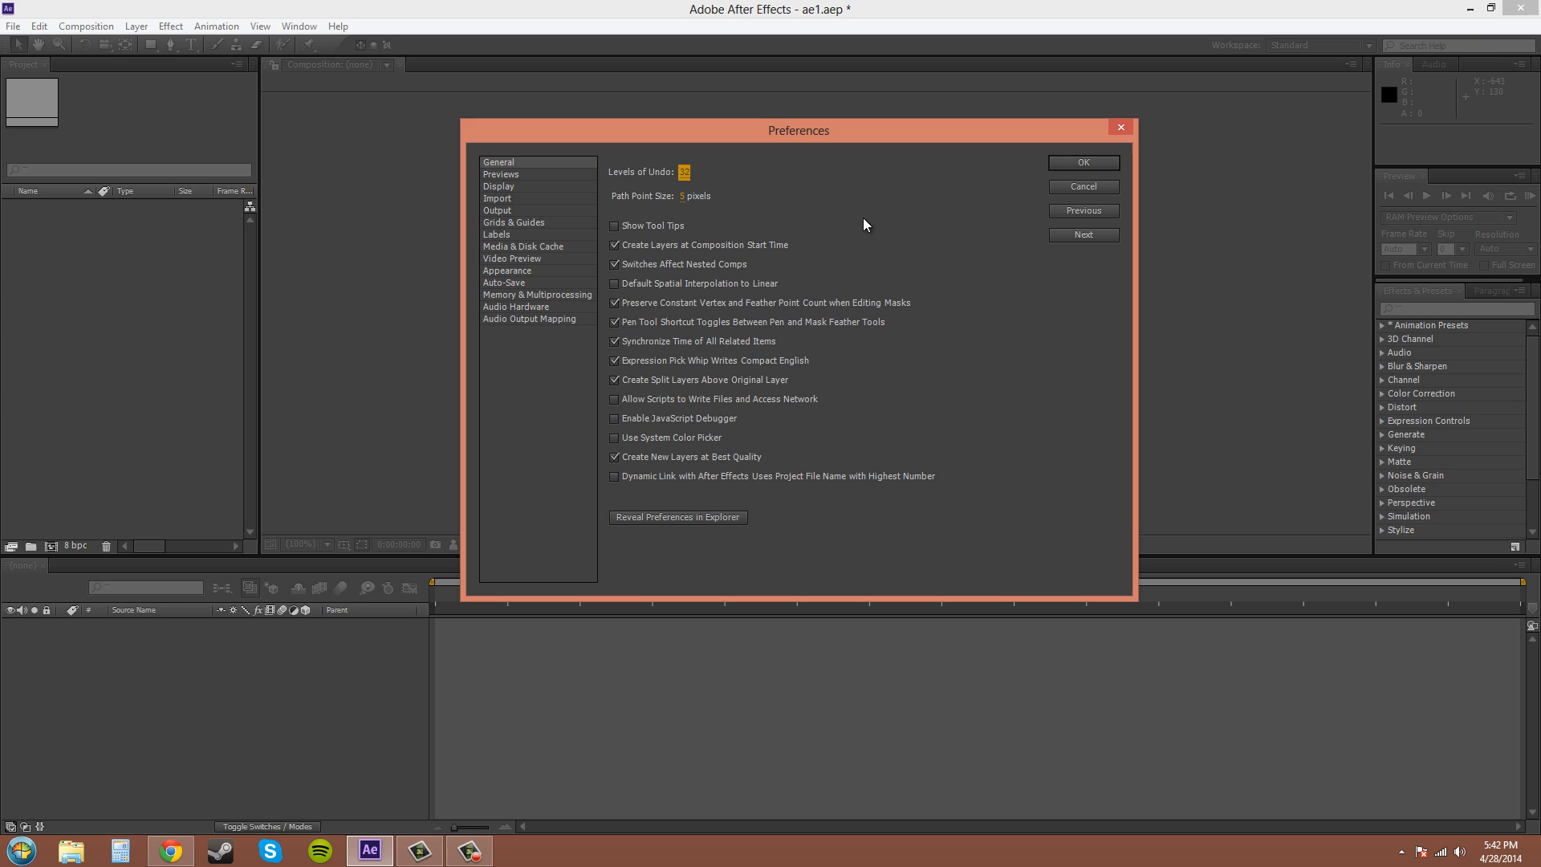
pyautogui.moveTo(892, 521)
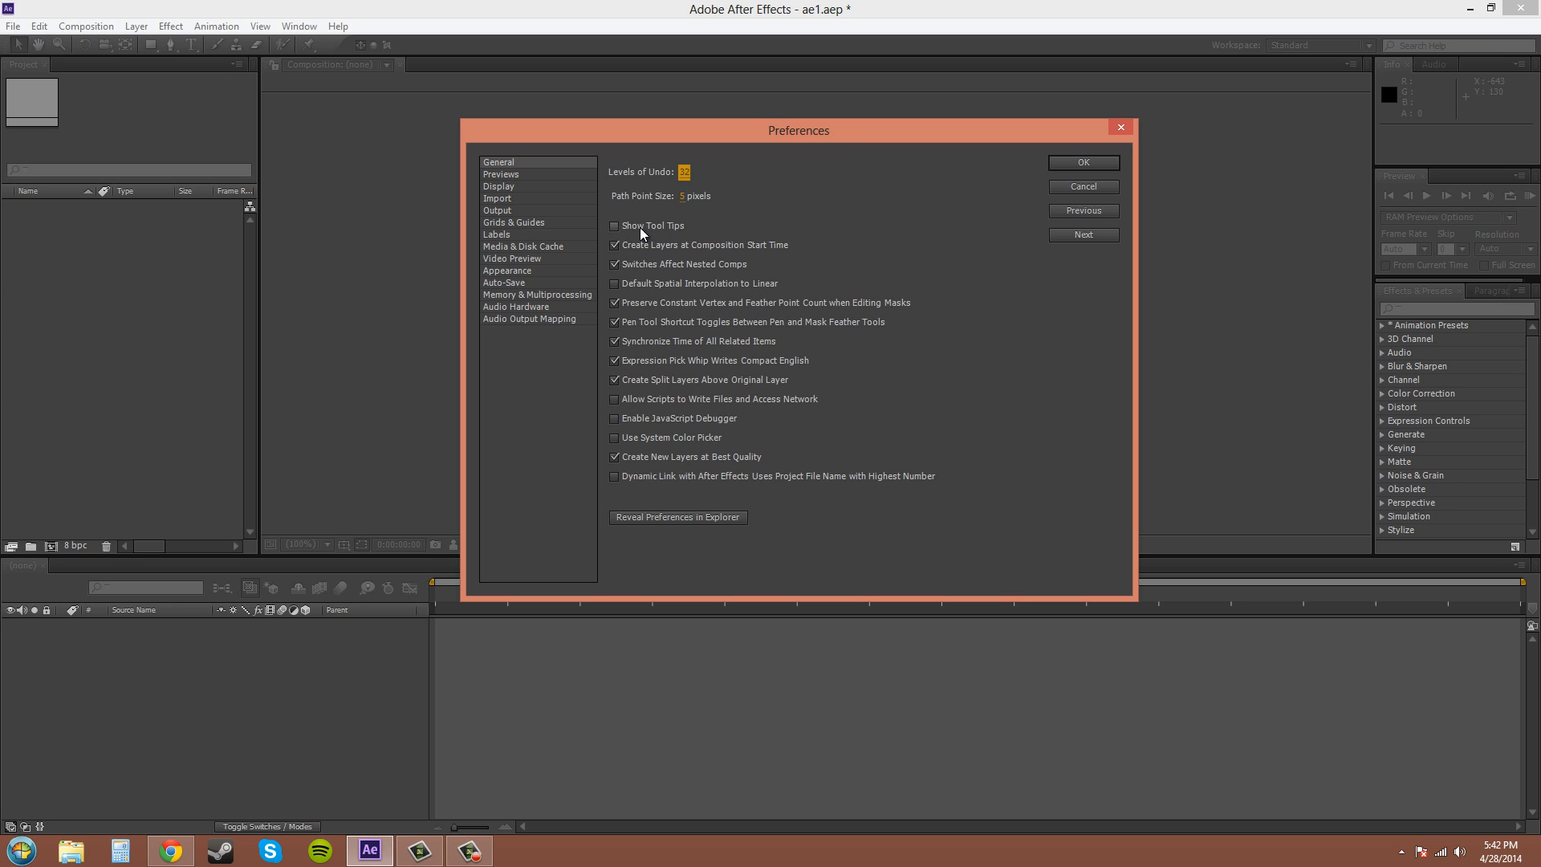
pyautogui.click(614, 245)
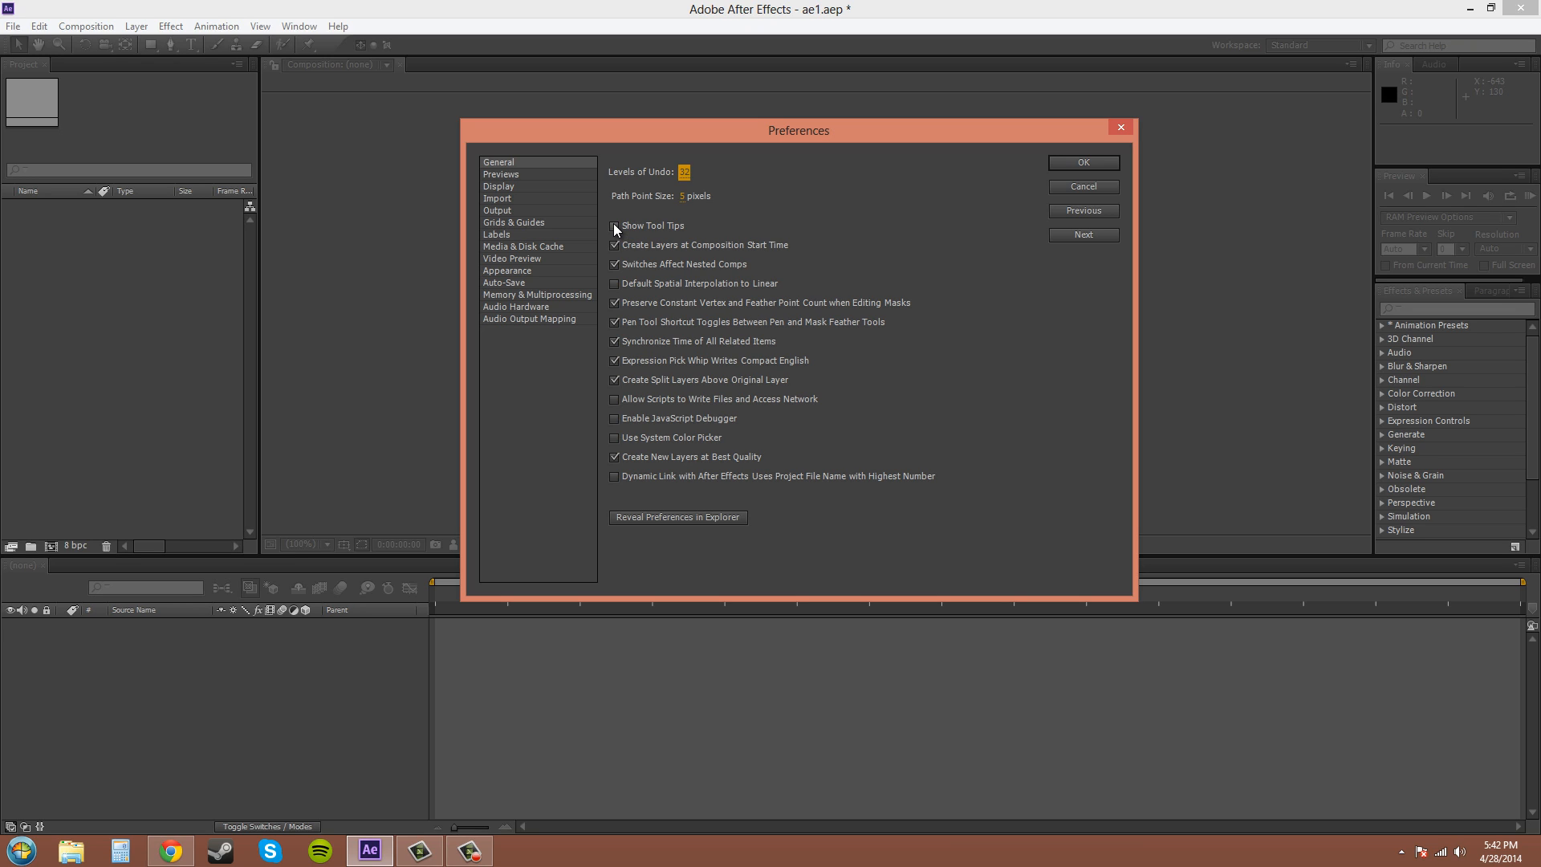
pyautogui.click(614, 225)
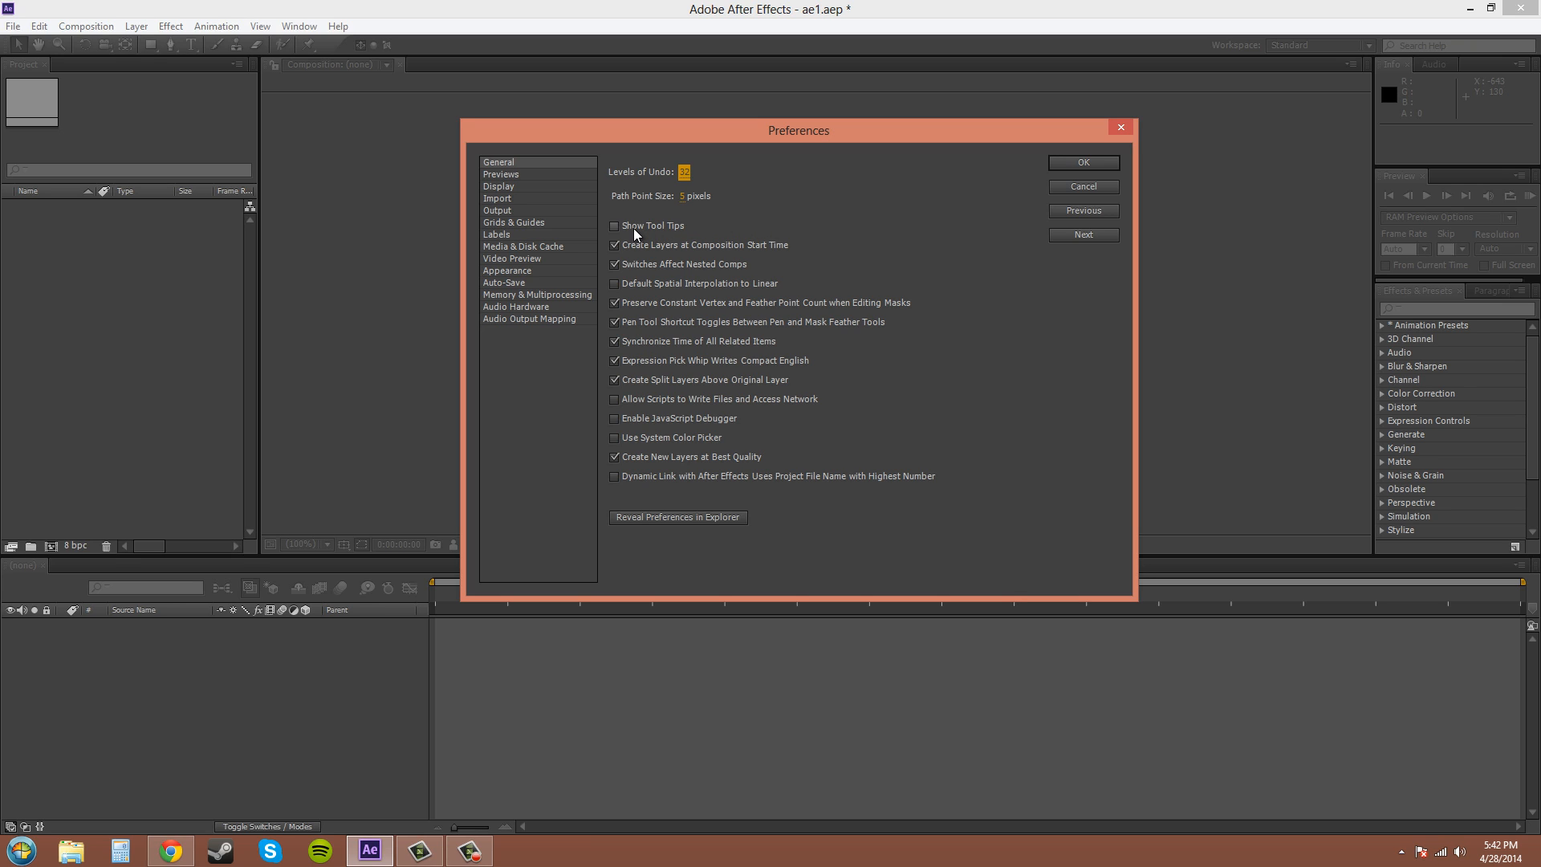
pyautogui.moveTo(662, 232)
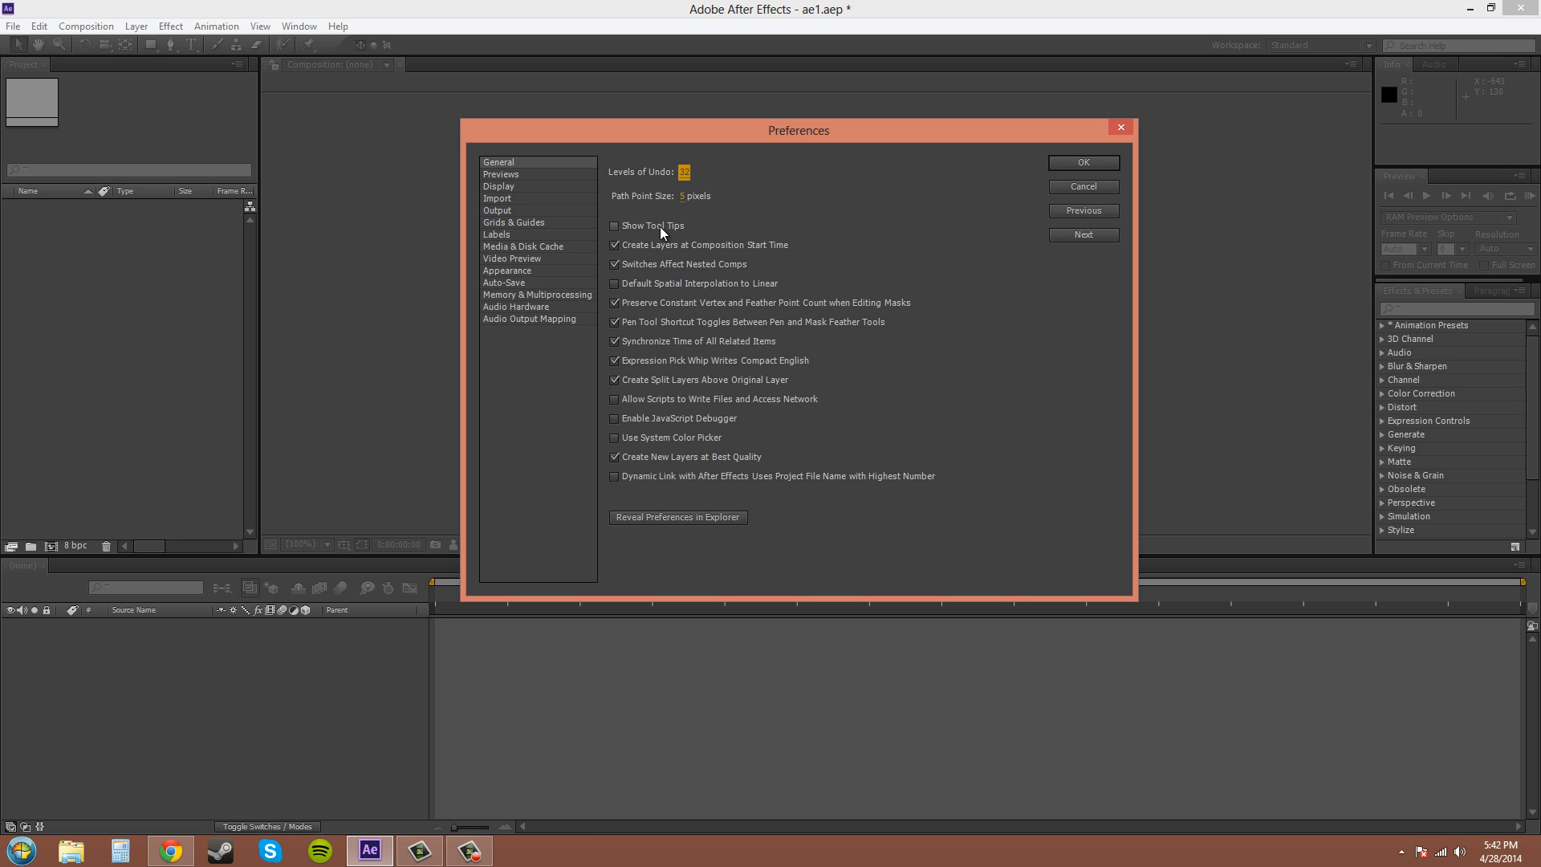
pyautogui.moveTo(855, 255)
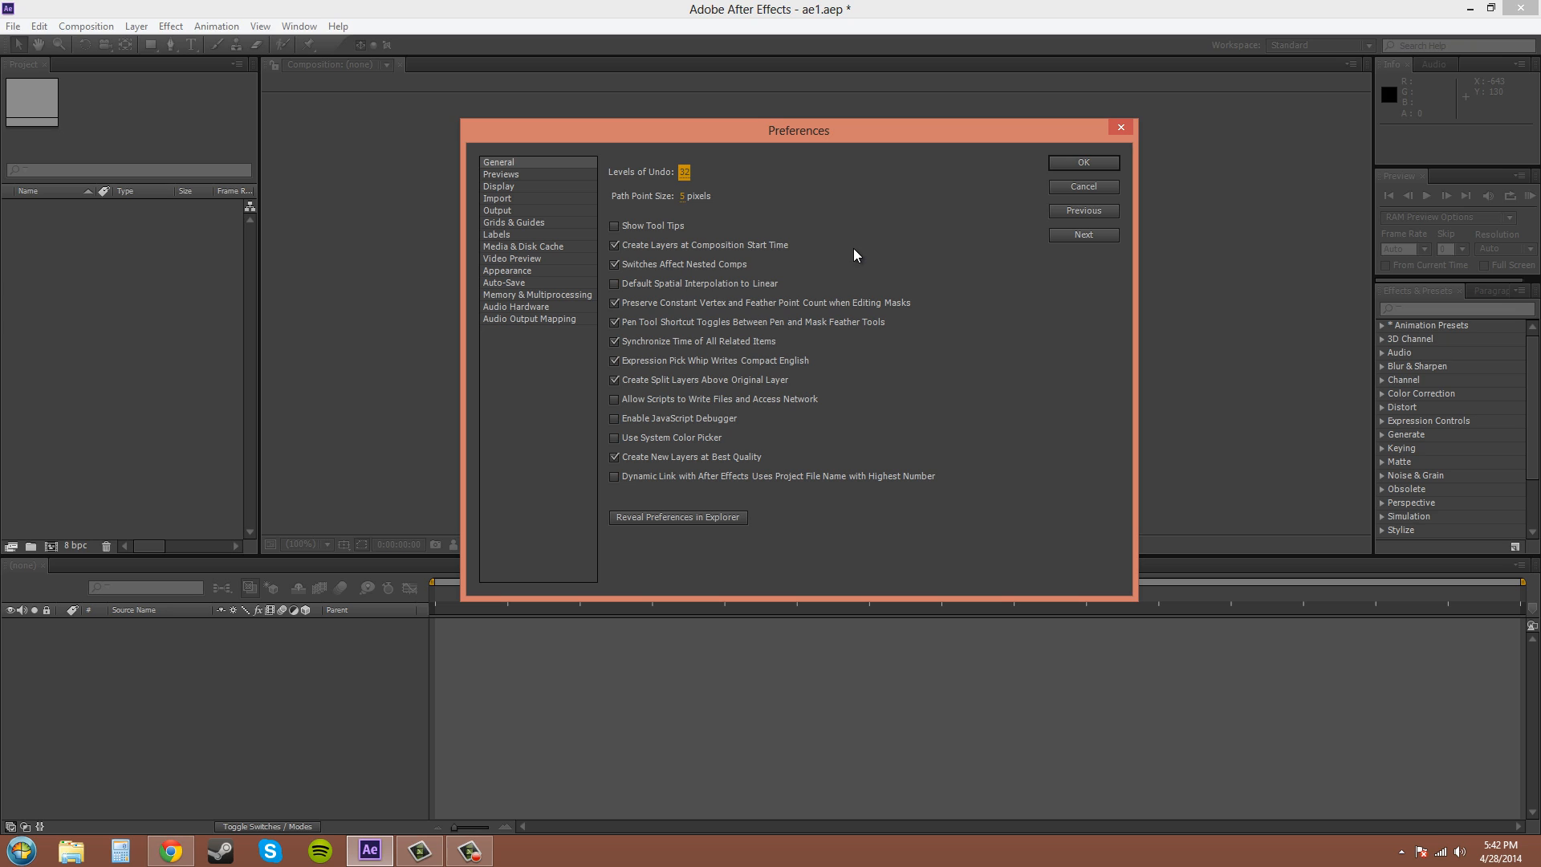
pyautogui.moveTo(813, 236)
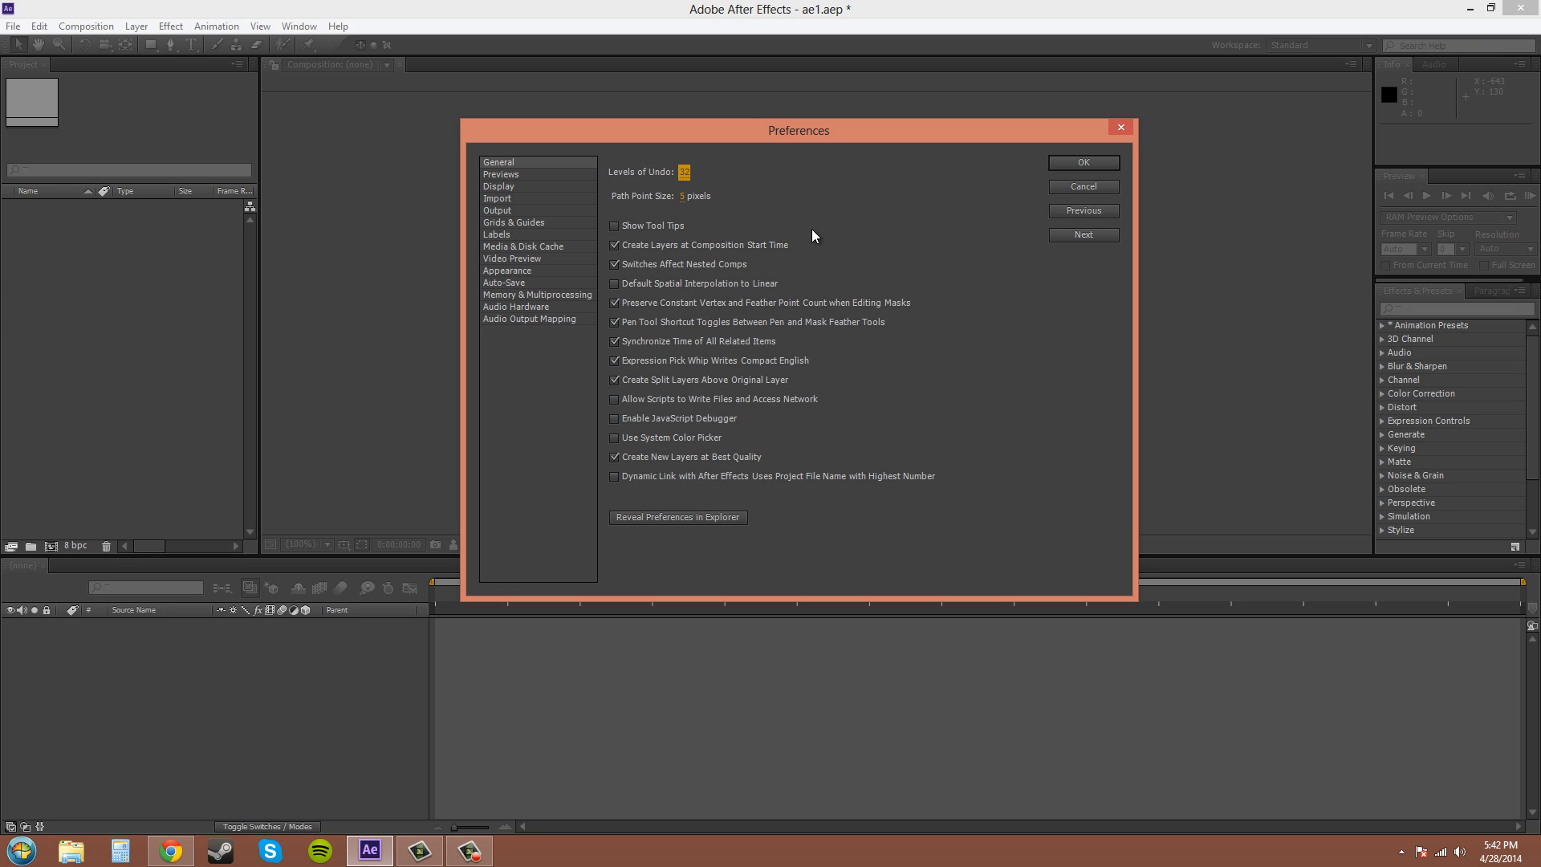
pyautogui.moveTo(501, 175)
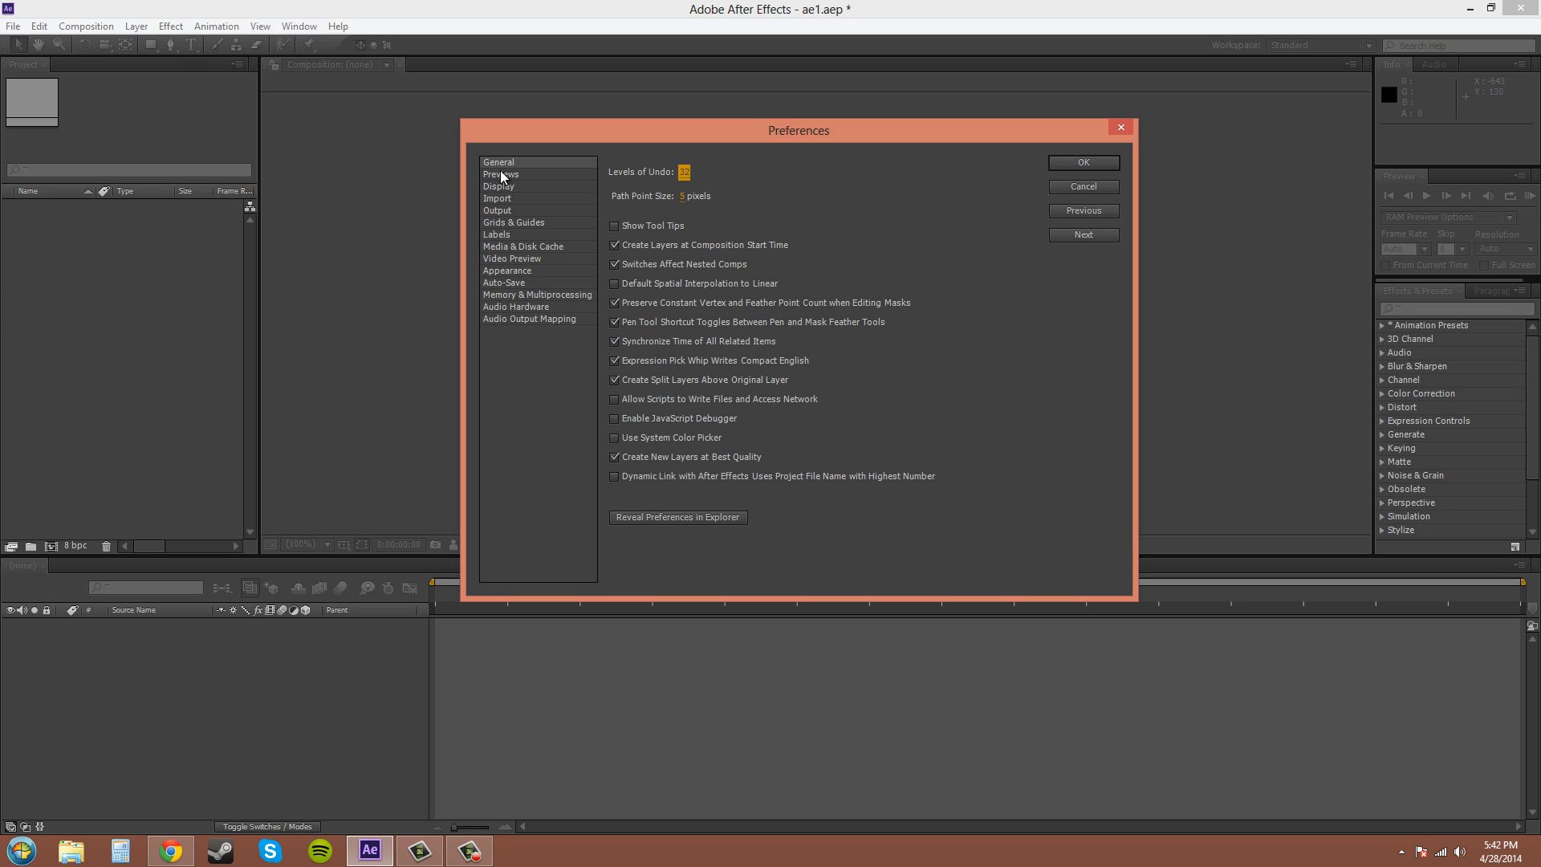
# - Step through the Previews and Display preference pages to reach the Import page
pyautogui.click(501, 174)
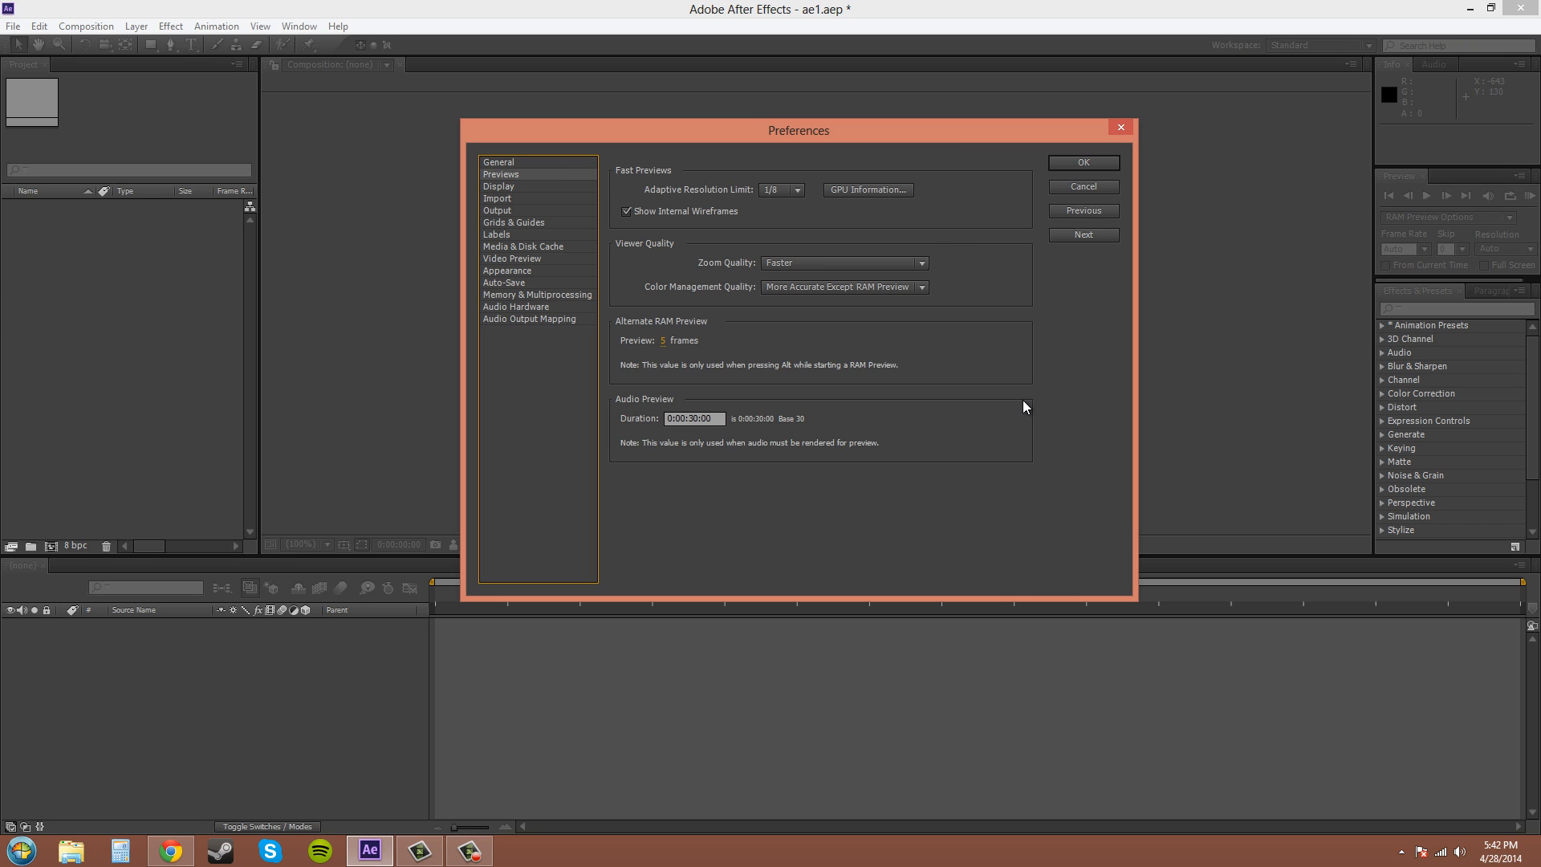
pyautogui.moveTo(1015, 328)
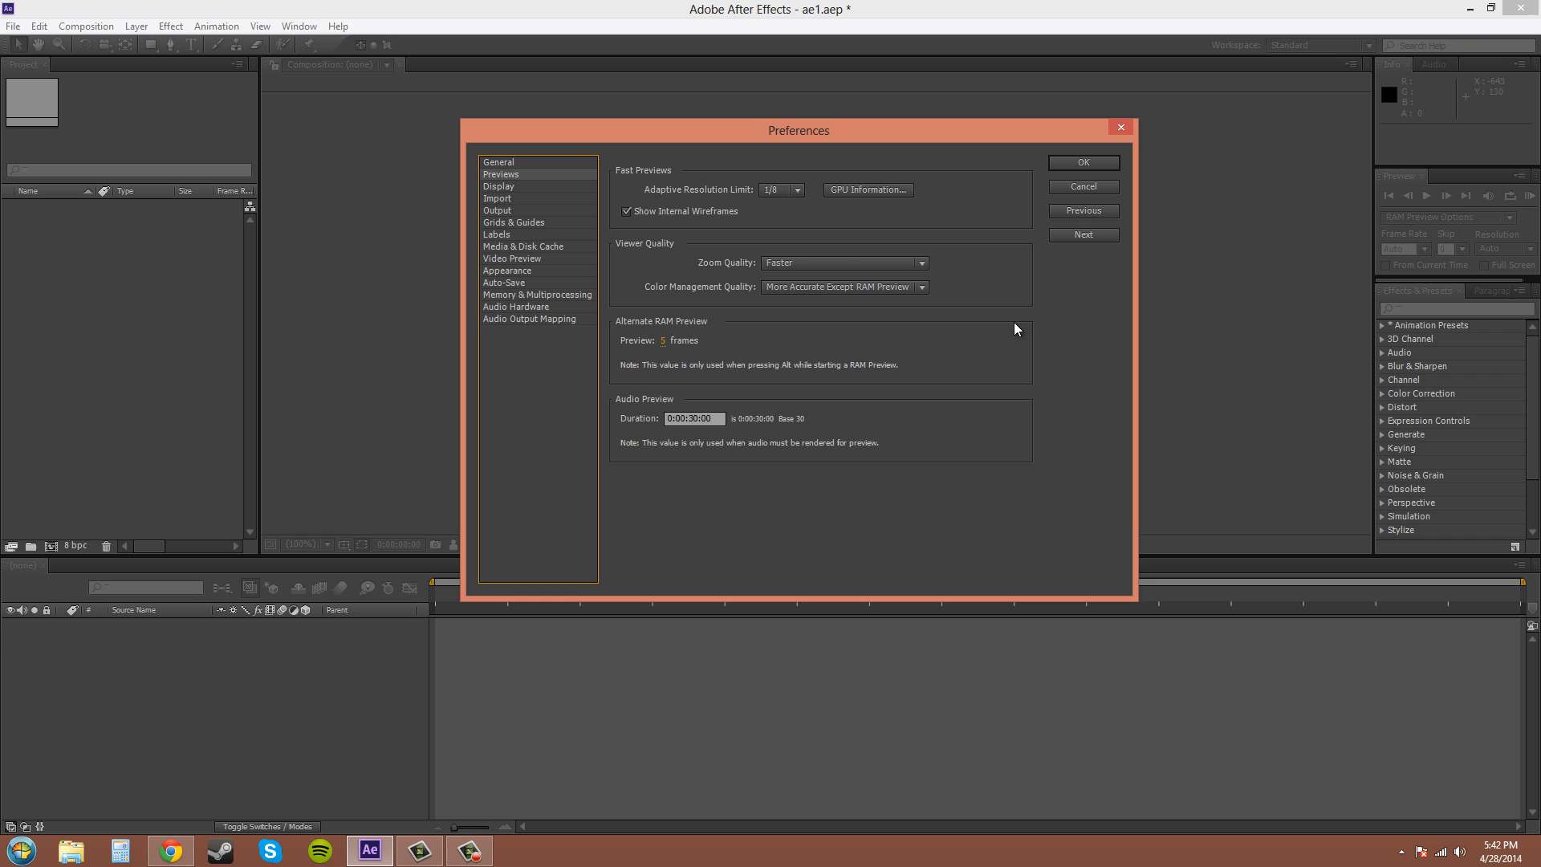
pyautogui.click(499, 187)
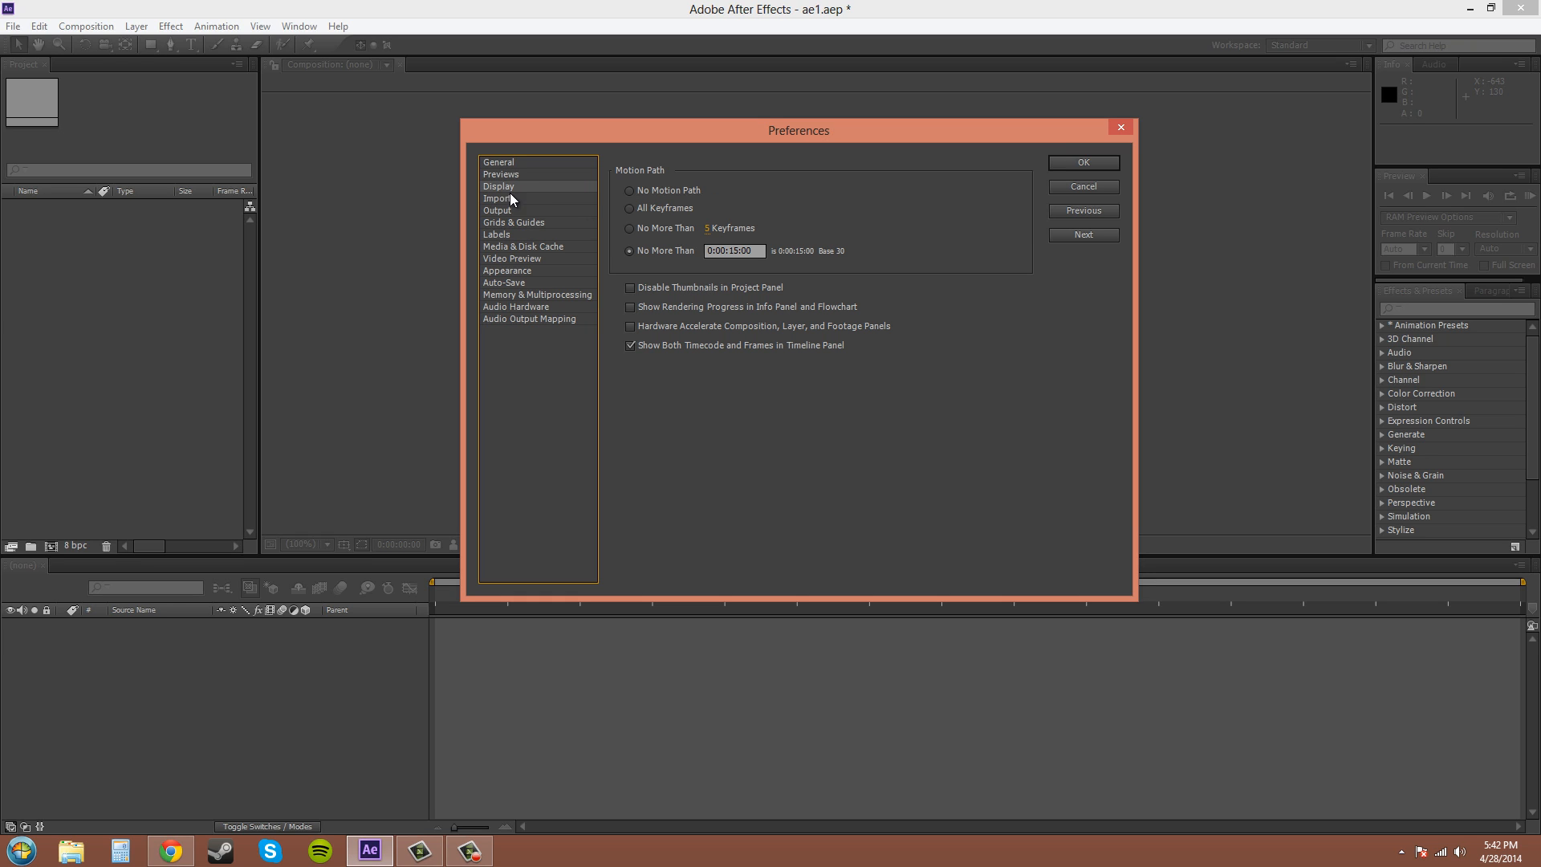
pyautogui.moveTo(977, 470)
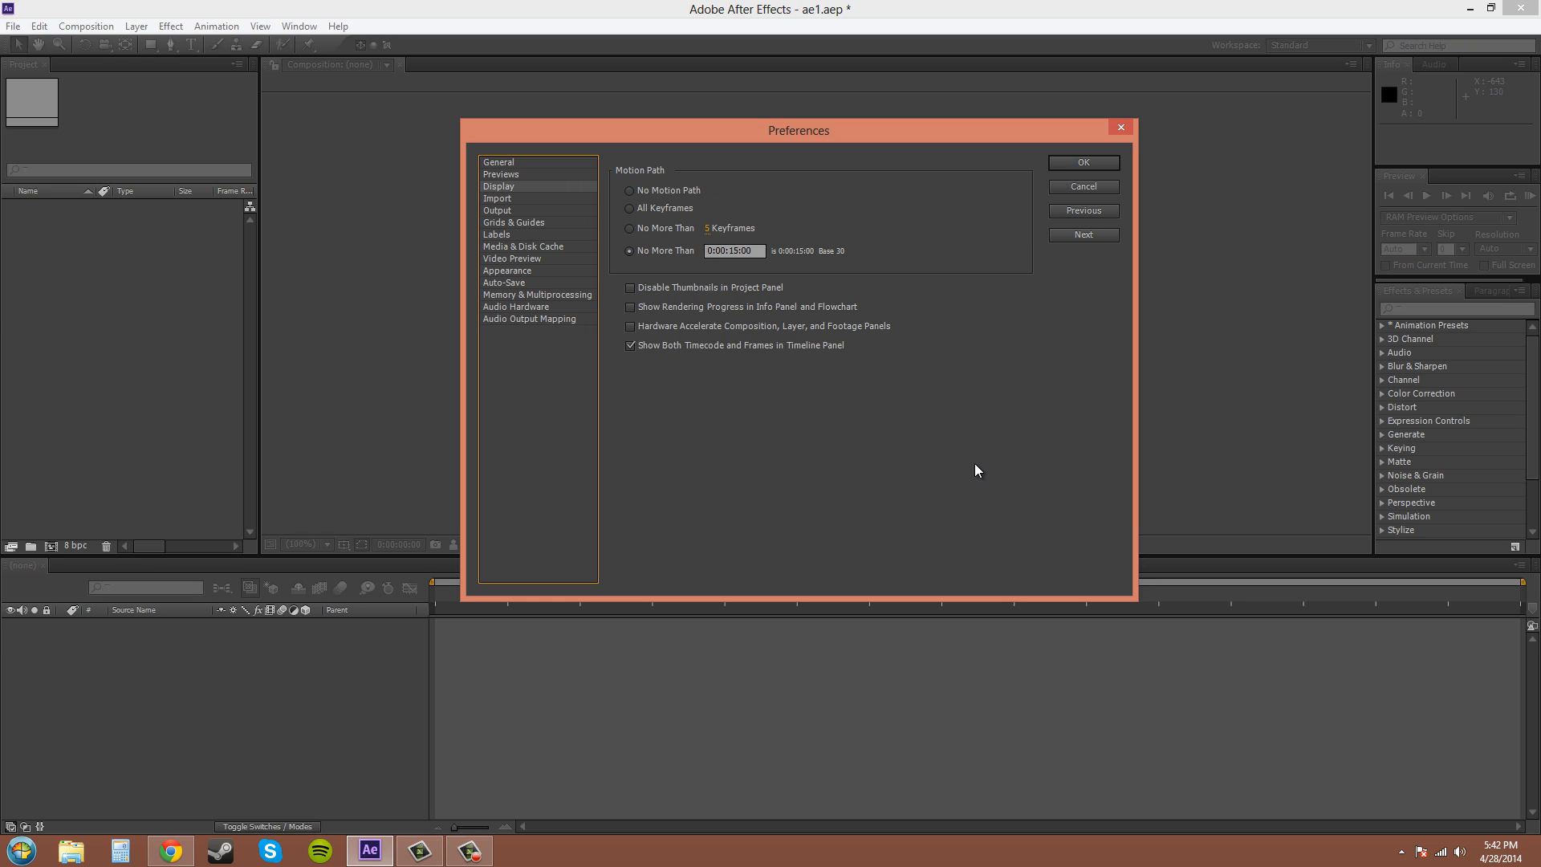
pyautogui.moveTo(500, 205)
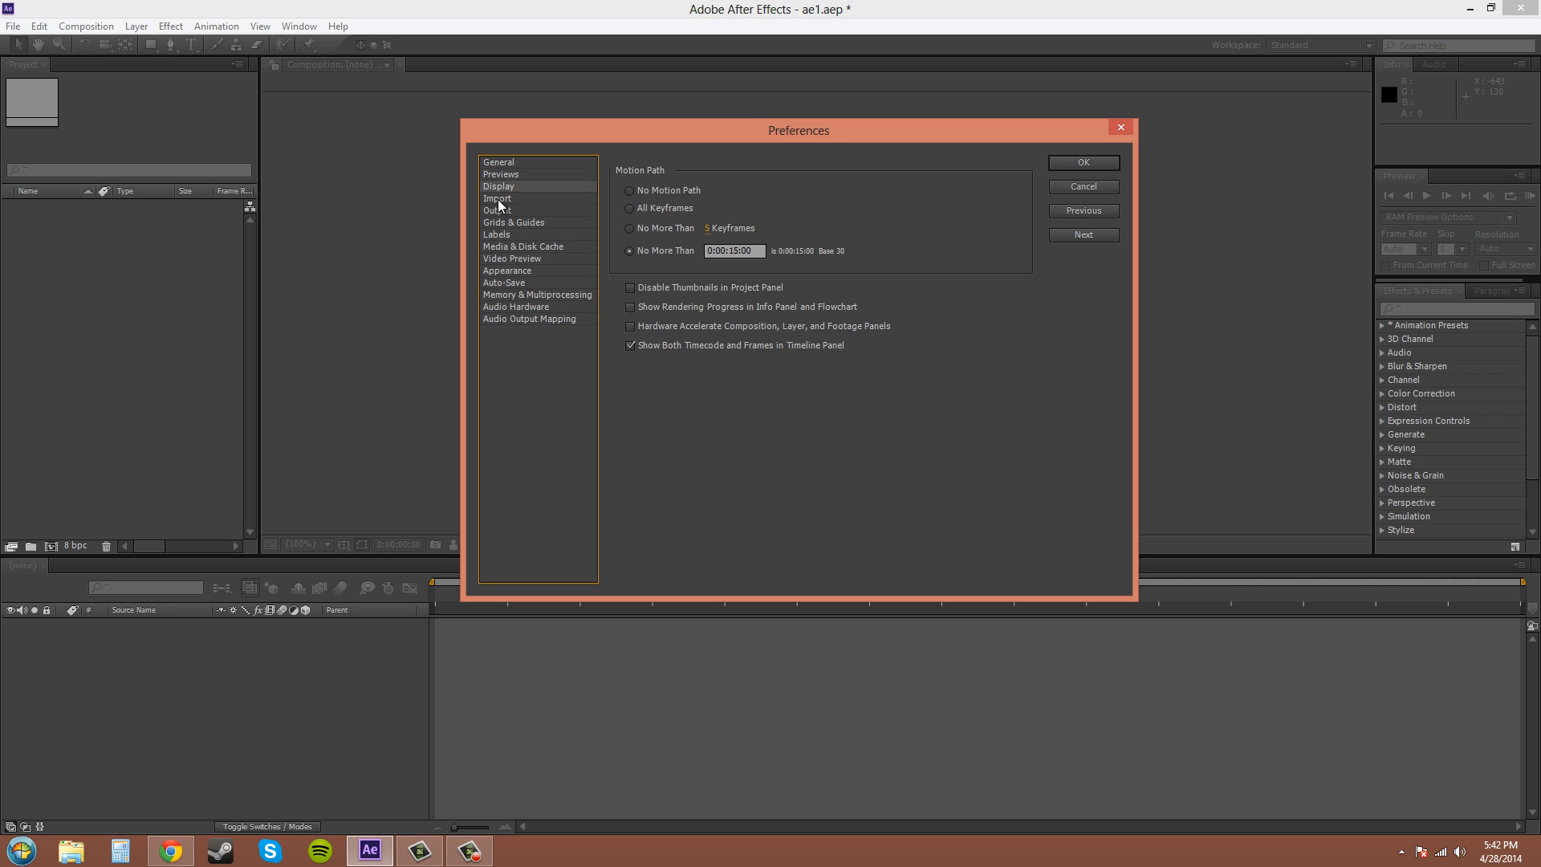
pyautogui.click(496, 198)
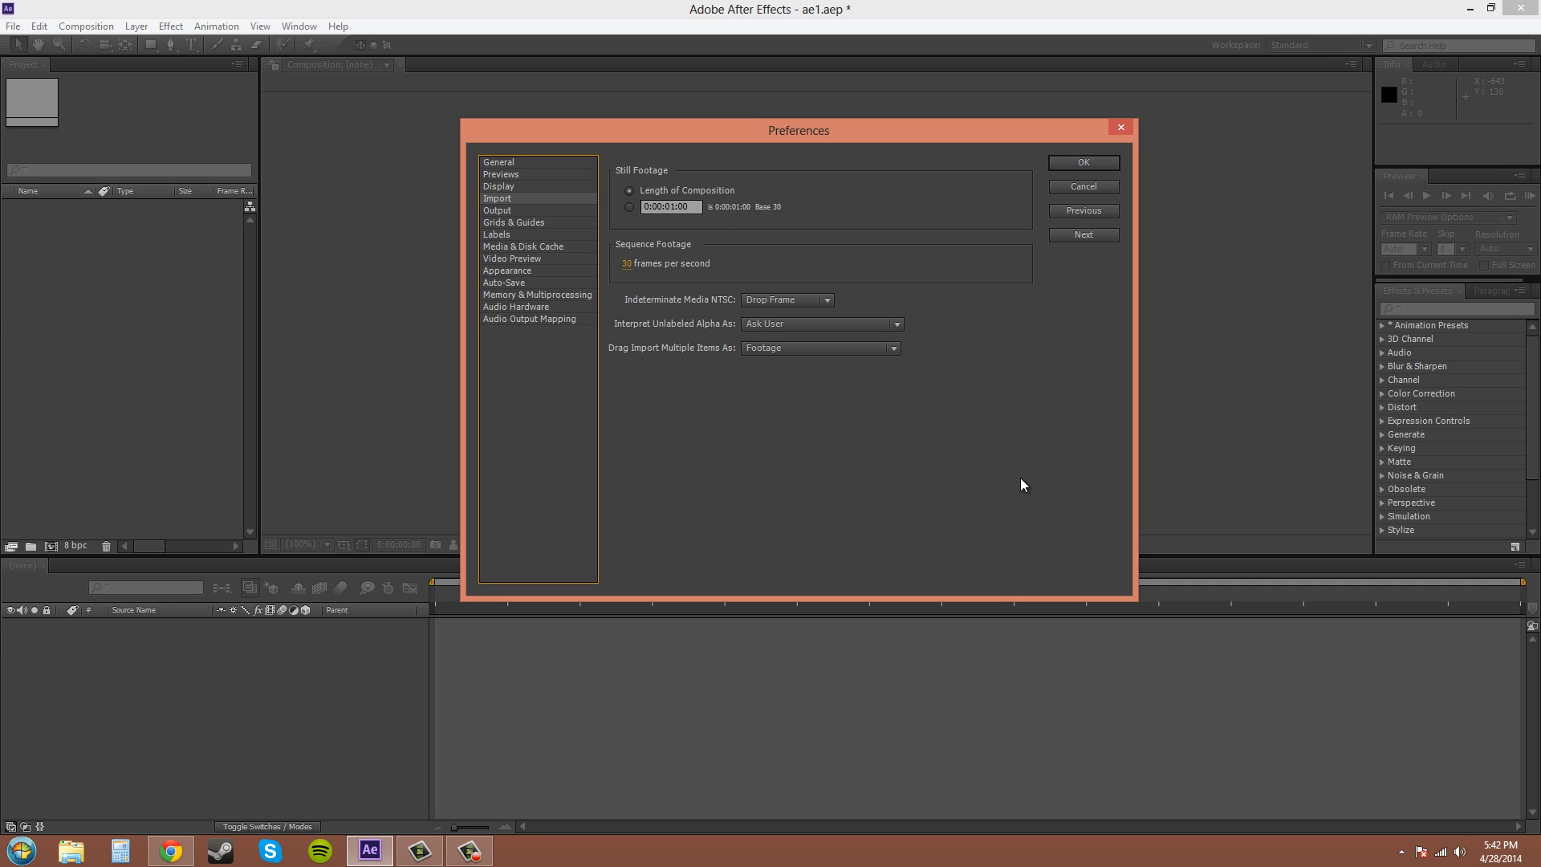
pyautogui.moveTo(977, 448)
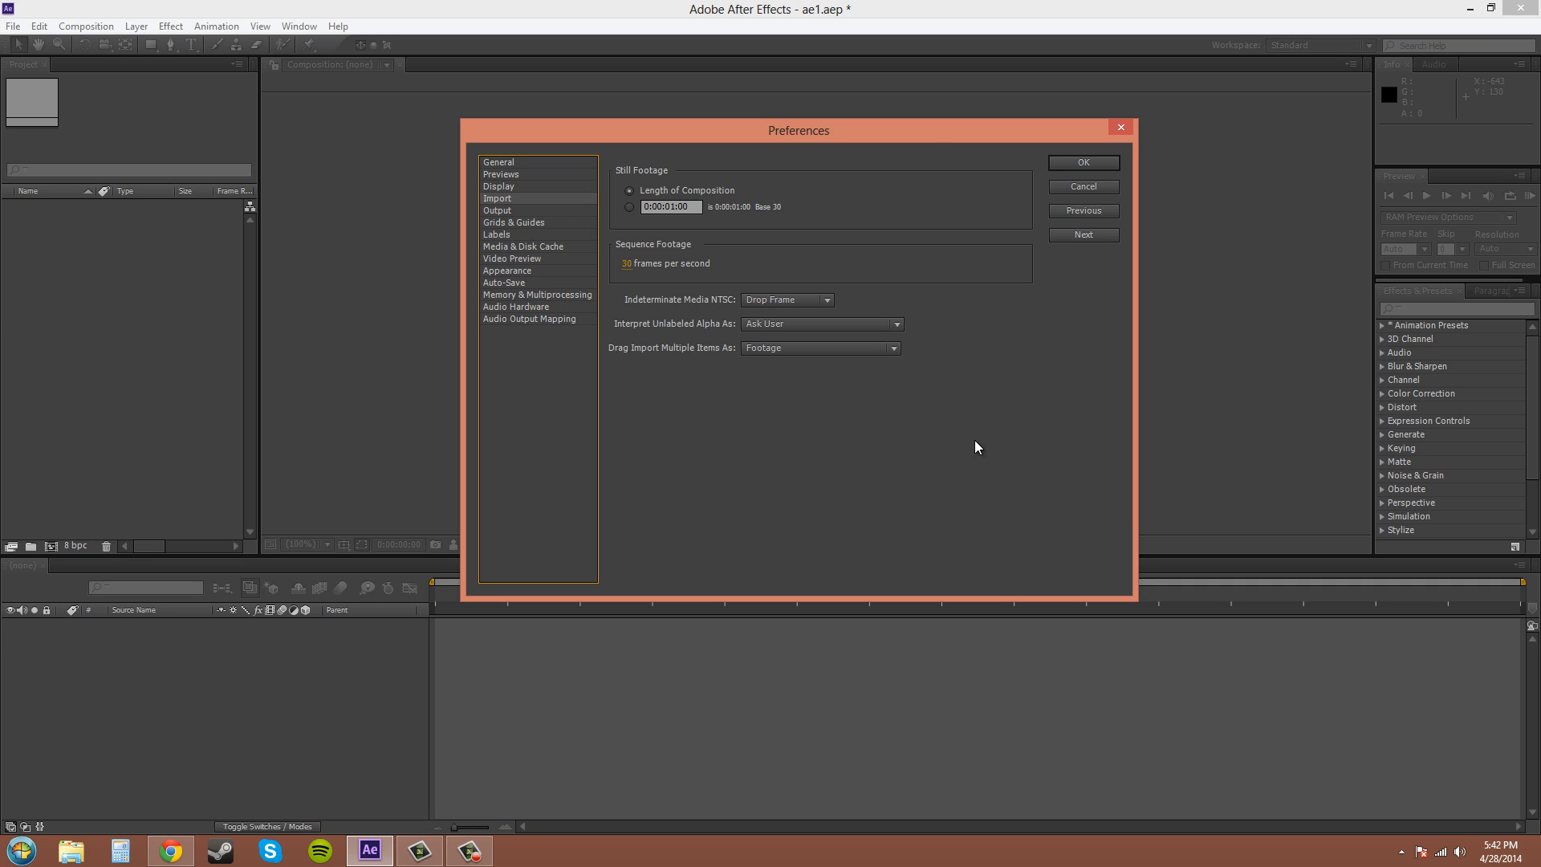
pyautogui.moveTo(498, 276)
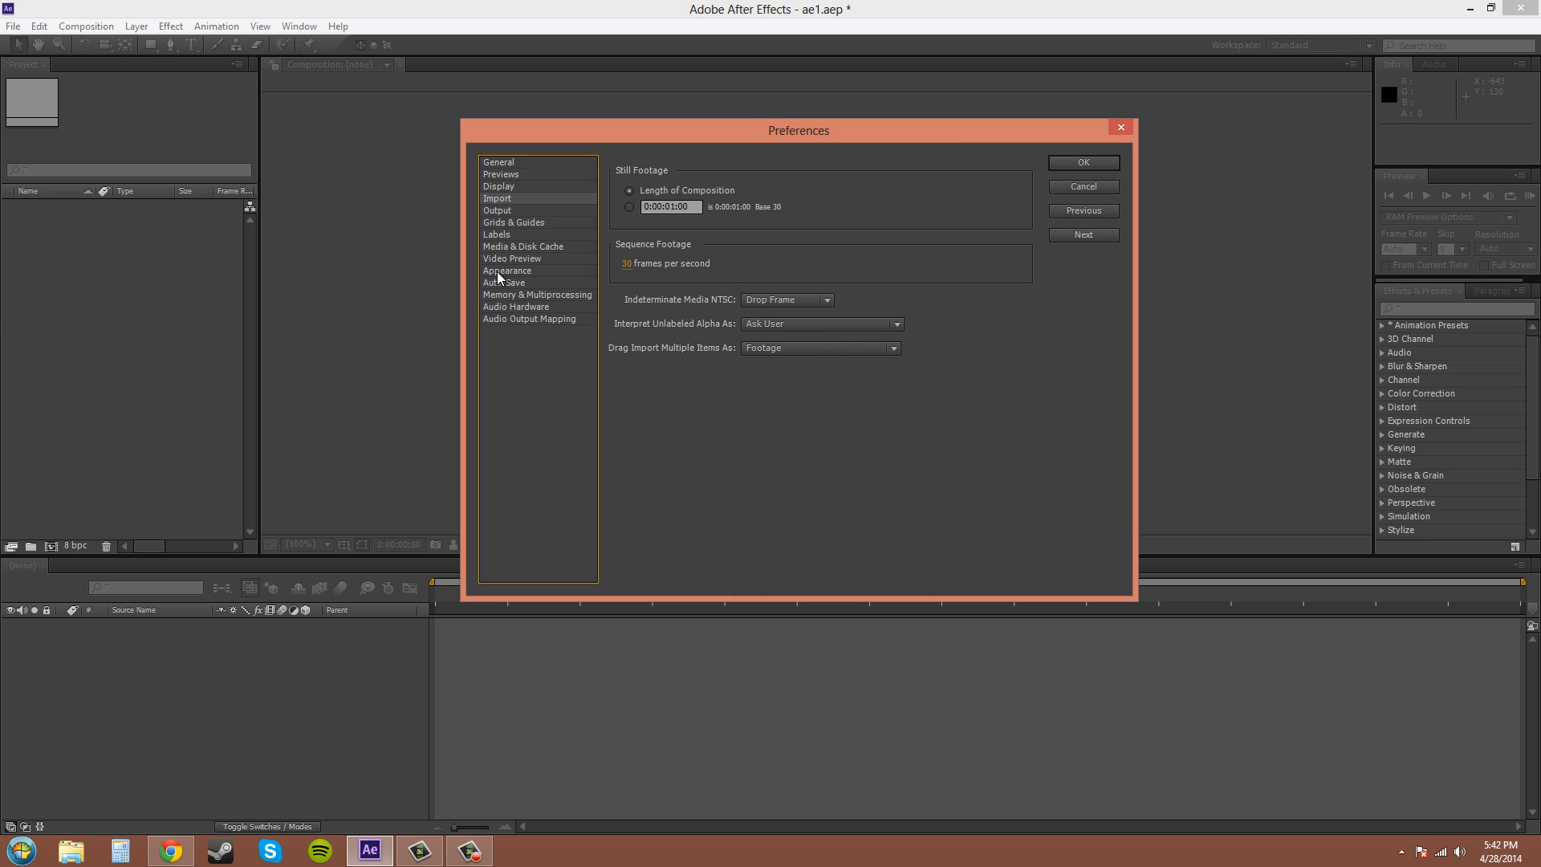
pyautogui.moveTo(649, 453)
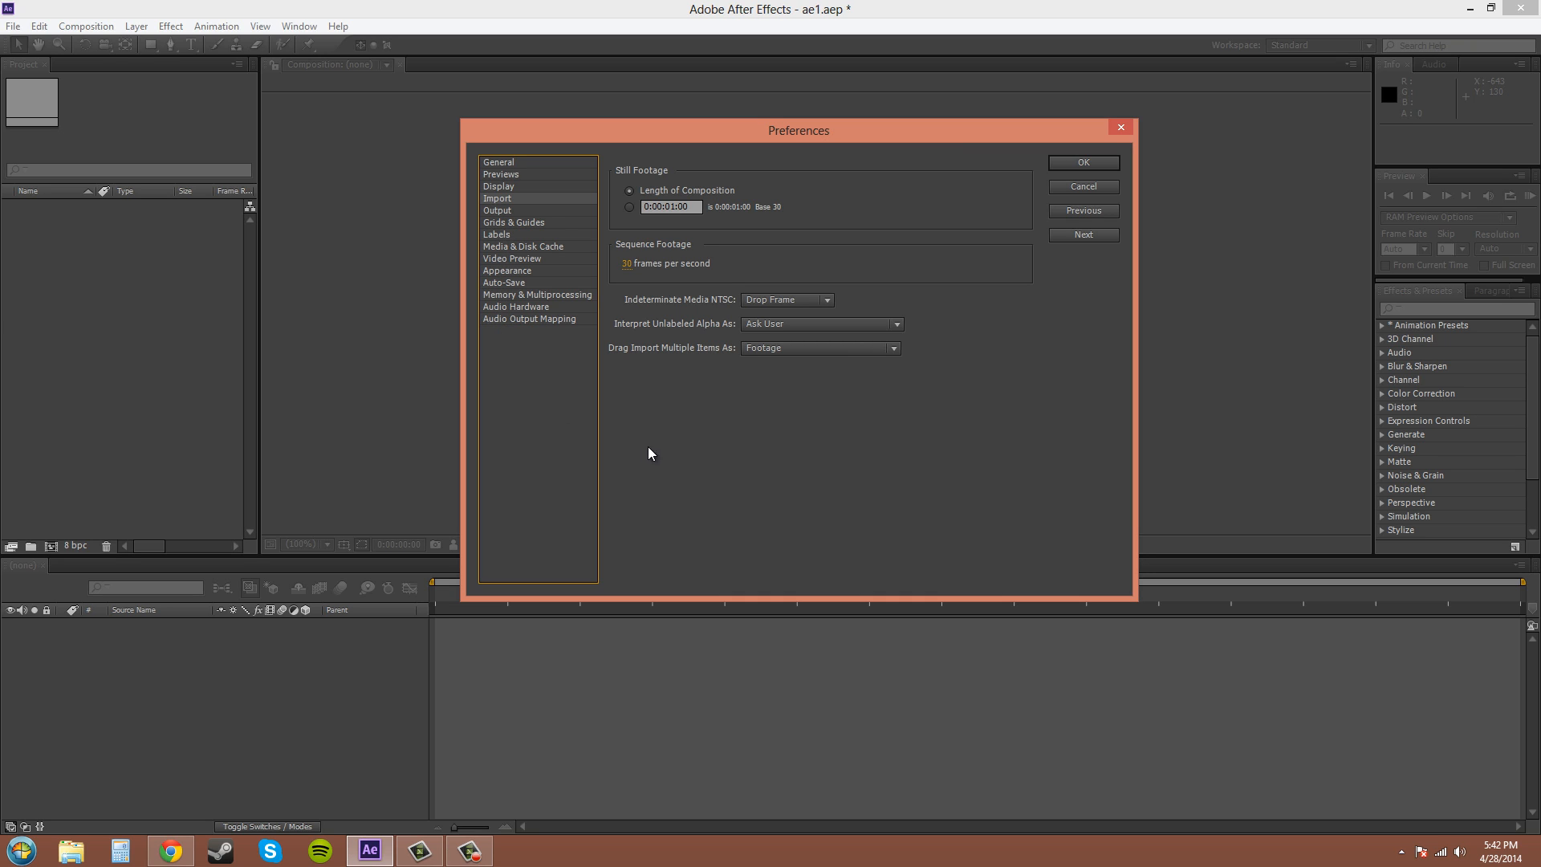
pyautogui.moveTo(978, 509)
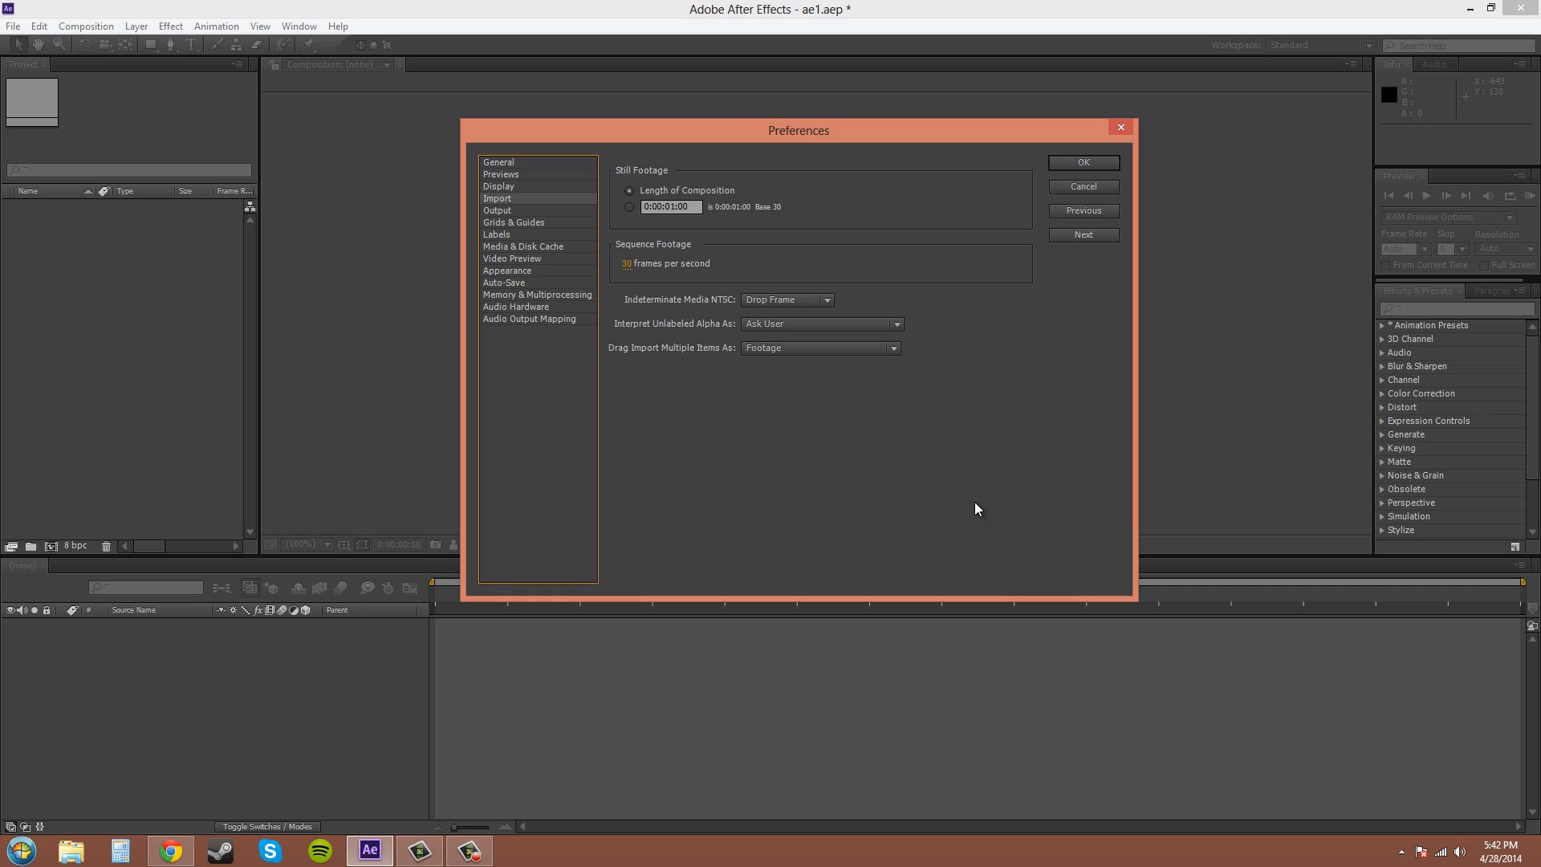
pyautogui.moveTo(511, 218)
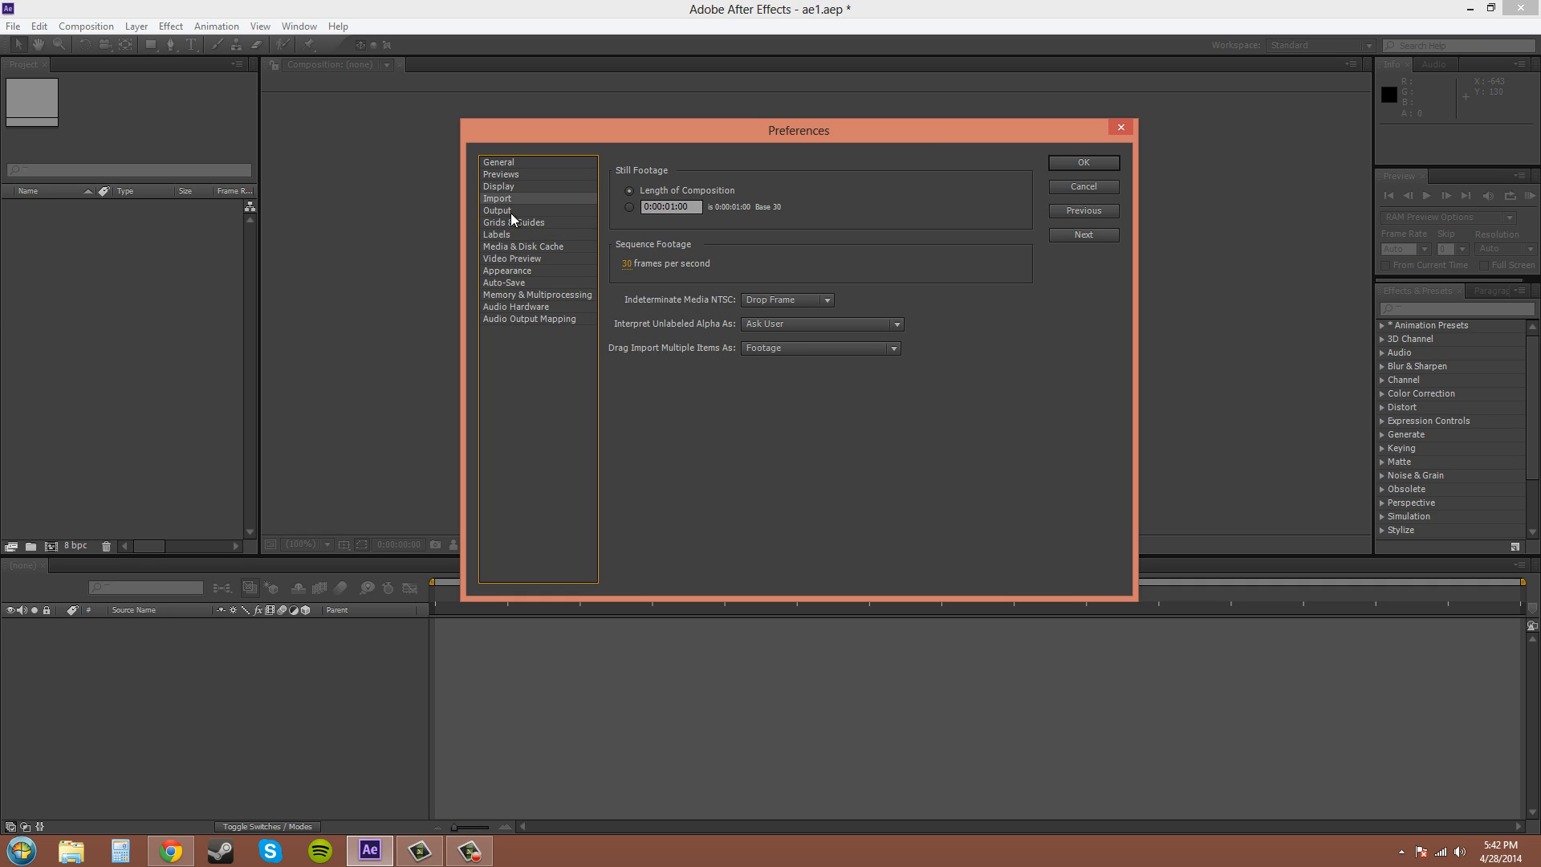
# - Review the Output preferences page, then move on to Grids & Guides
pyautogui.click(498, 210)
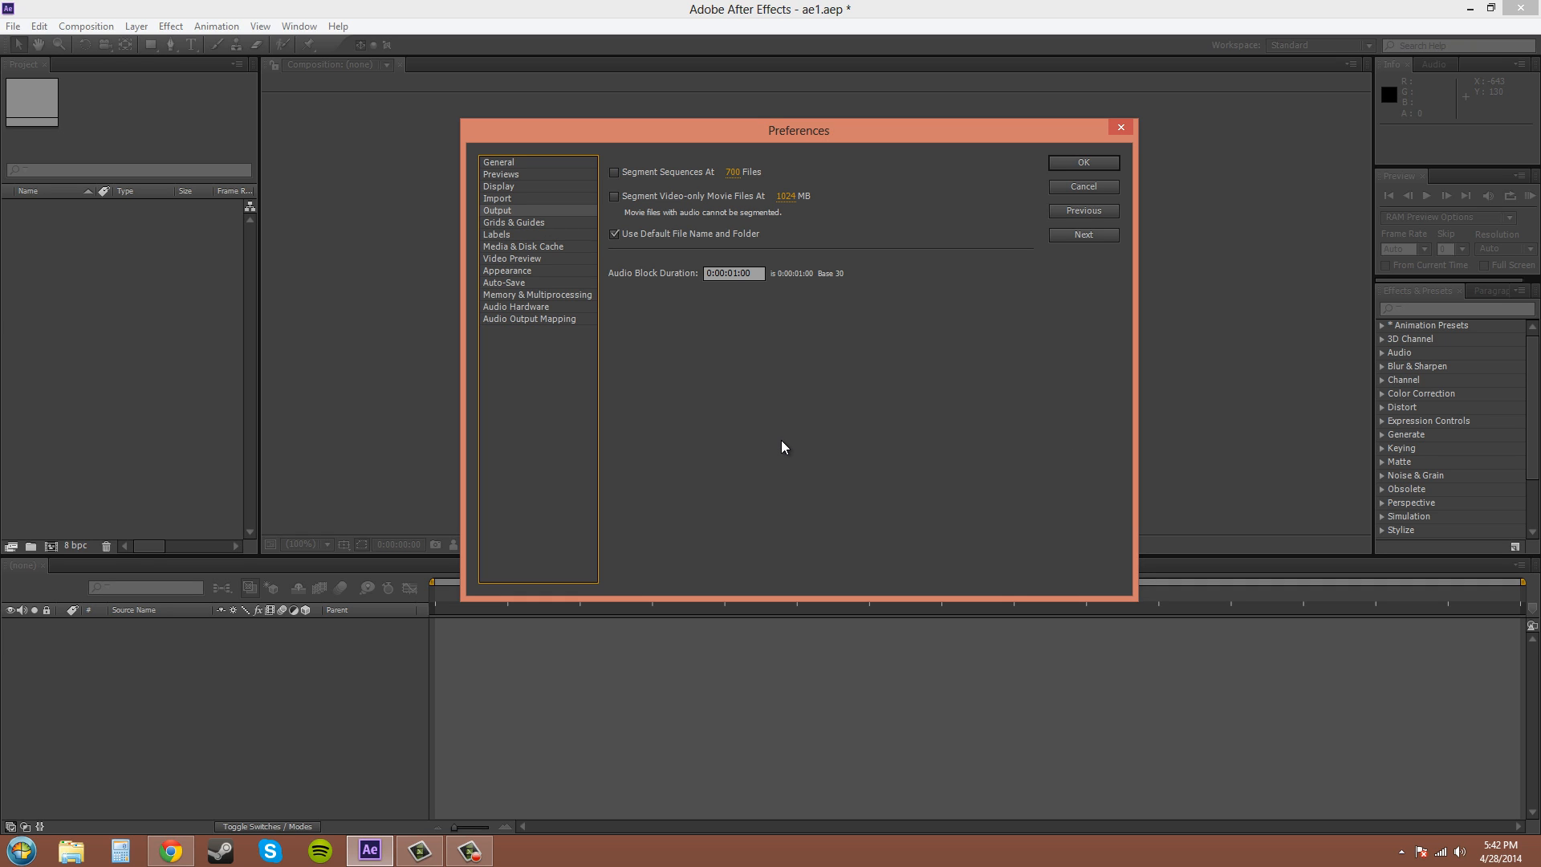
pyautogui.moveTo(766, 337)
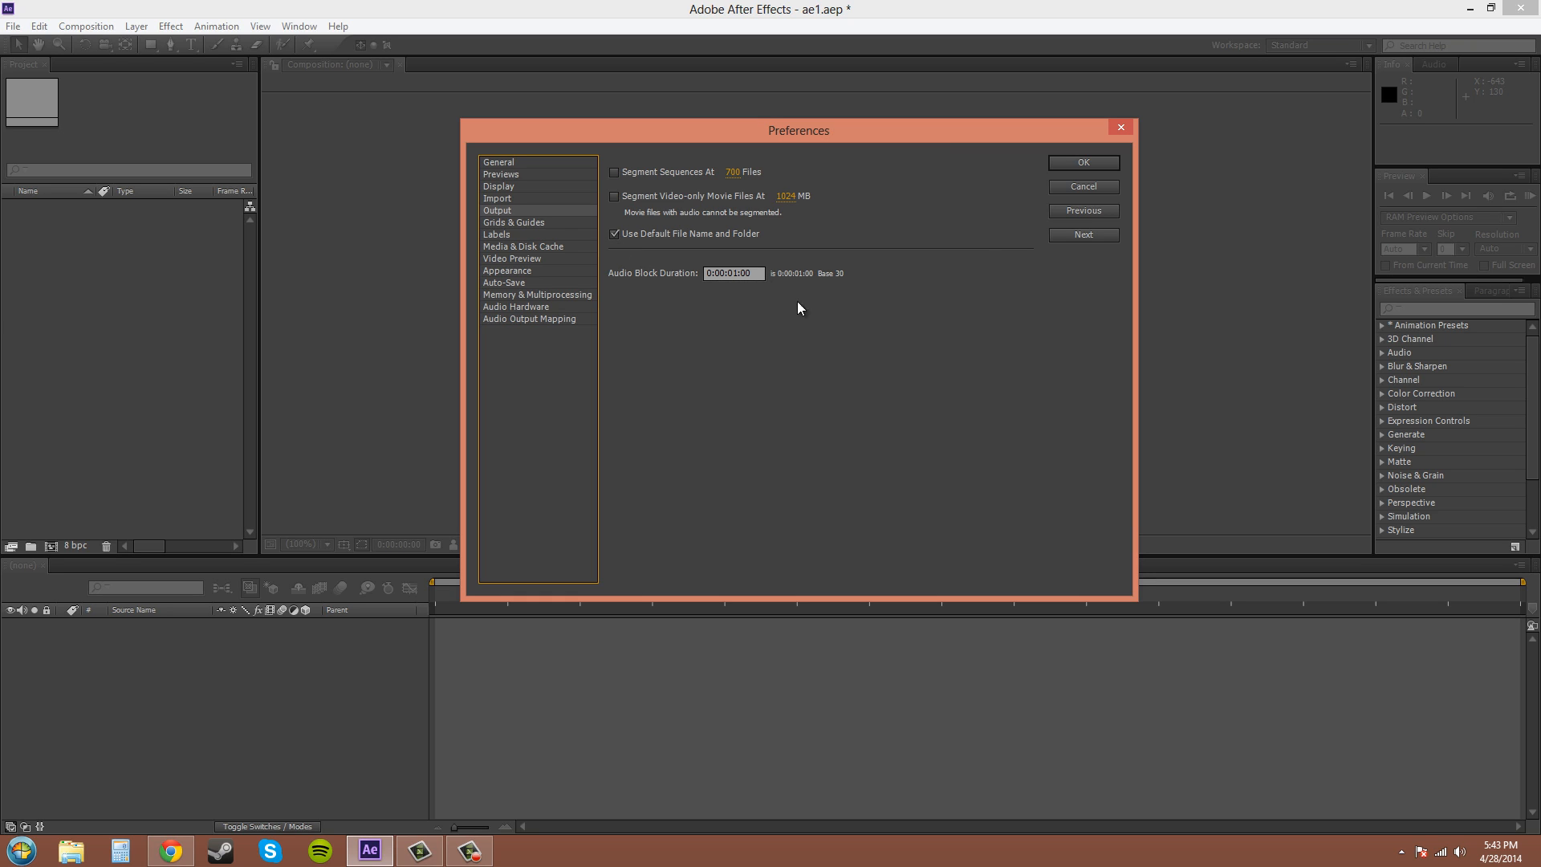
pyautogui.moveTo(1015, 463)
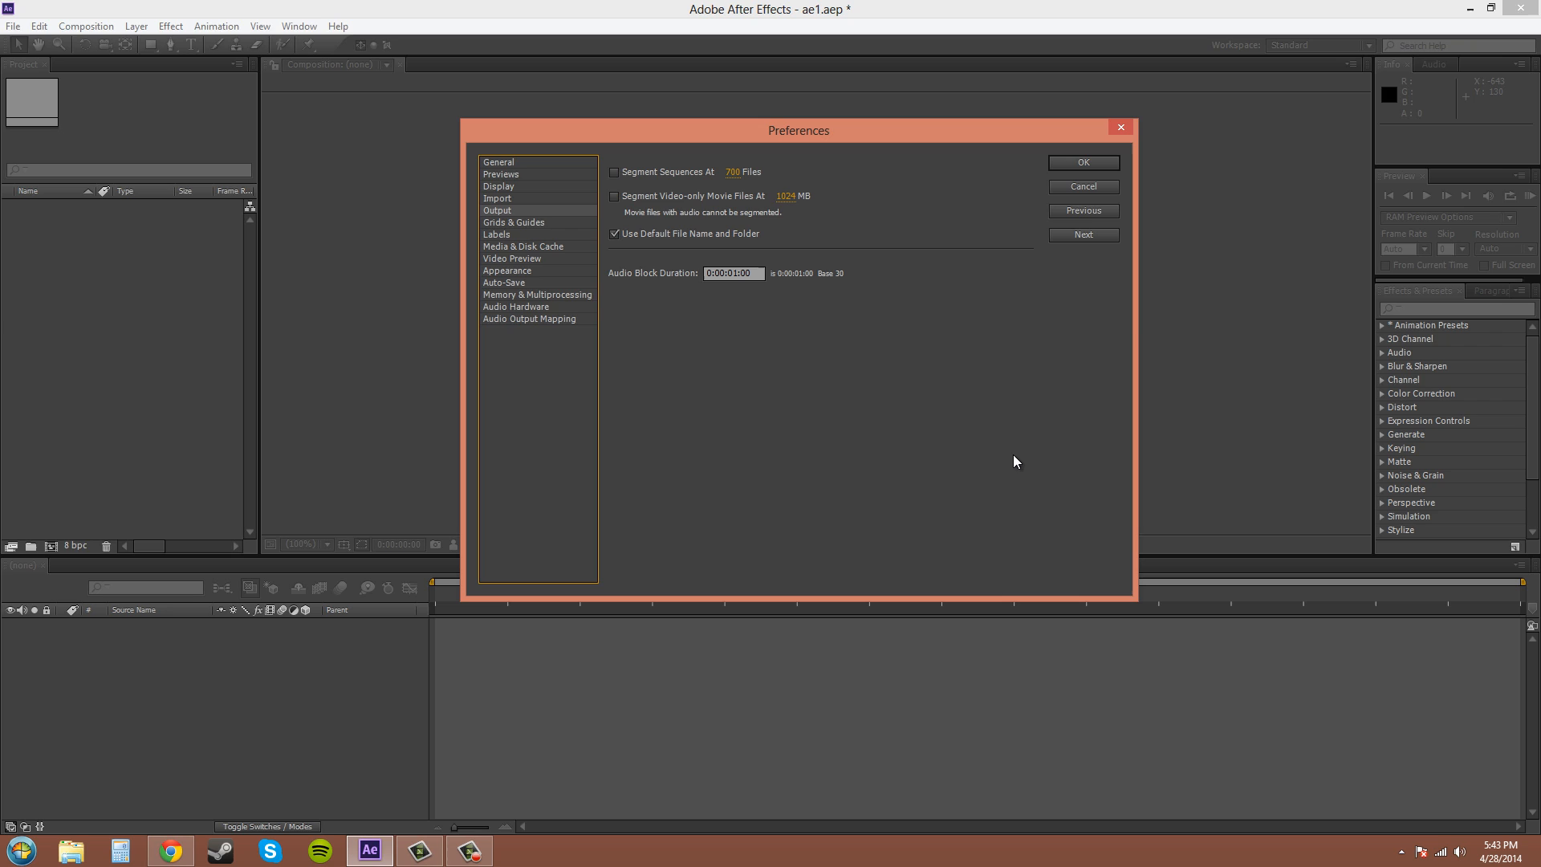
pyautogui.moveTo(528, 228)
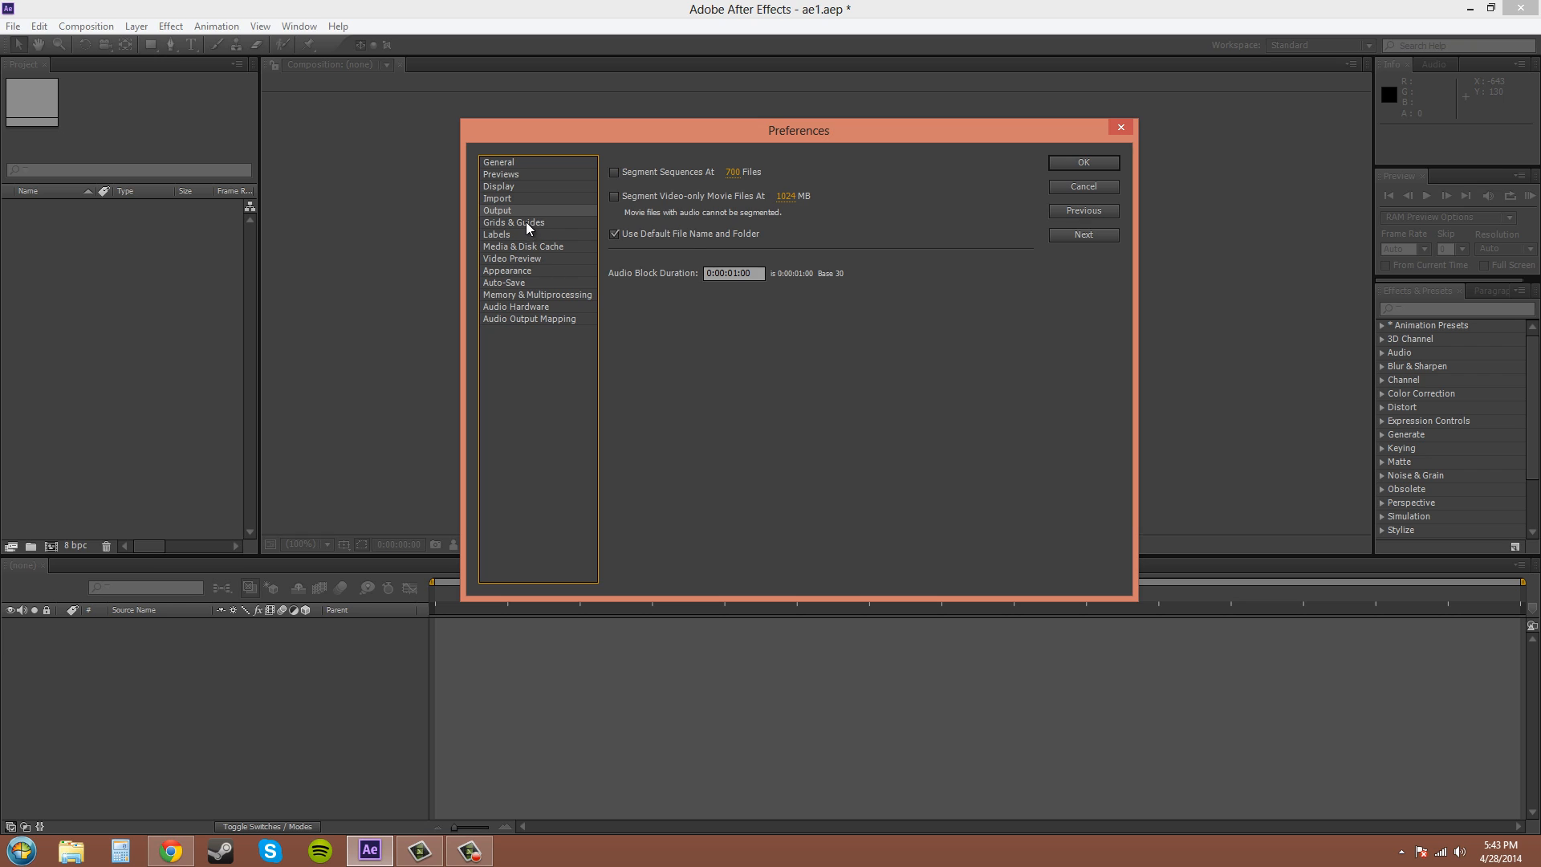
pyautogui.click(513, 222)
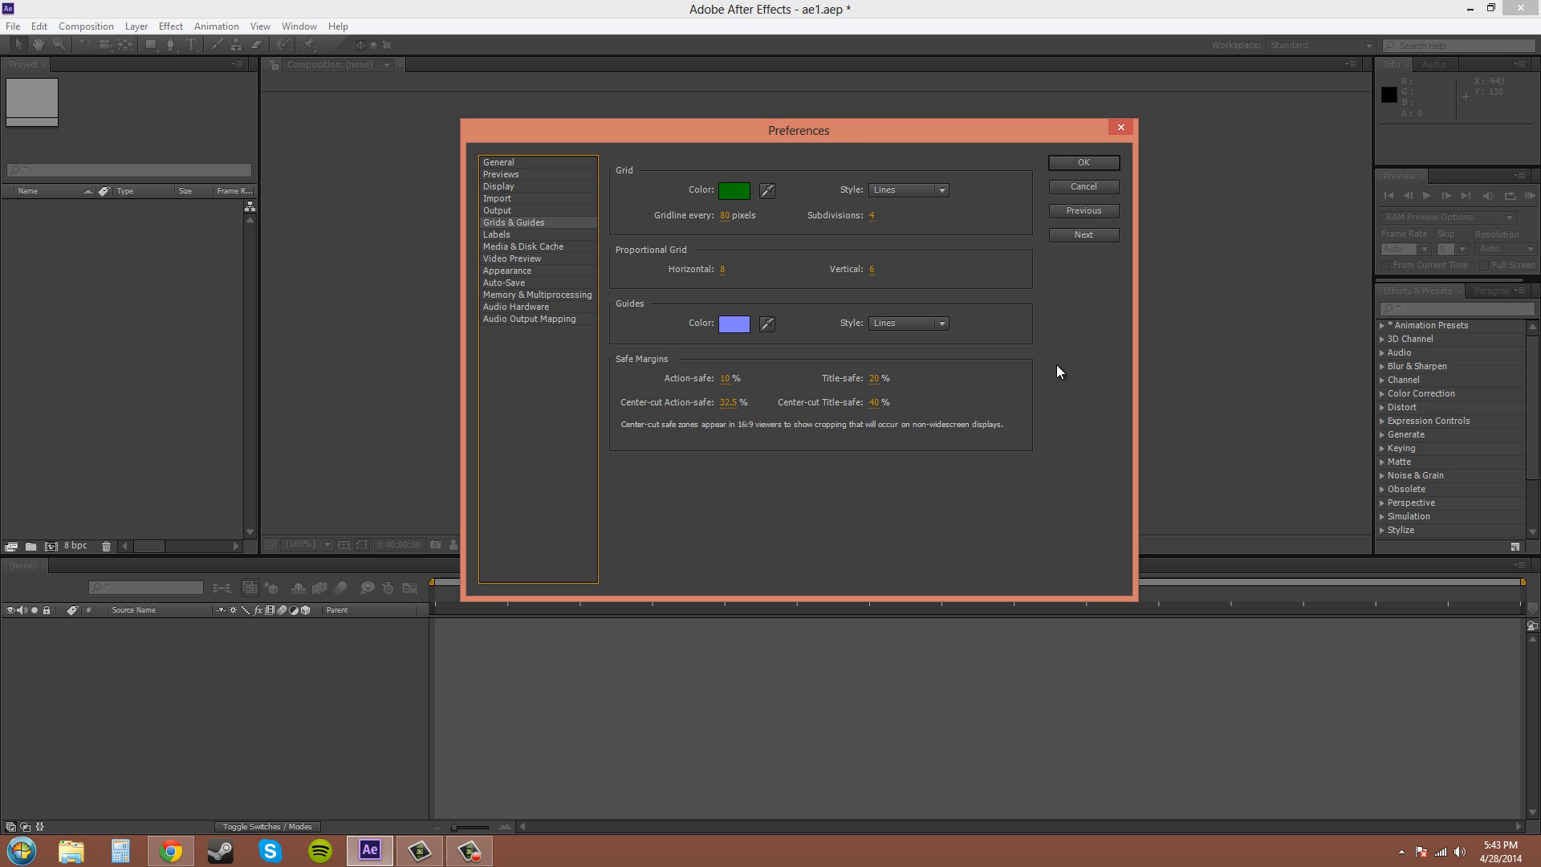
pyautogui.moveTo(1020, 322)
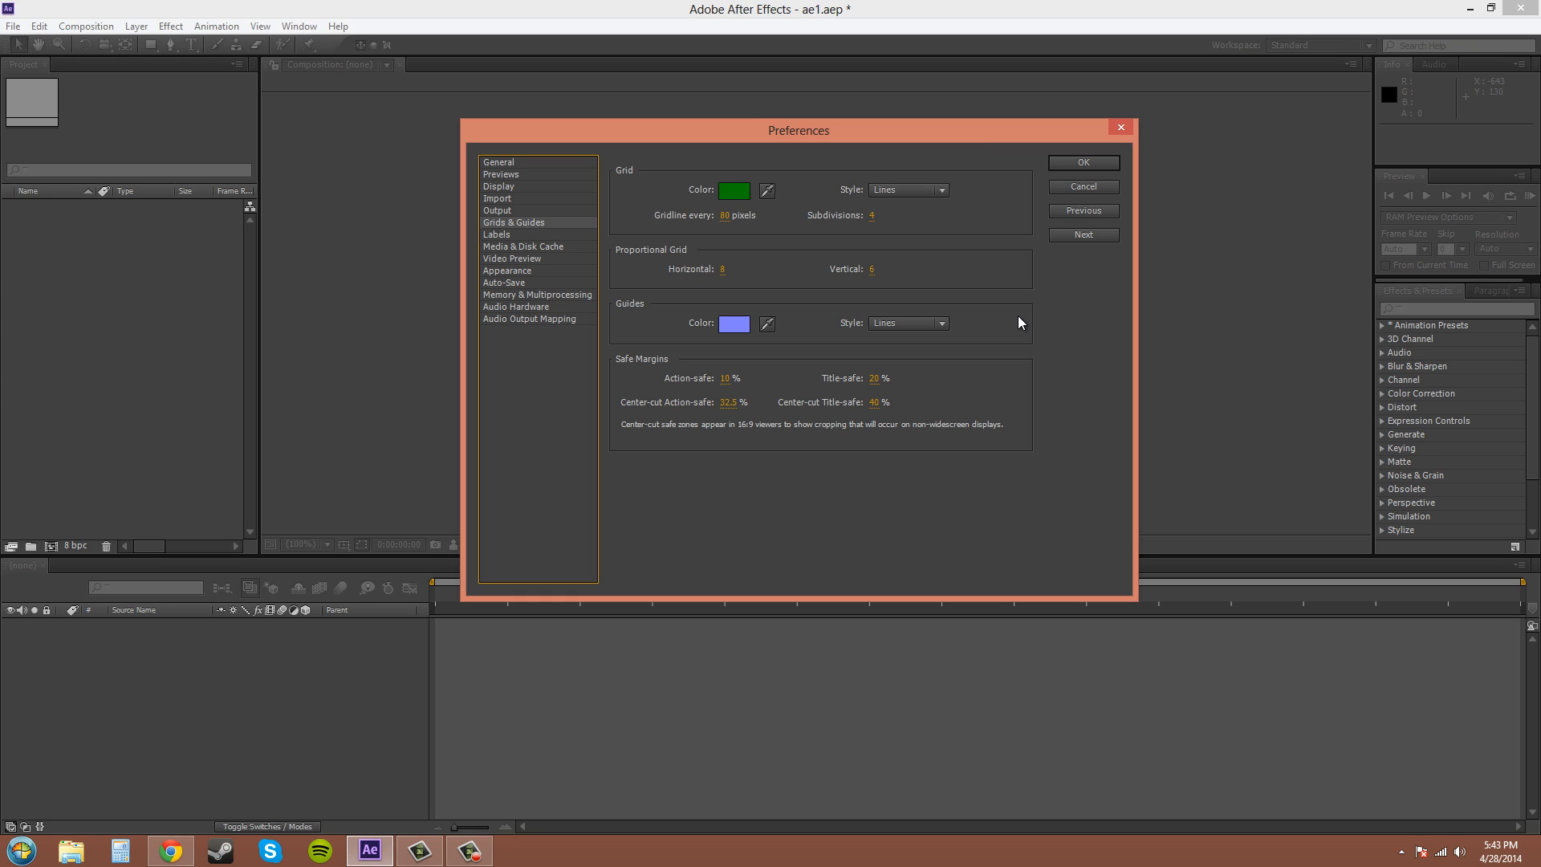
pyautogui.moveTo(1026, 316)
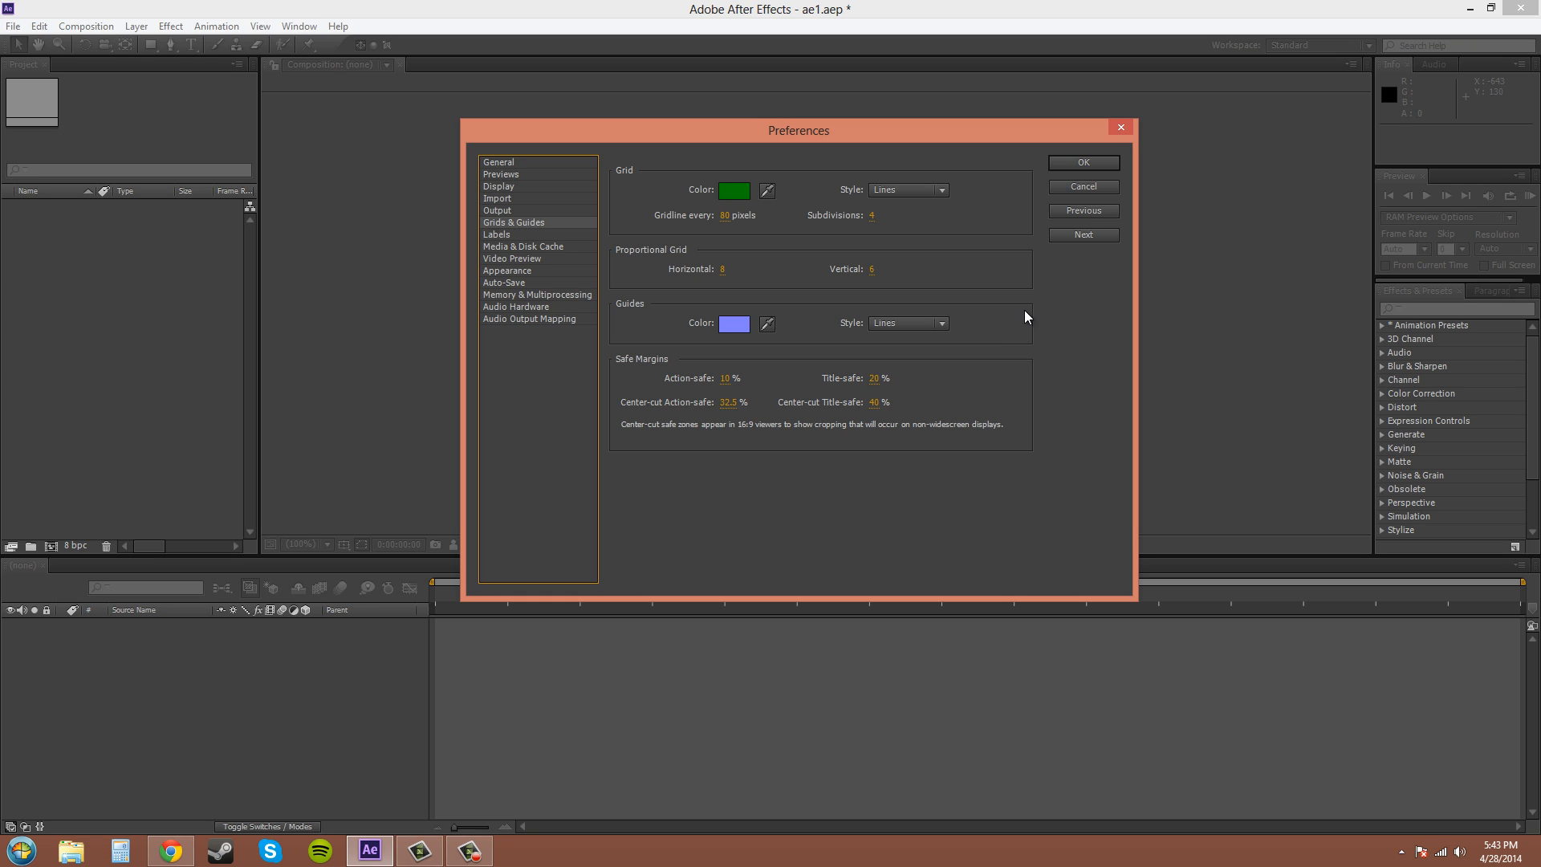
pyautogui.moveTo(1041, 272)
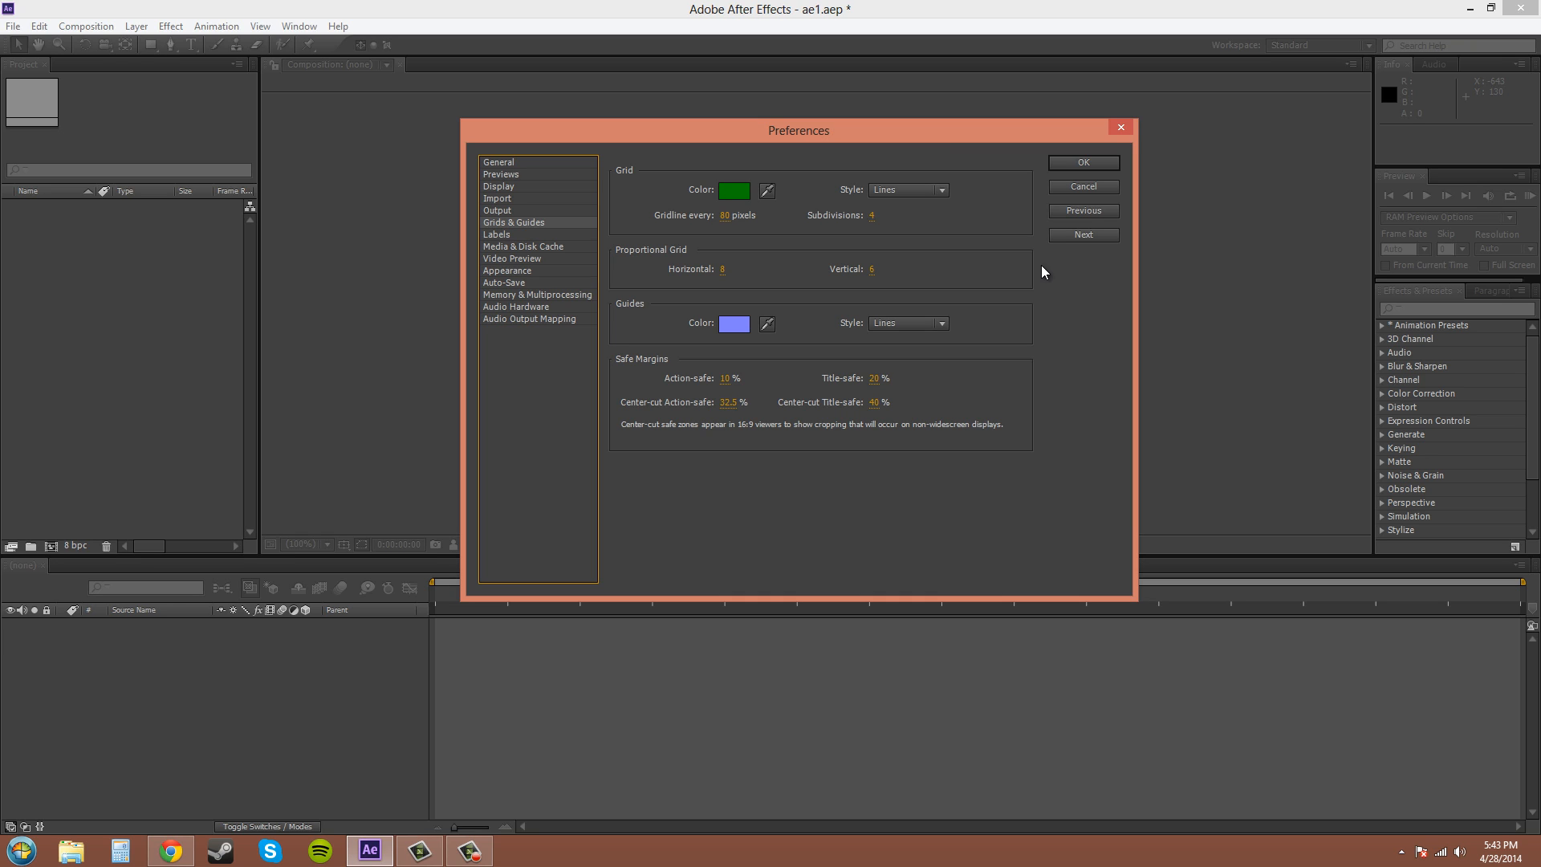
pyautogui.moveTo(1001, 242)
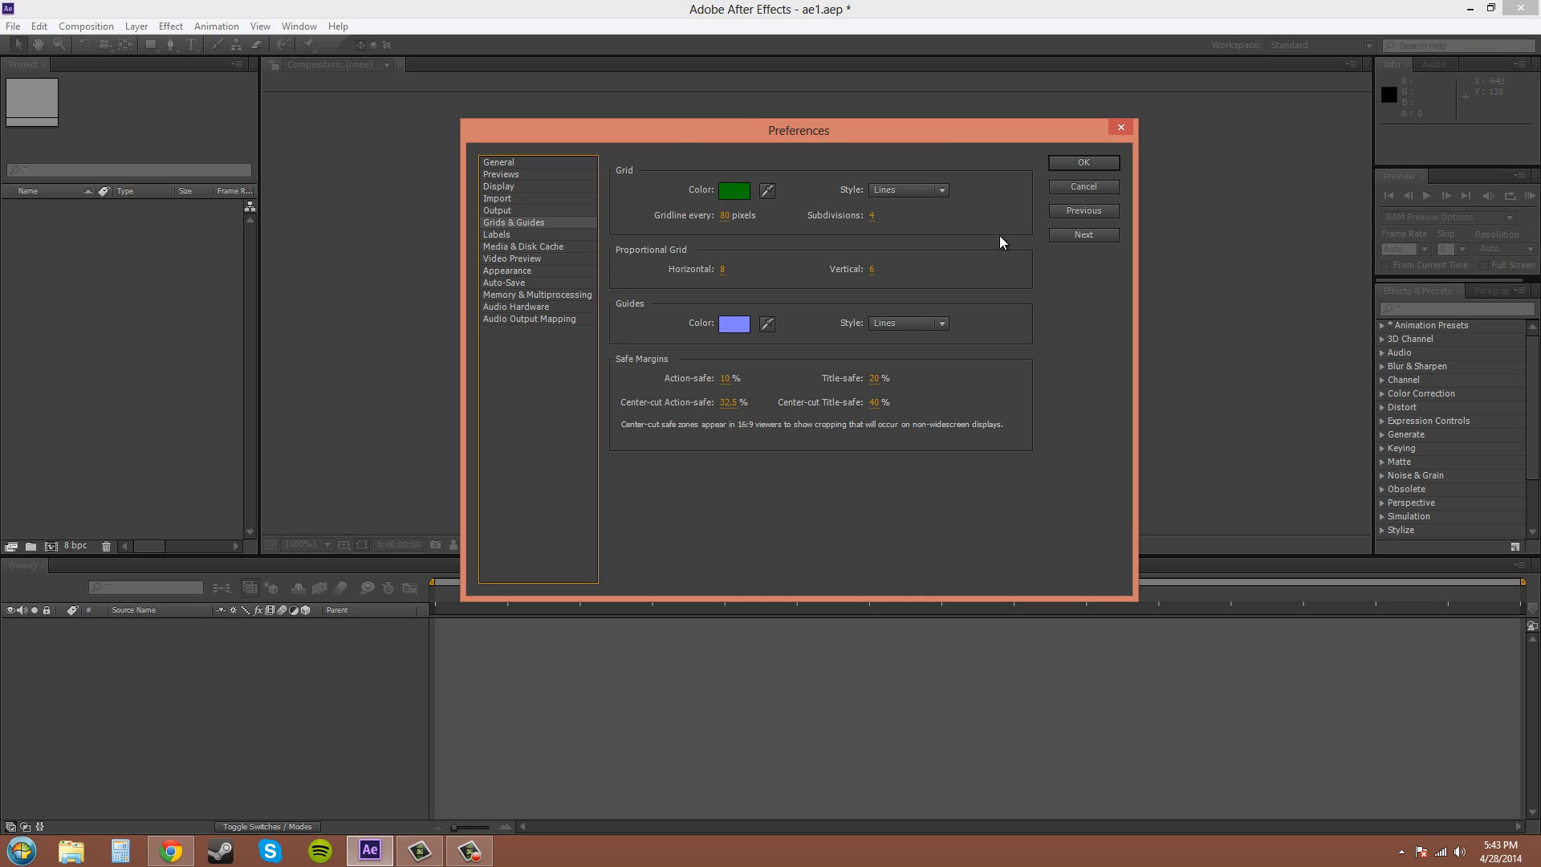
# - Show the Labels preferences page with label defaults and label colours
pyautogui.click(496, 233)
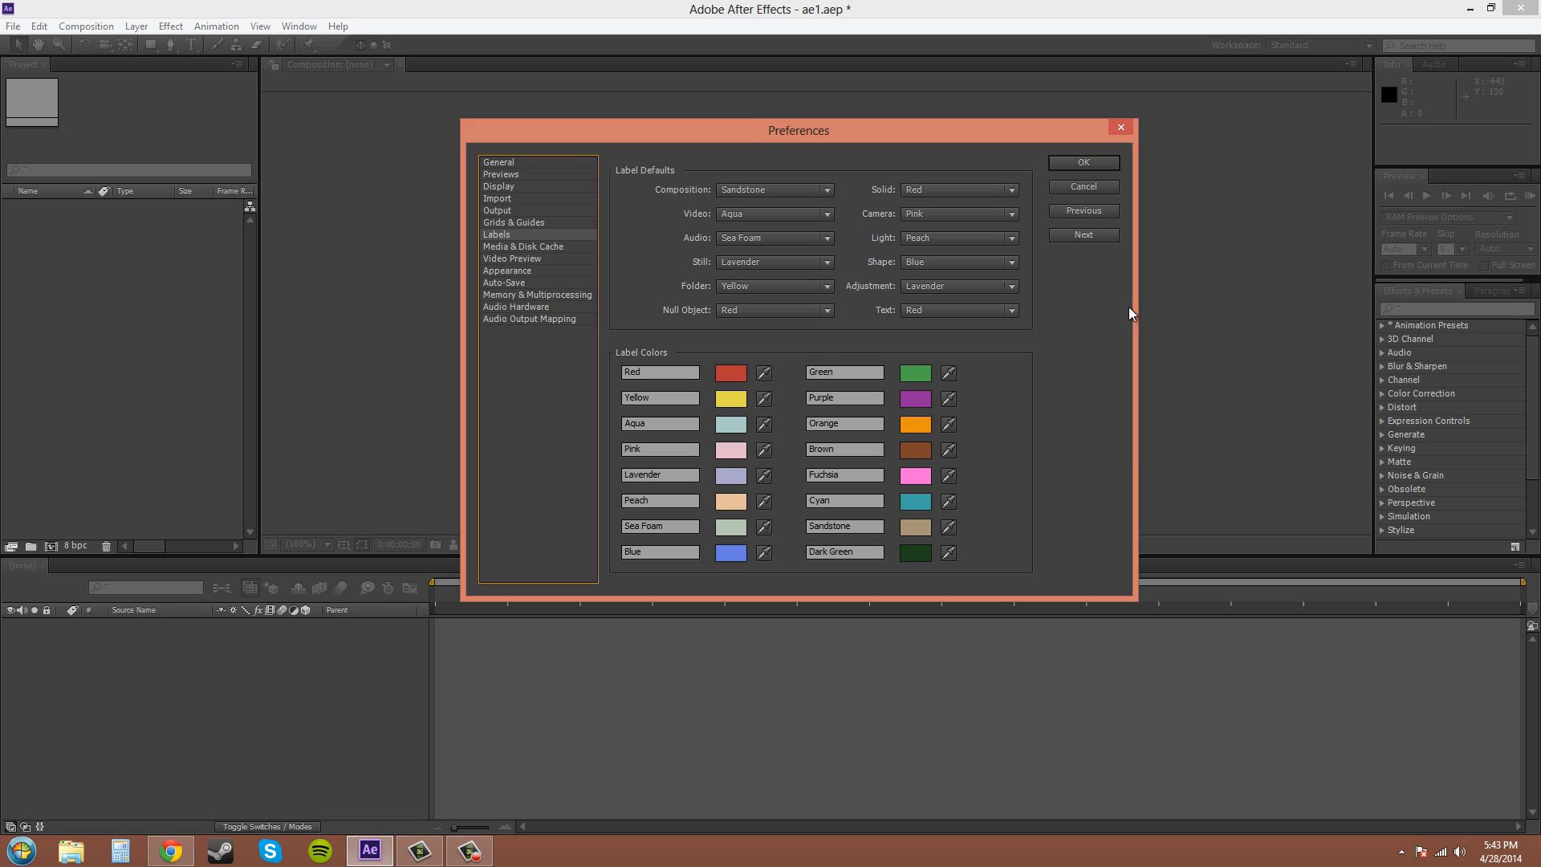
pyautogui.moveTo(1098, 430)
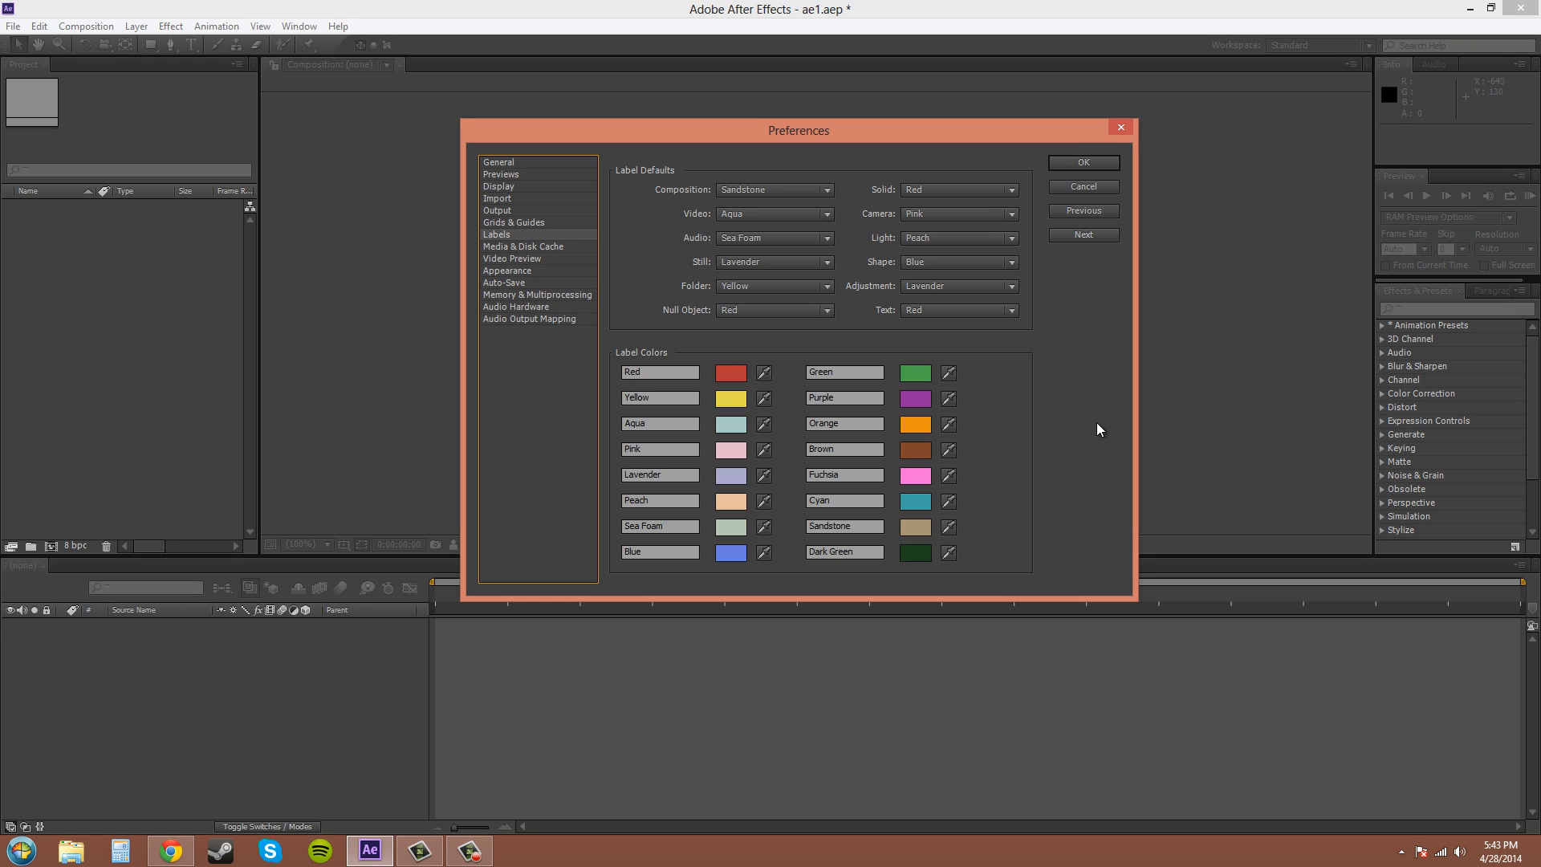
pyautogui.moveTo(527, 266)
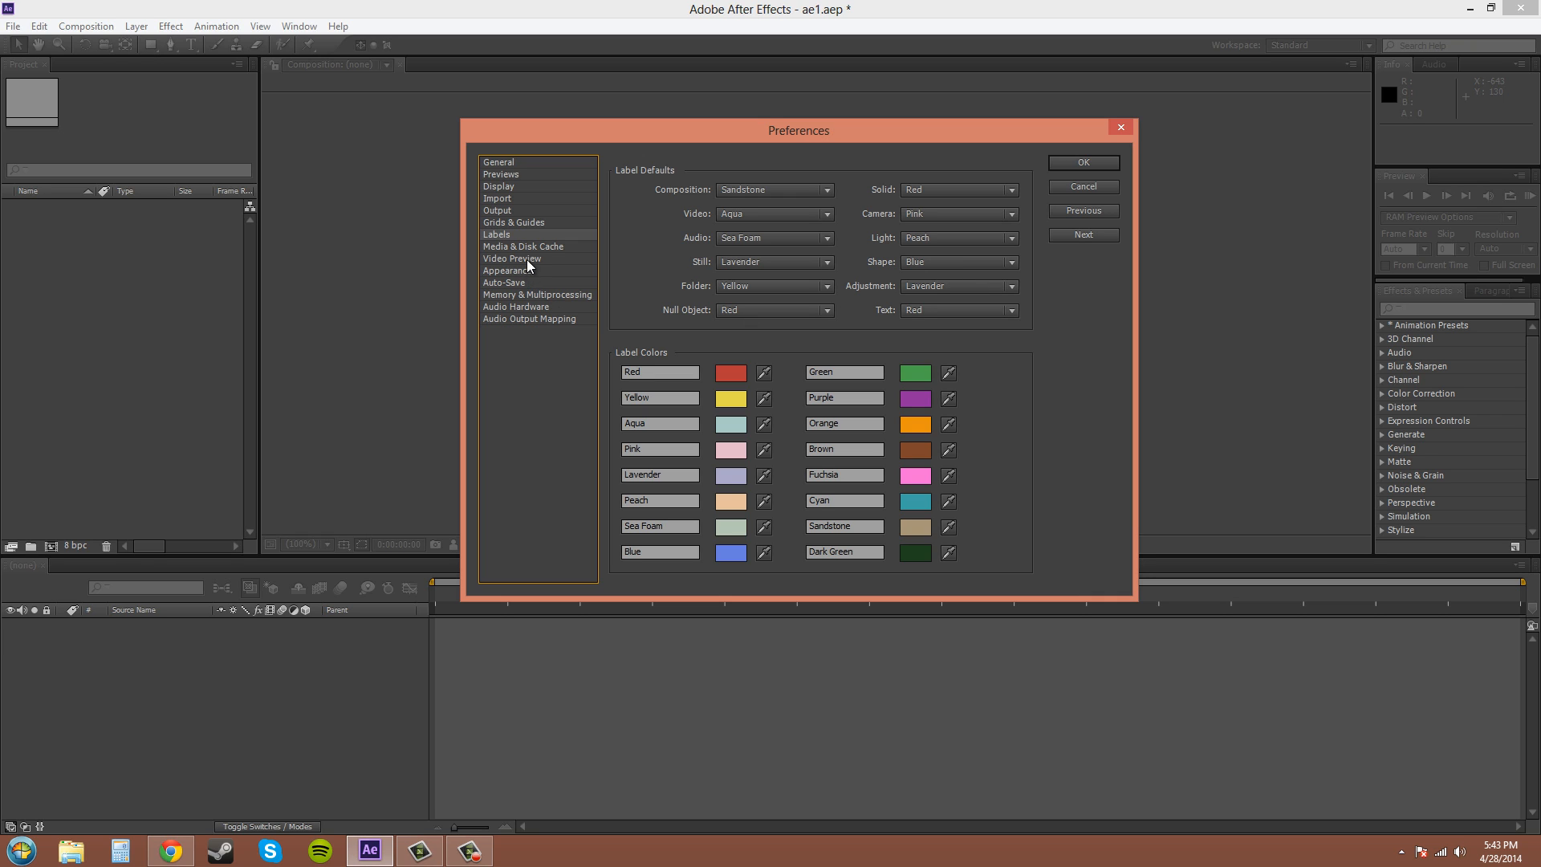
# - Show the Media & Disk Cache page with the 100 GB disk cache enabled
pyautogui.click(524, 246)
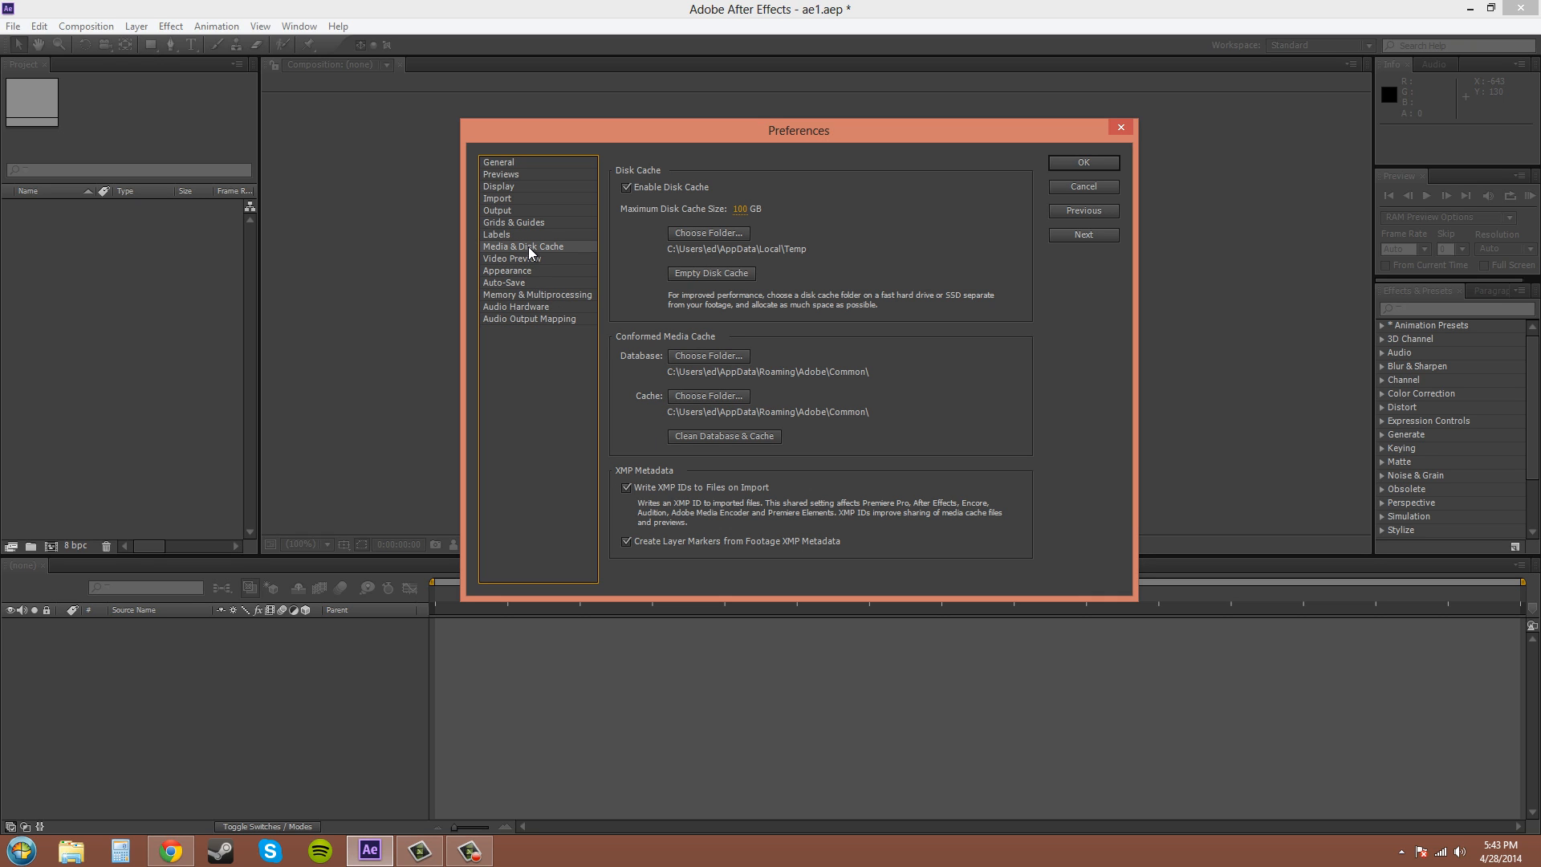
pyautogui.moveTo(929, 205)
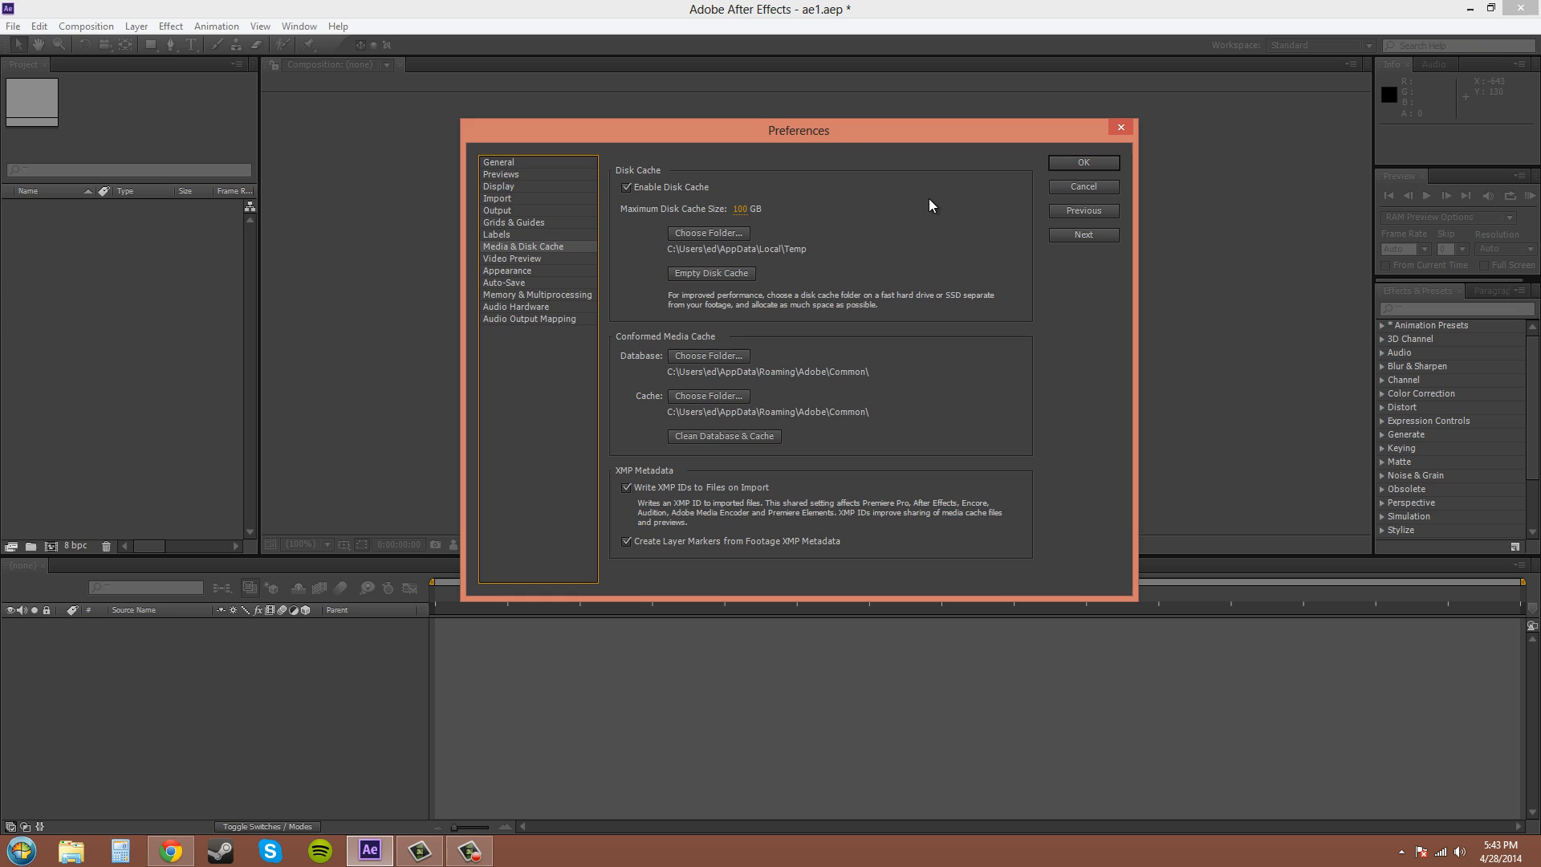
pyautogui.moveTo(611, 289)
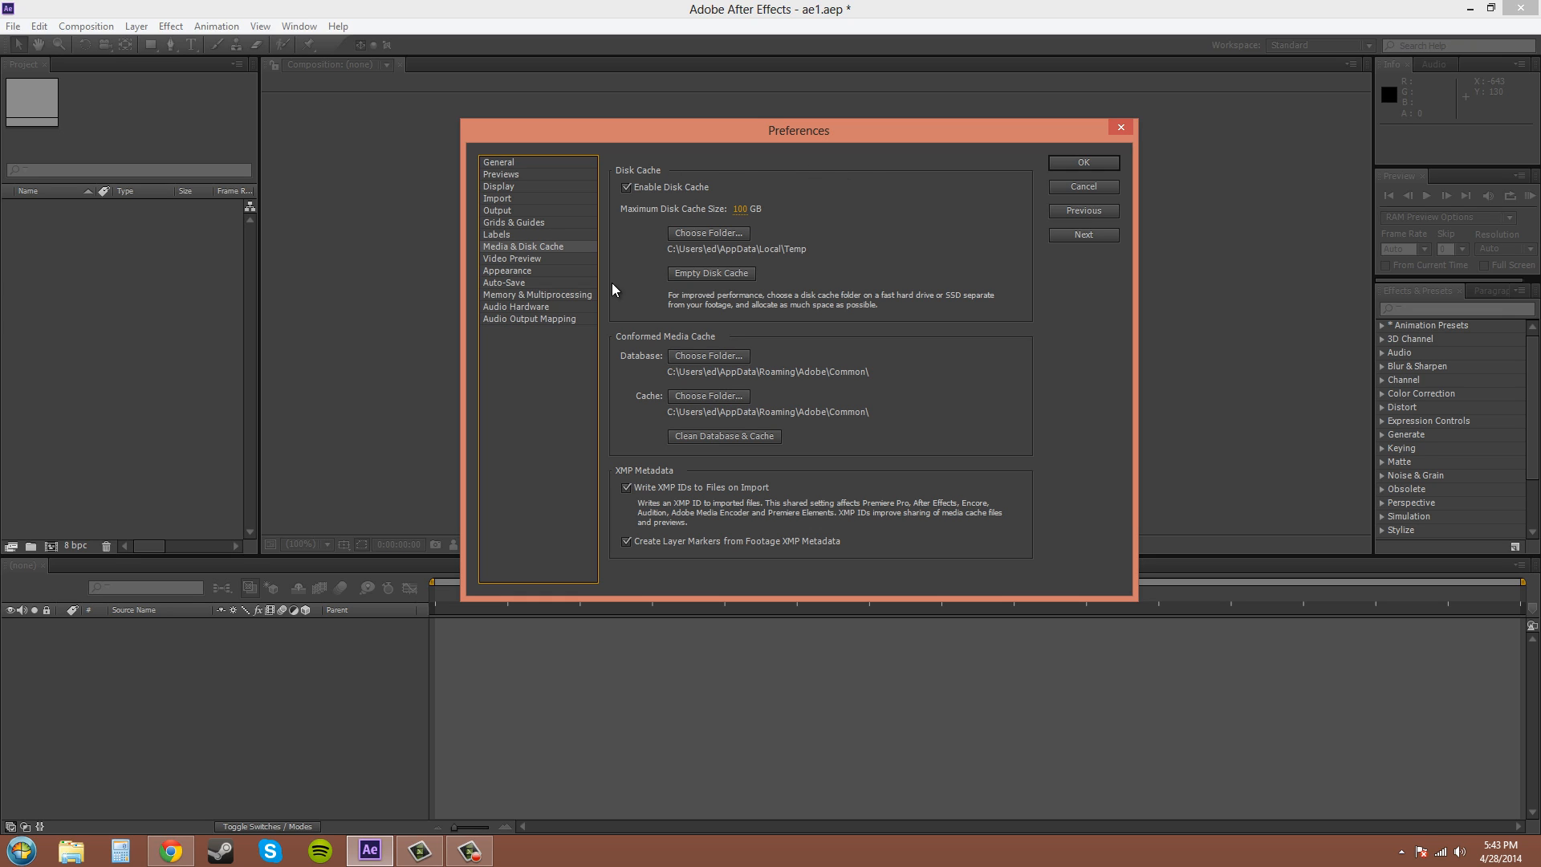
pyautogui.moveTo(575, 258)
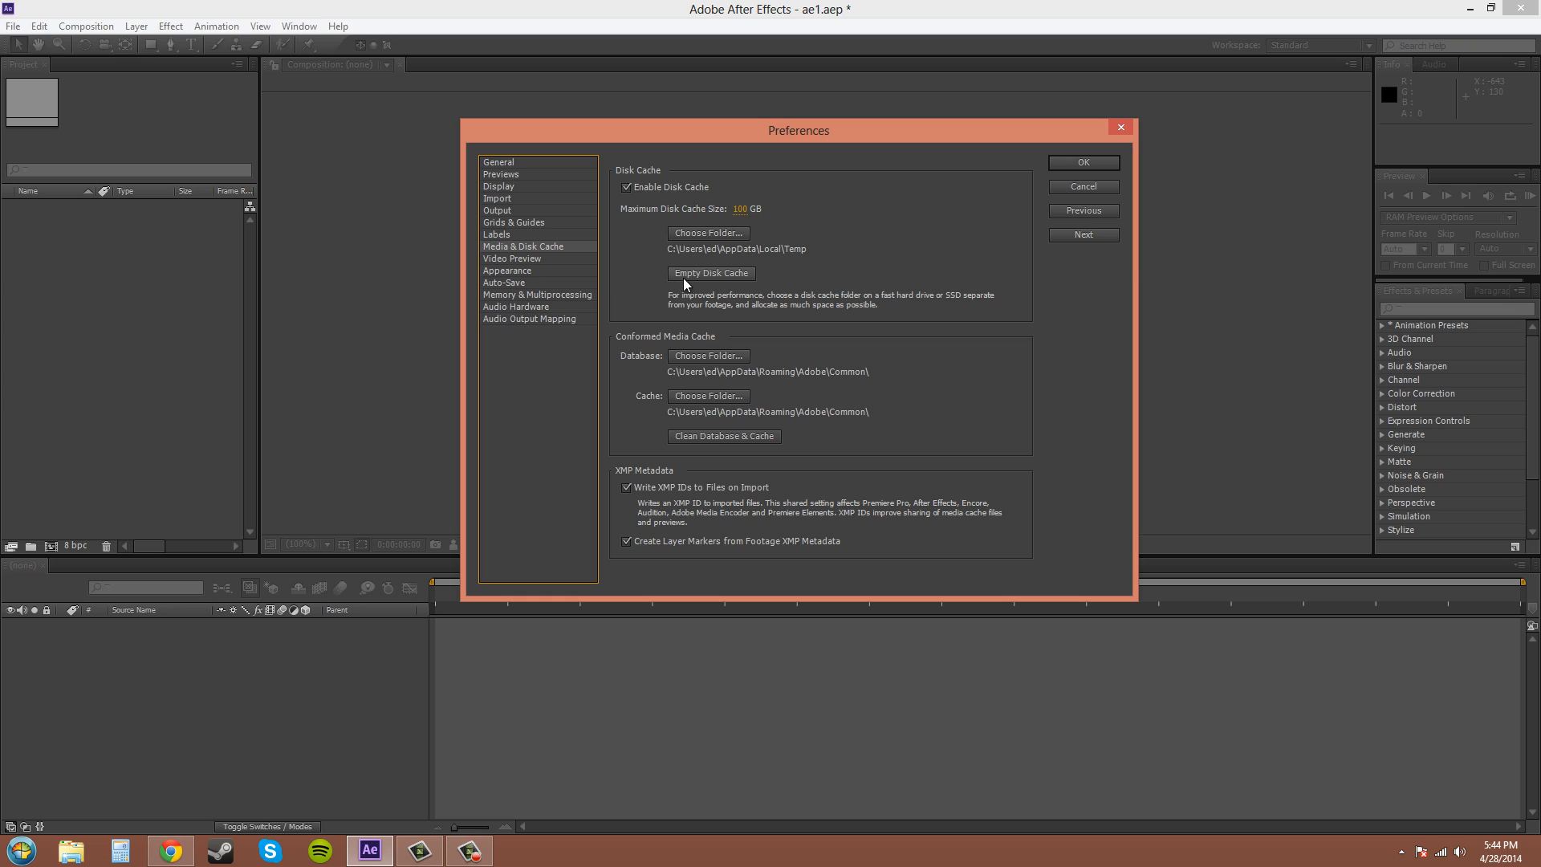
pyautogui.moveTo(733, 286)
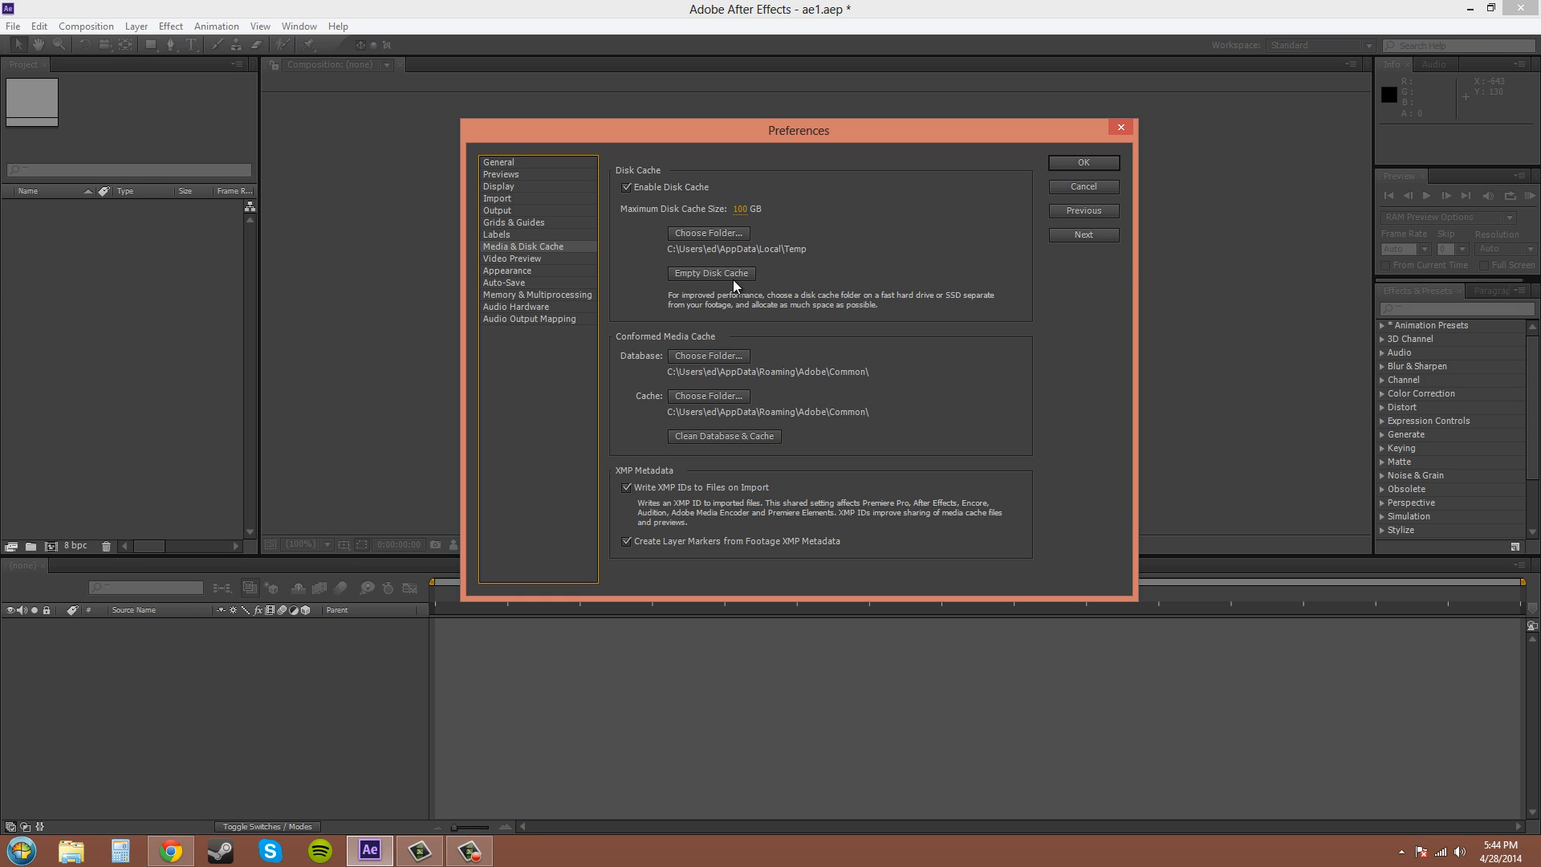
pyautogui.moveTo(938, 294)
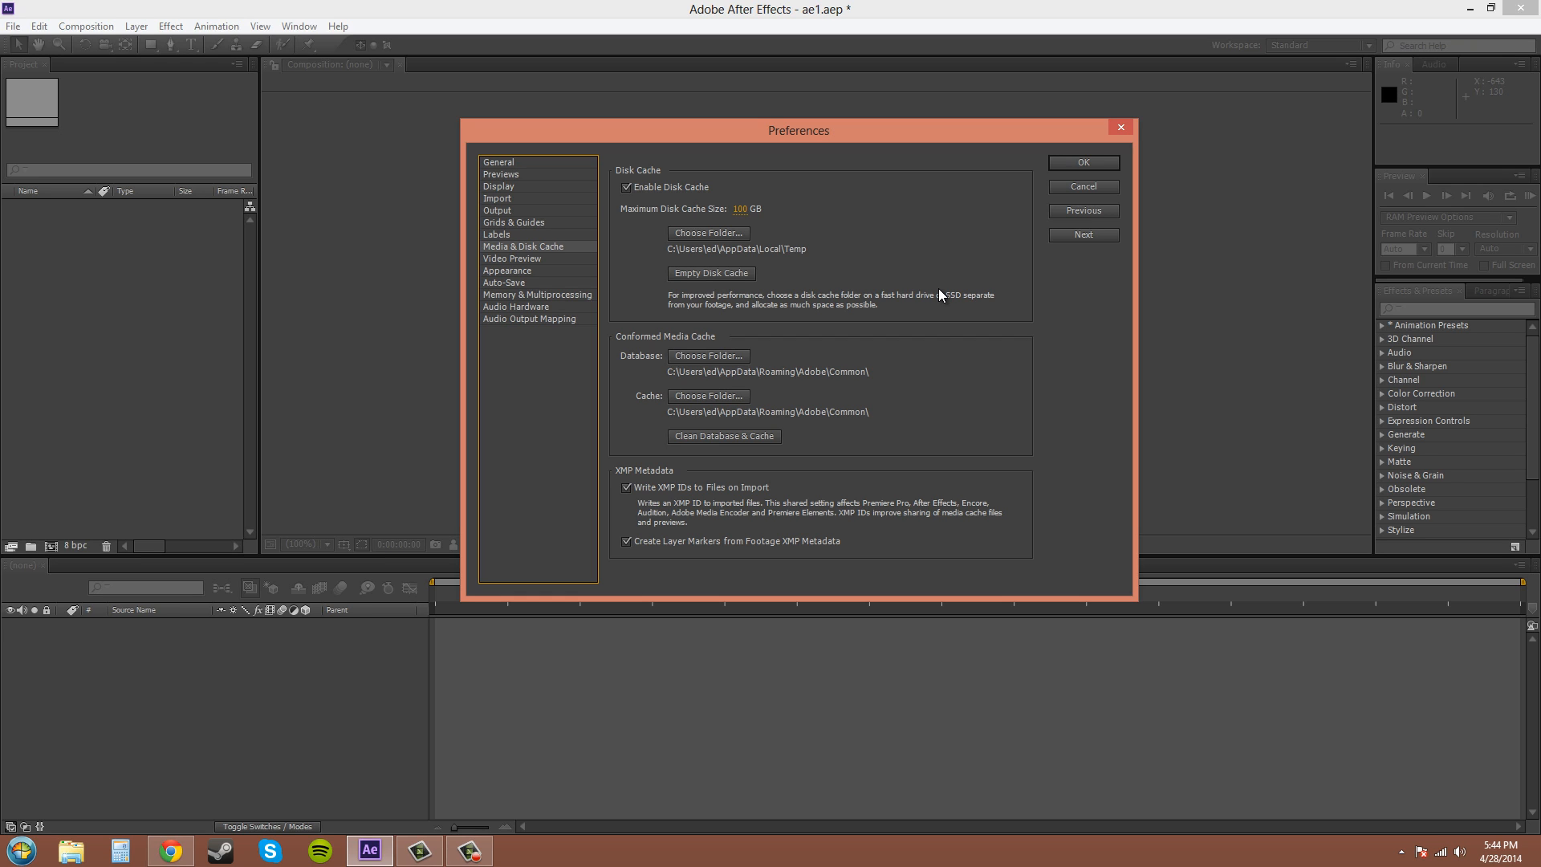
pyautogui.moveTo(806, 249)
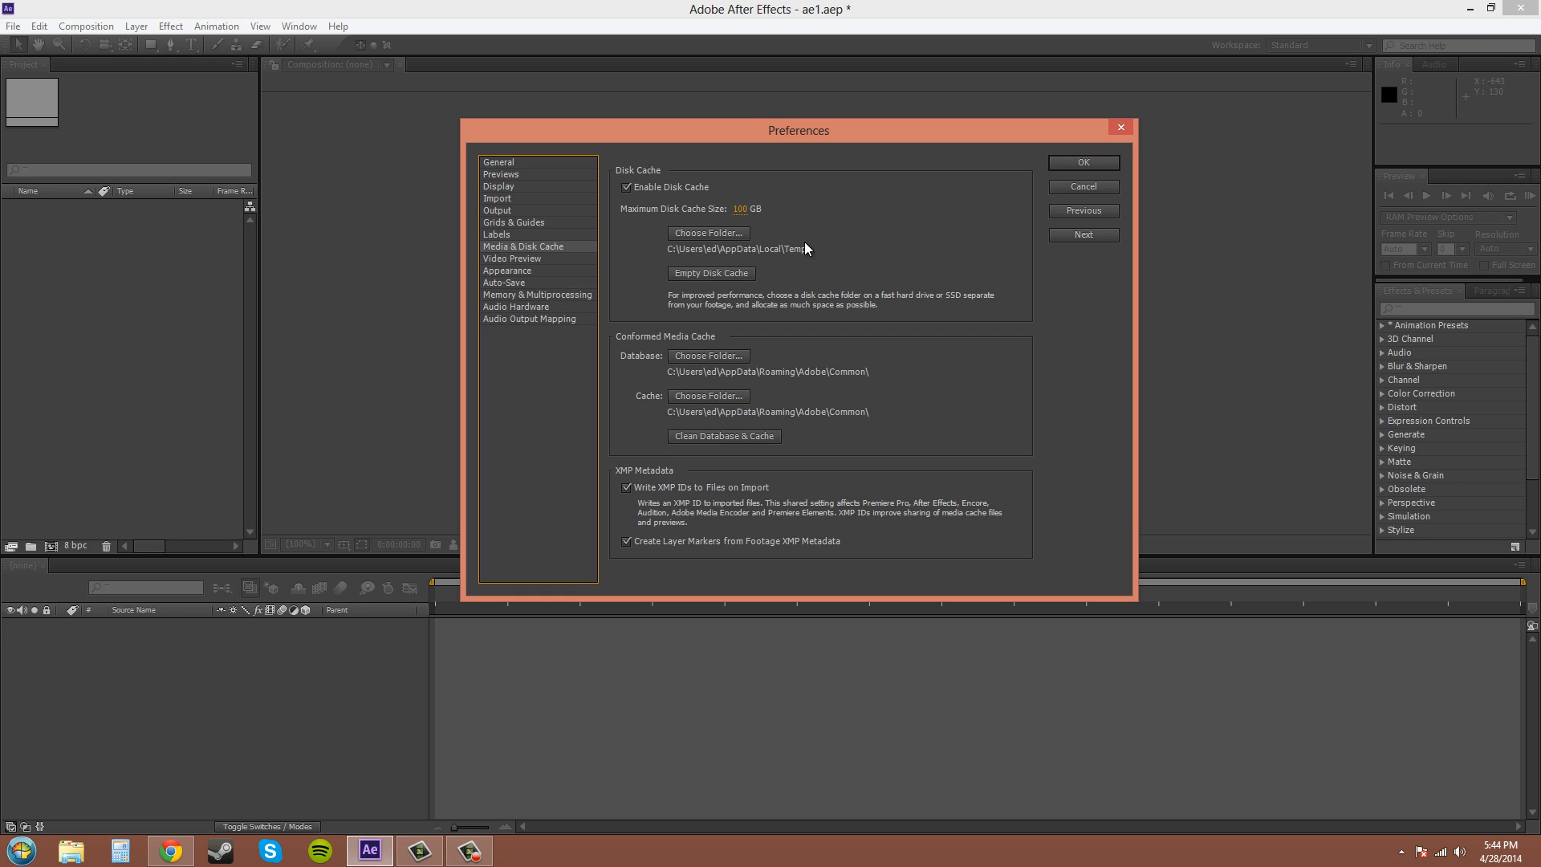
pyautogui.moveTo(708, 233)
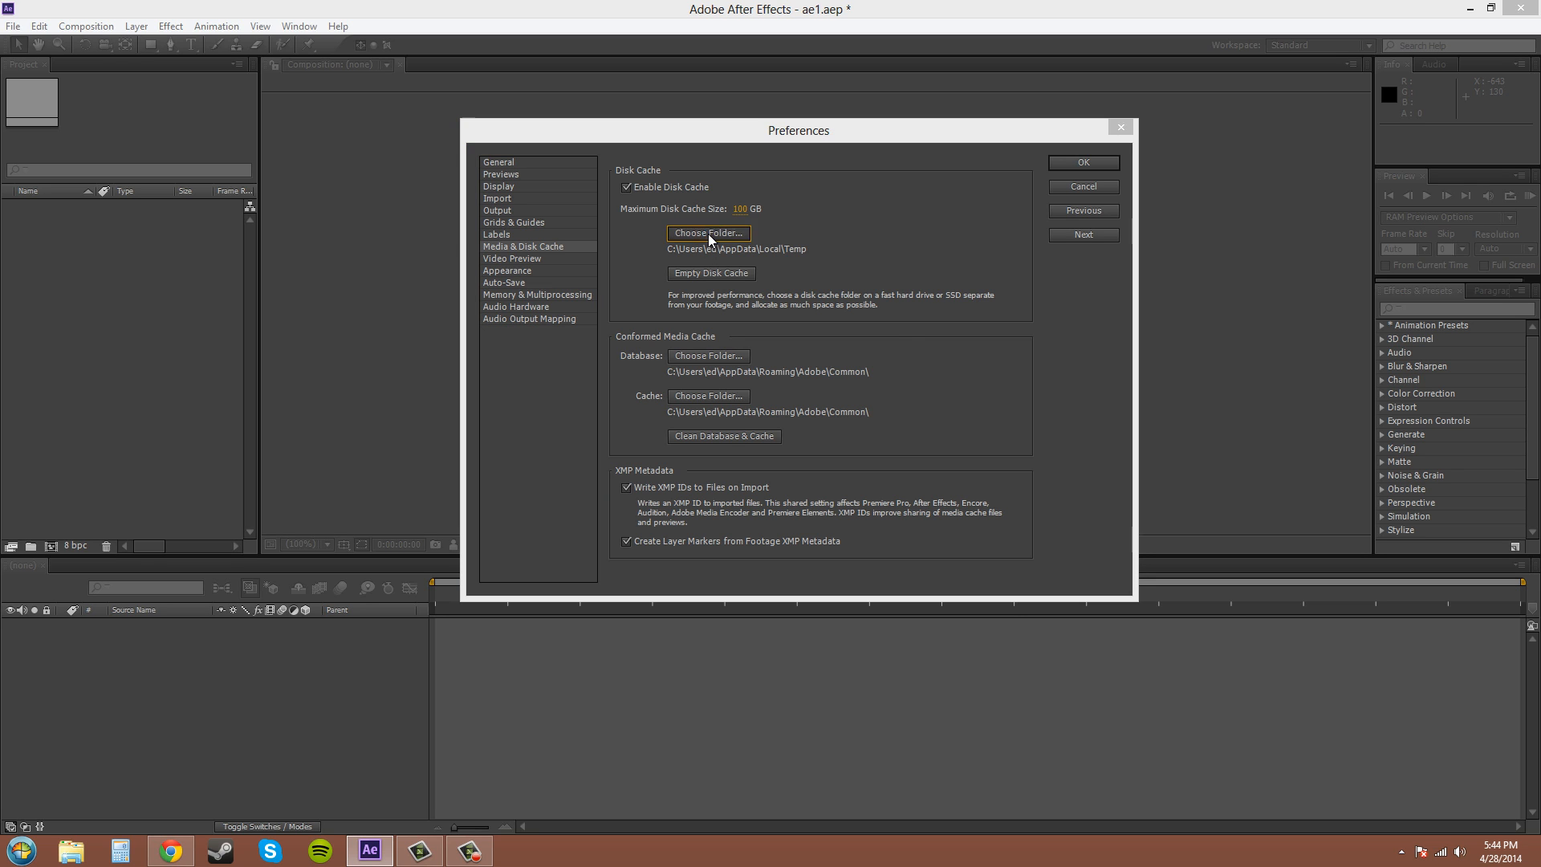
# - Choose a new disk cache folder and make an AE_Temp folder on Solid Snake (F:)
pyautogui.click(708, 233)
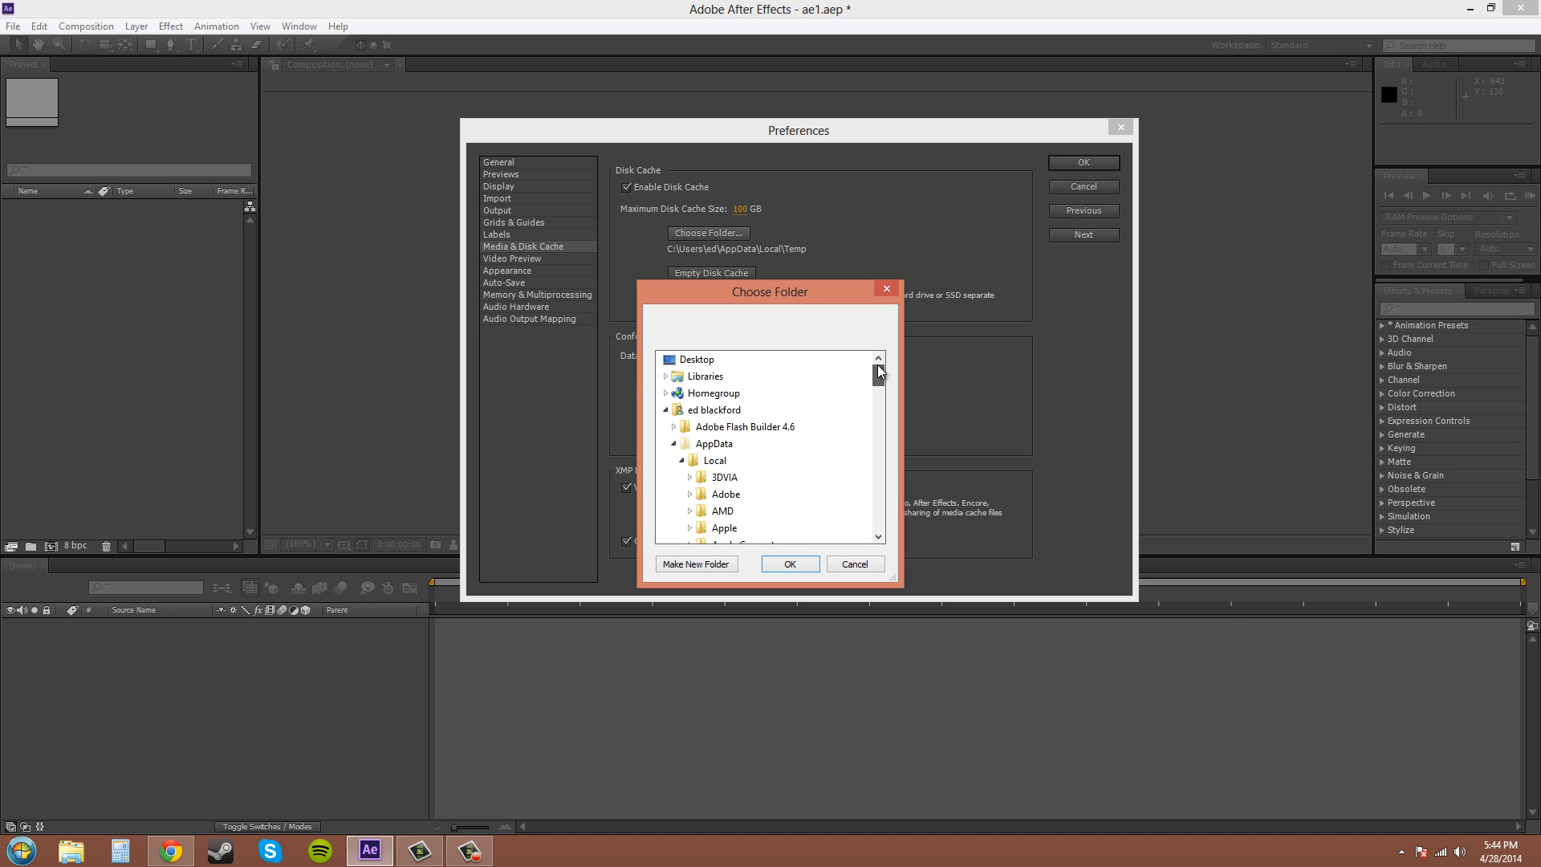
pyautogui.click(666, 410)
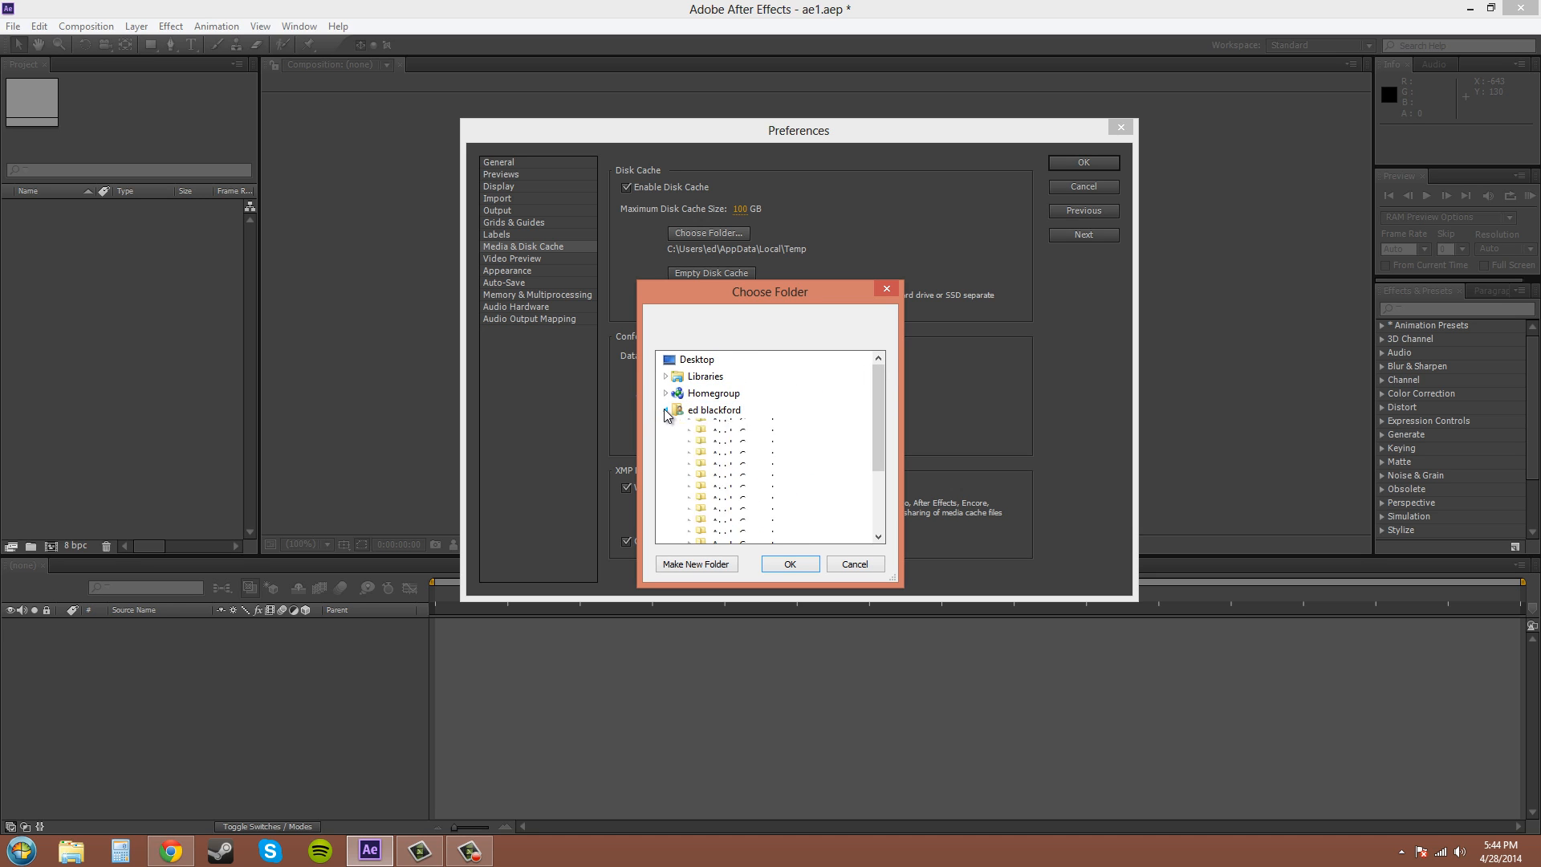
pyautogui.click(667, 410)
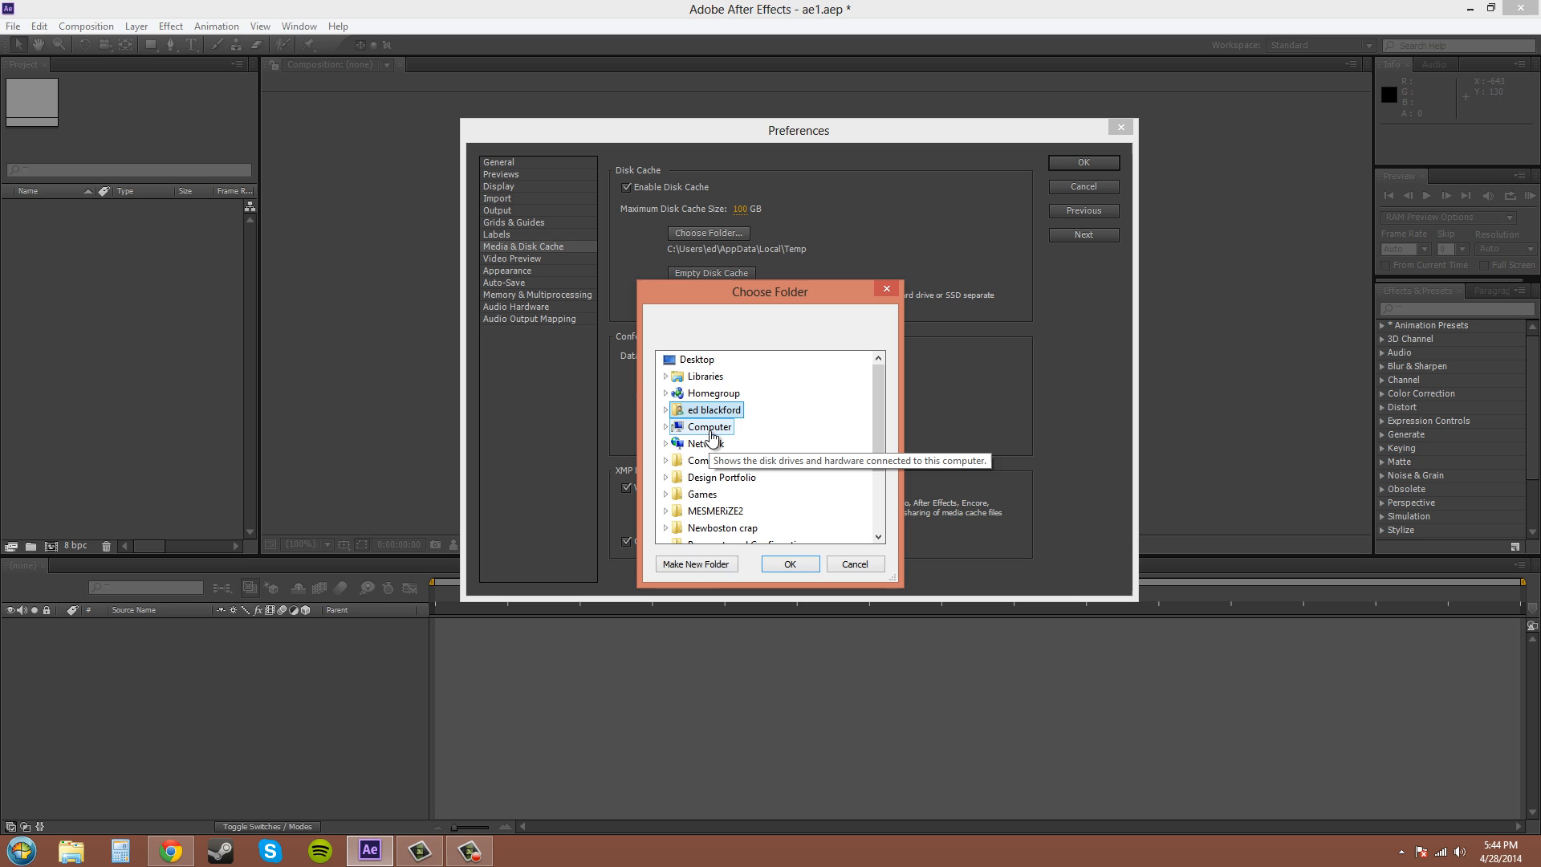
pyautogui.click(666, 426)
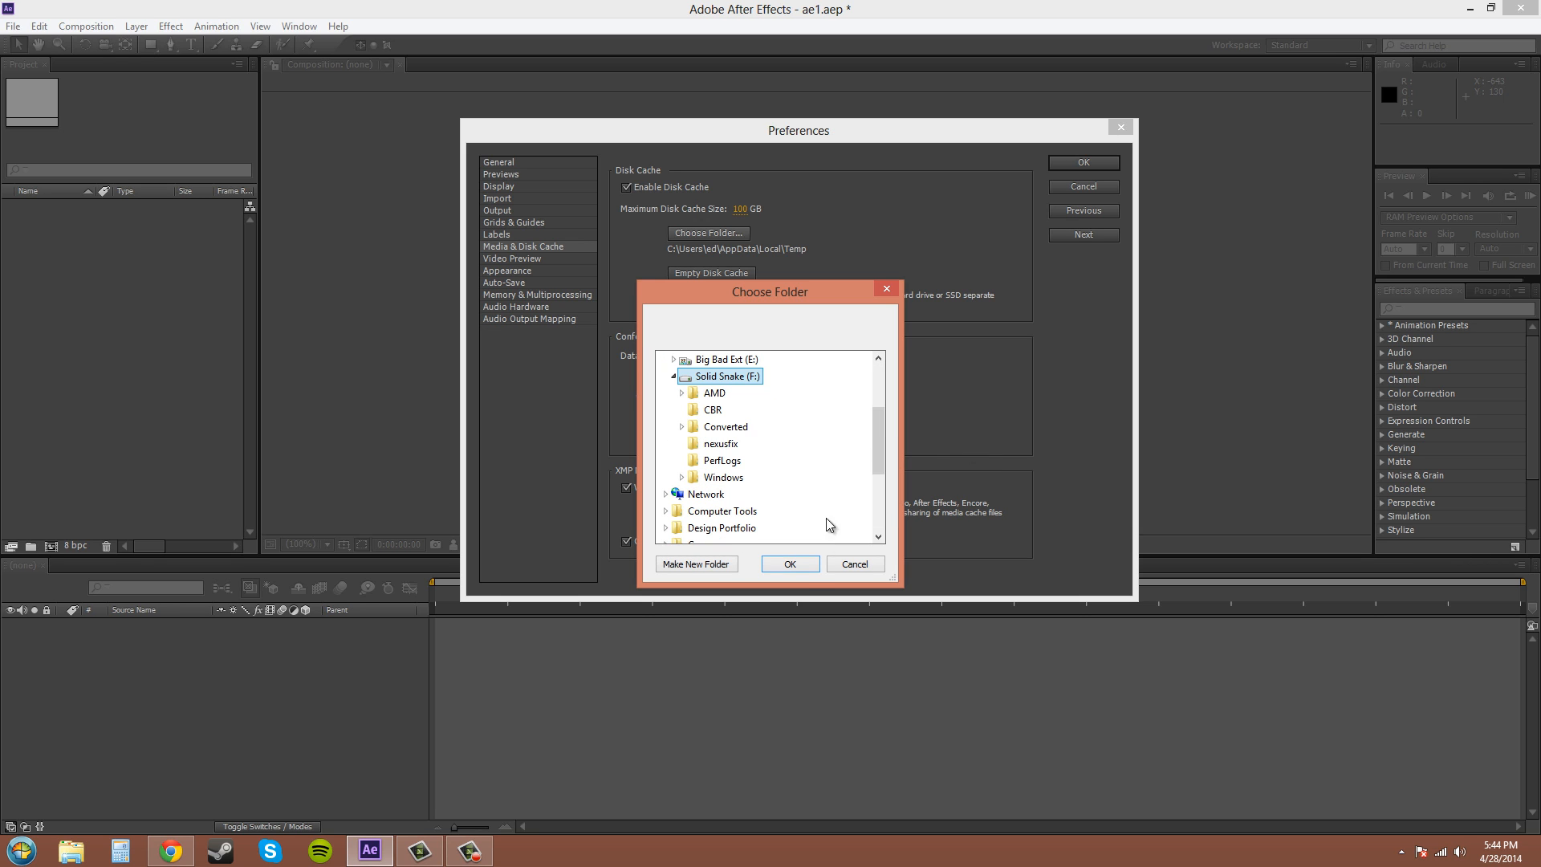
pyautogui.click(695, 564)
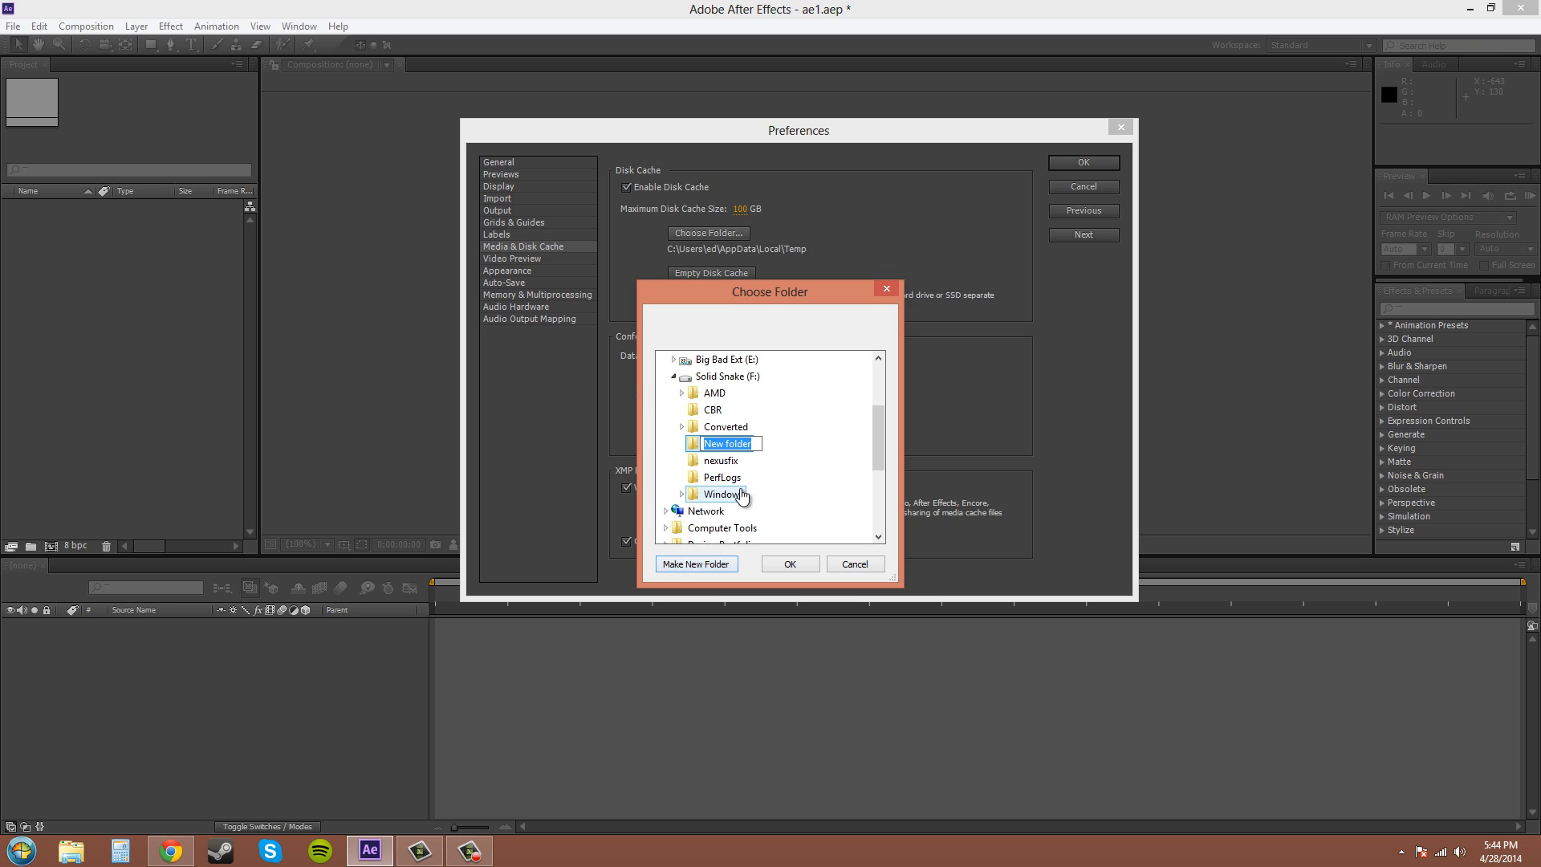
pyautogui.write('T')
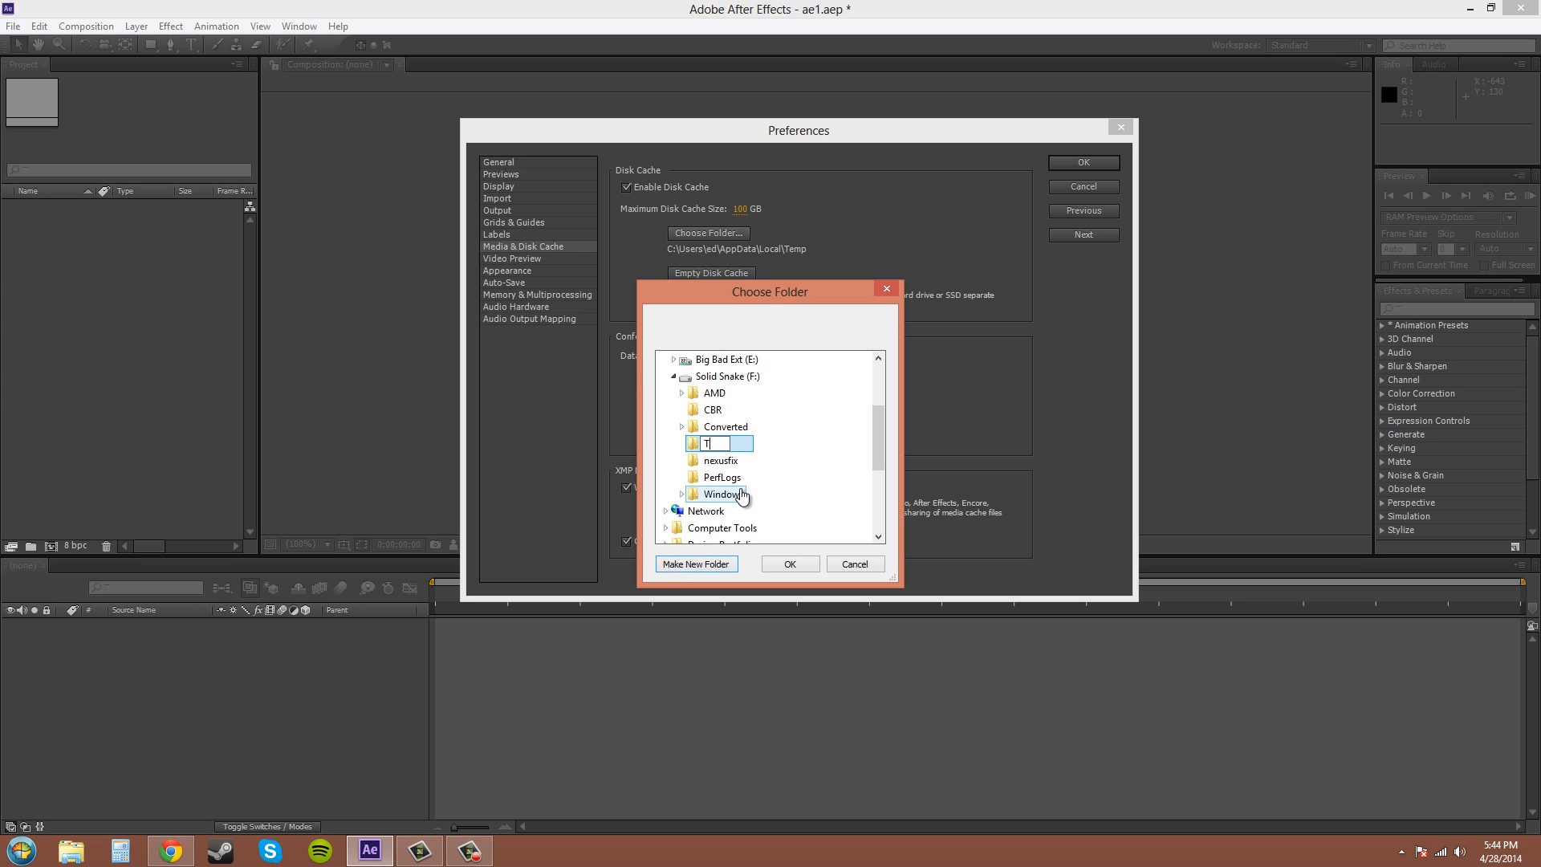
pyautogui.write('AE_Temp')
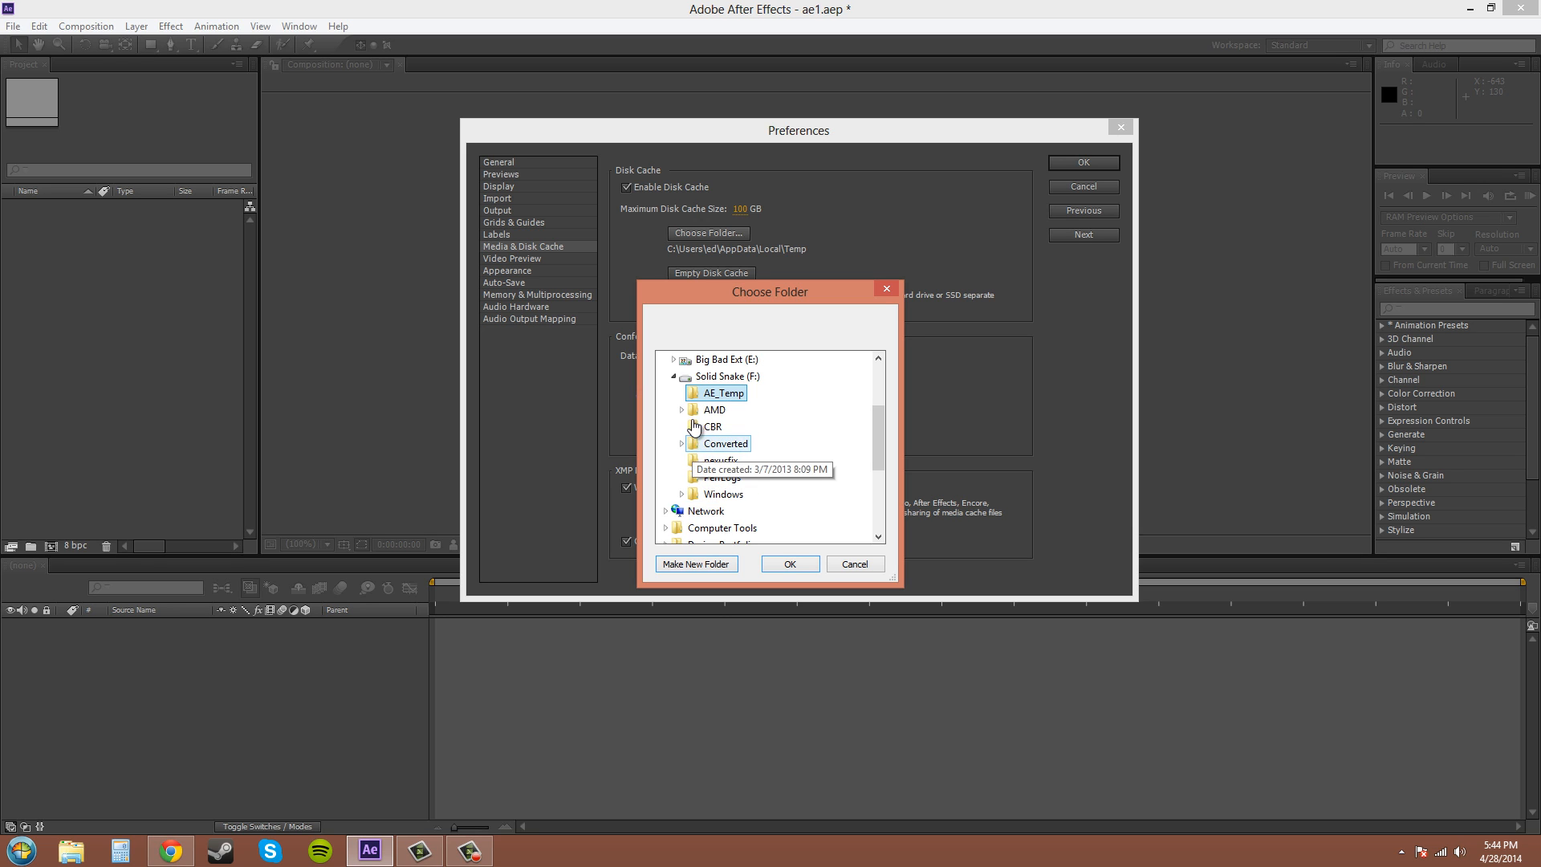
# - Confirm F:\AE_Temp in the folder picker as the disk cache location
pyautogui.click(789, 563)
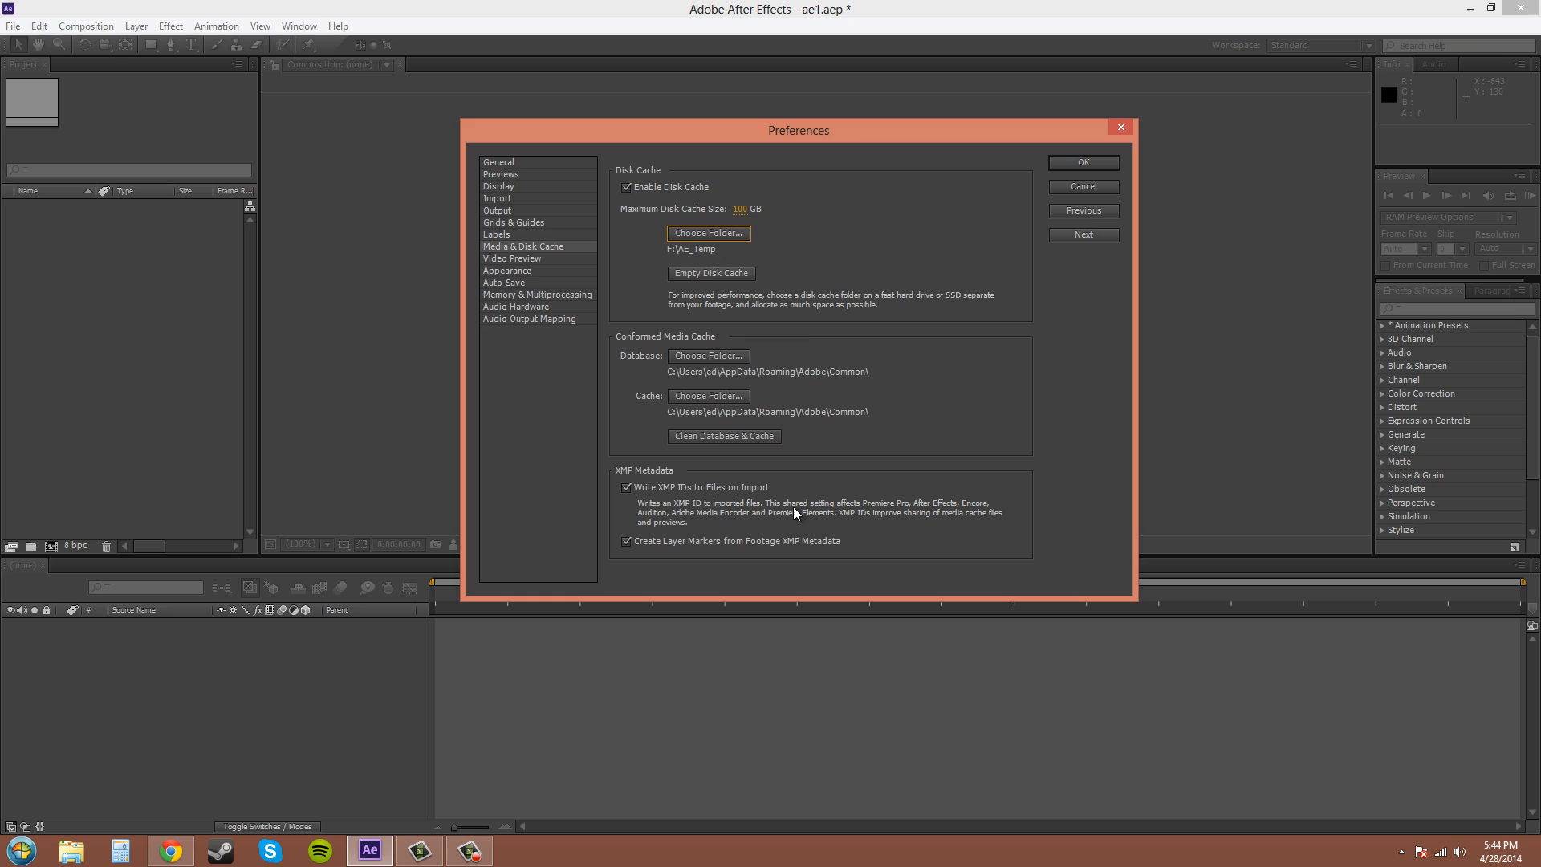
pyautogui.moveTo(732, 293)
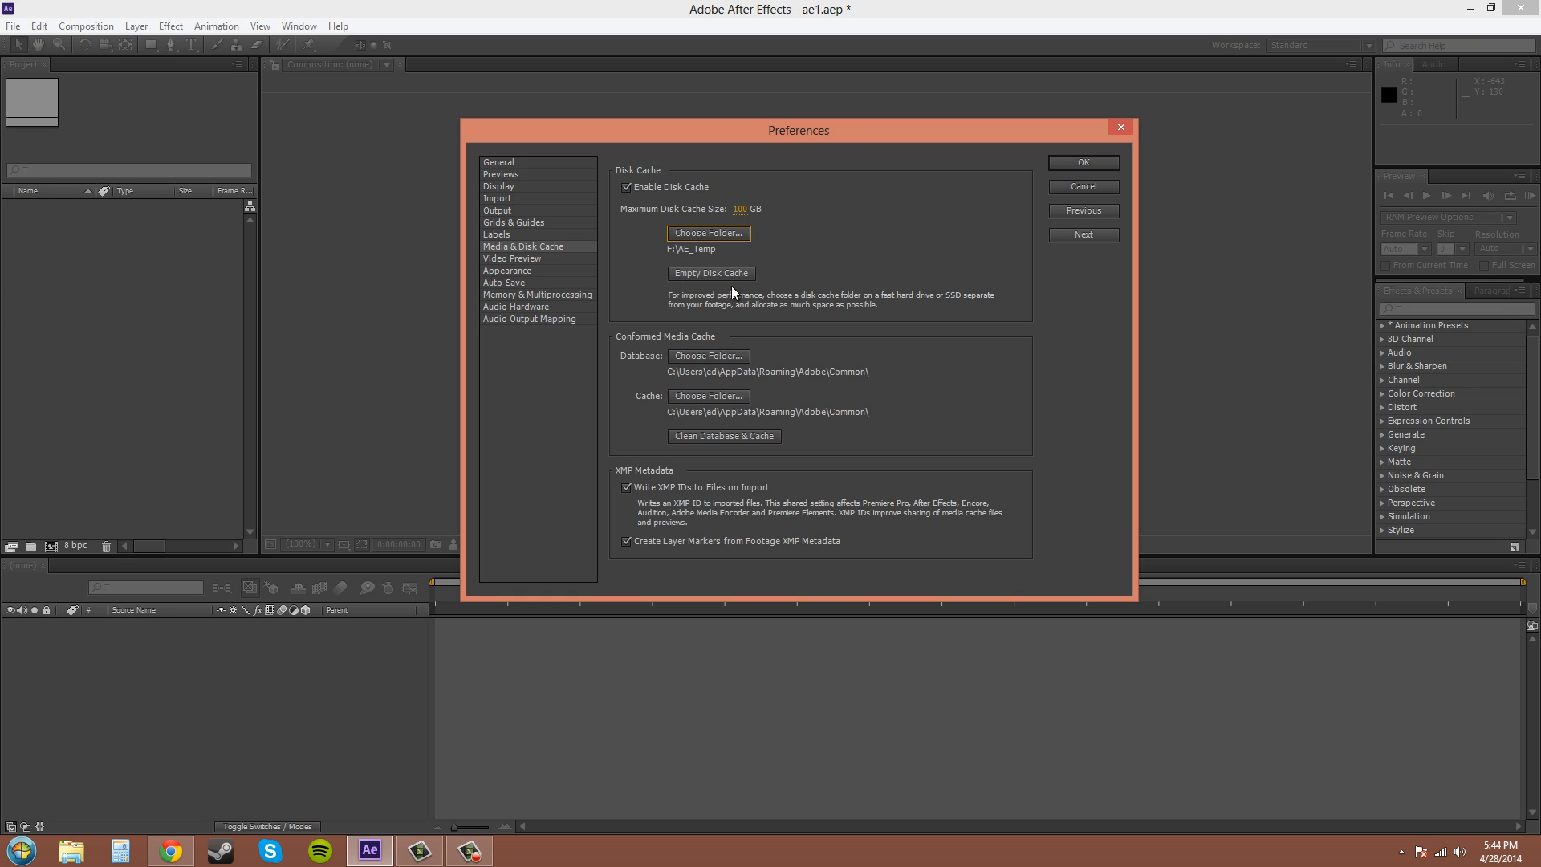
pyautogui.moveTo(913, 389)
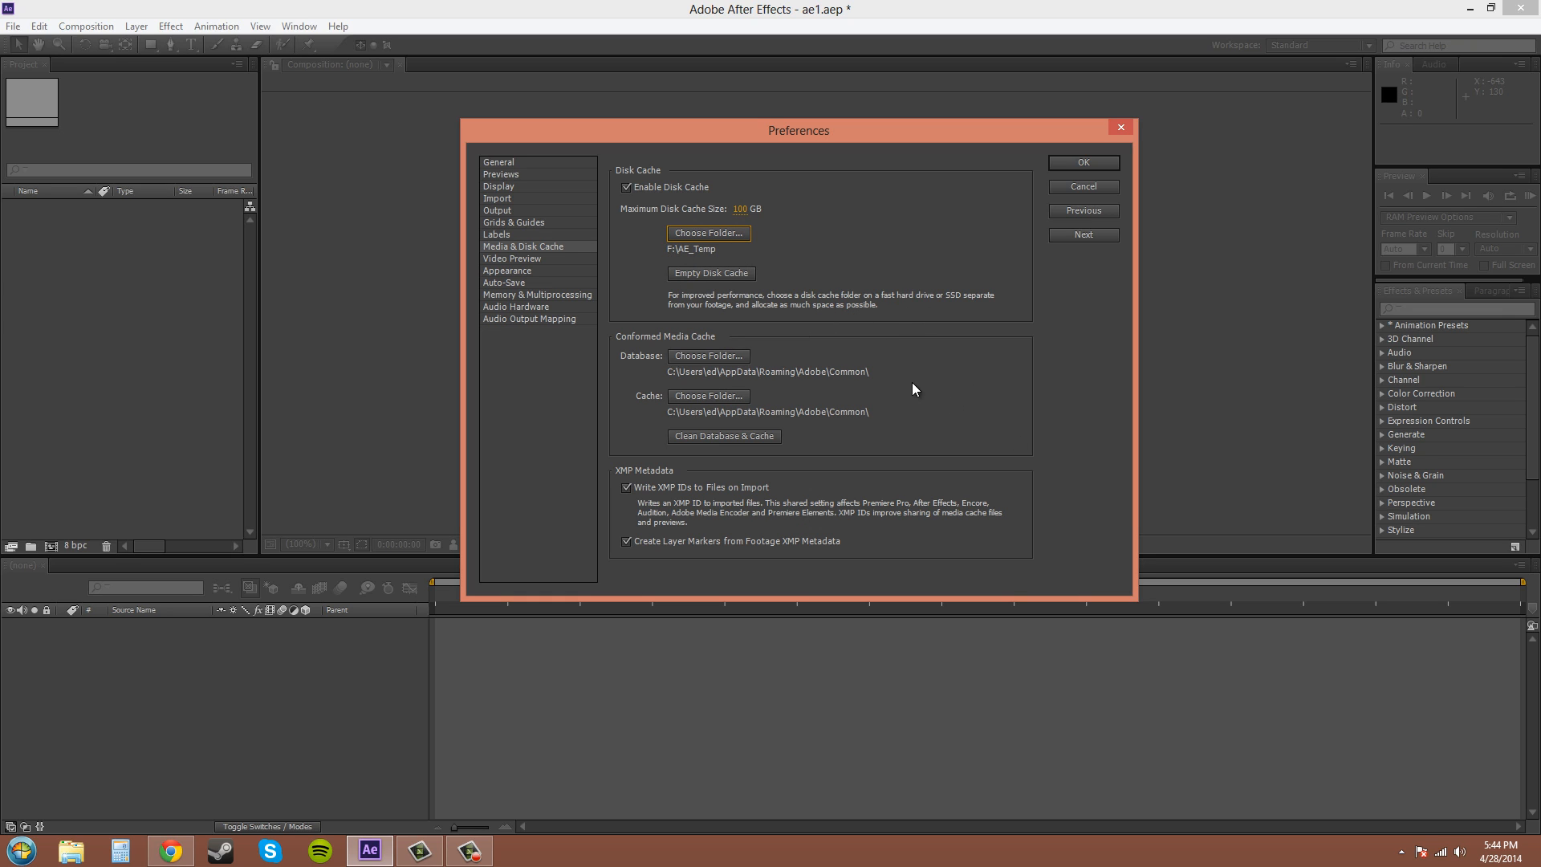
pyautogui.moveTo(644, 556)
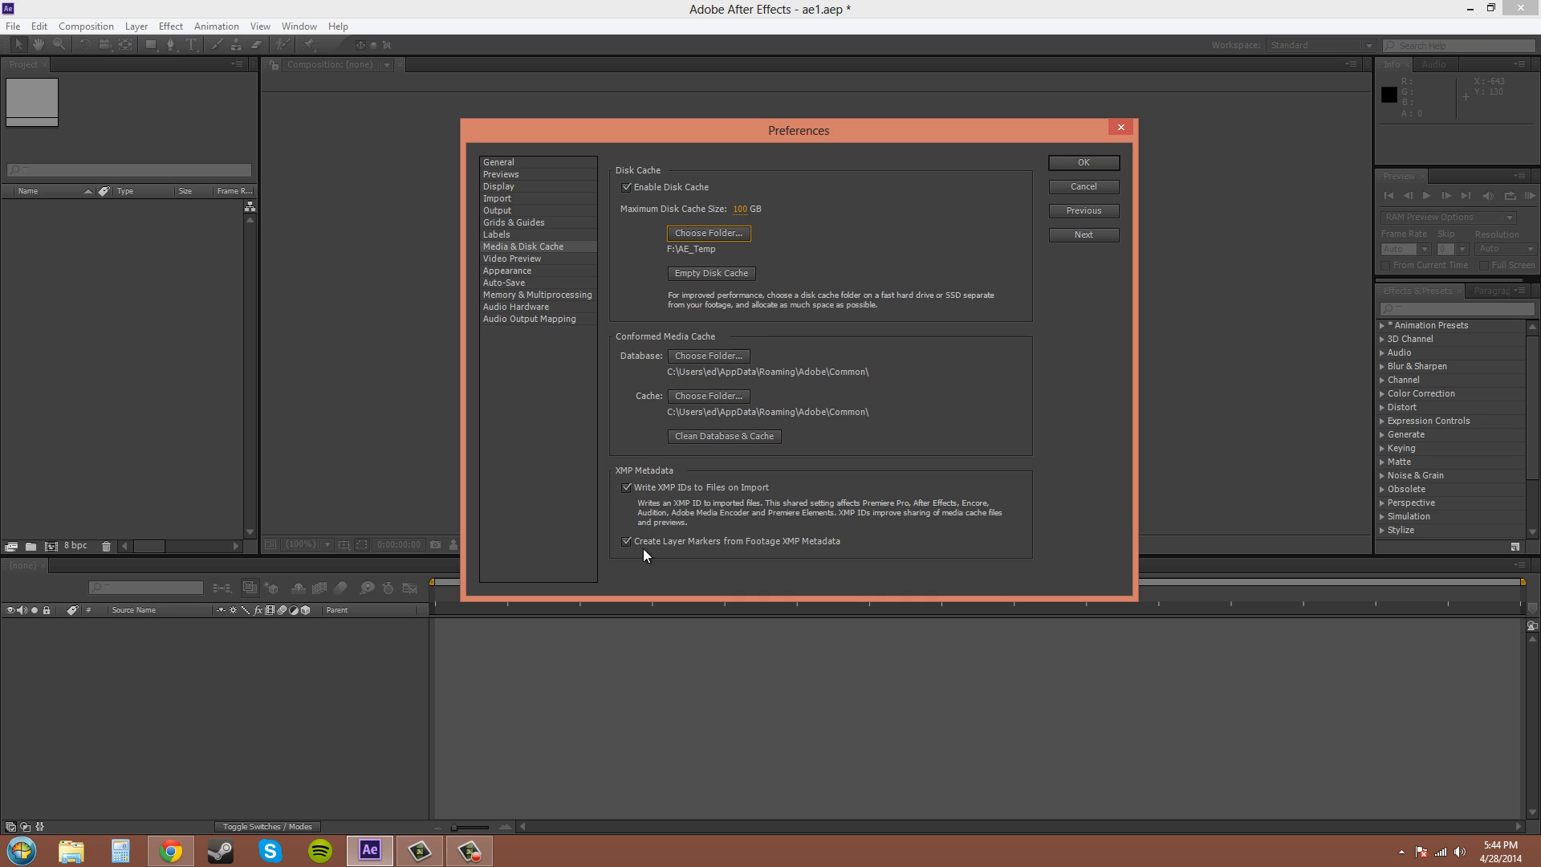
pyautogui.moveTo(511, 260)
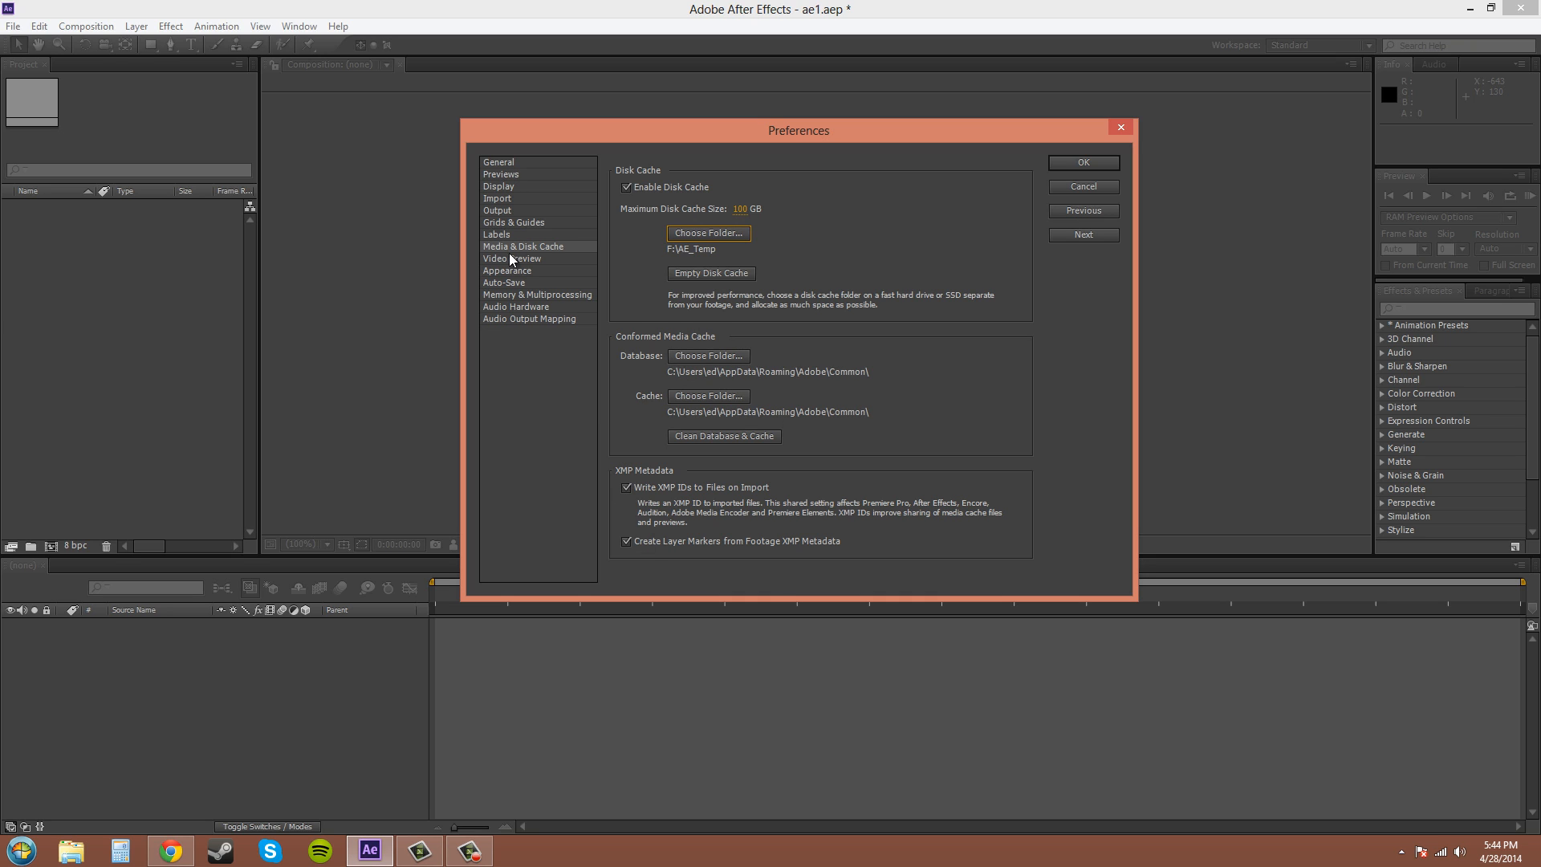
# - Move through the Video Preview and Appearance pages to the Auto-Save preferences
pyautogui.click(512, 258)
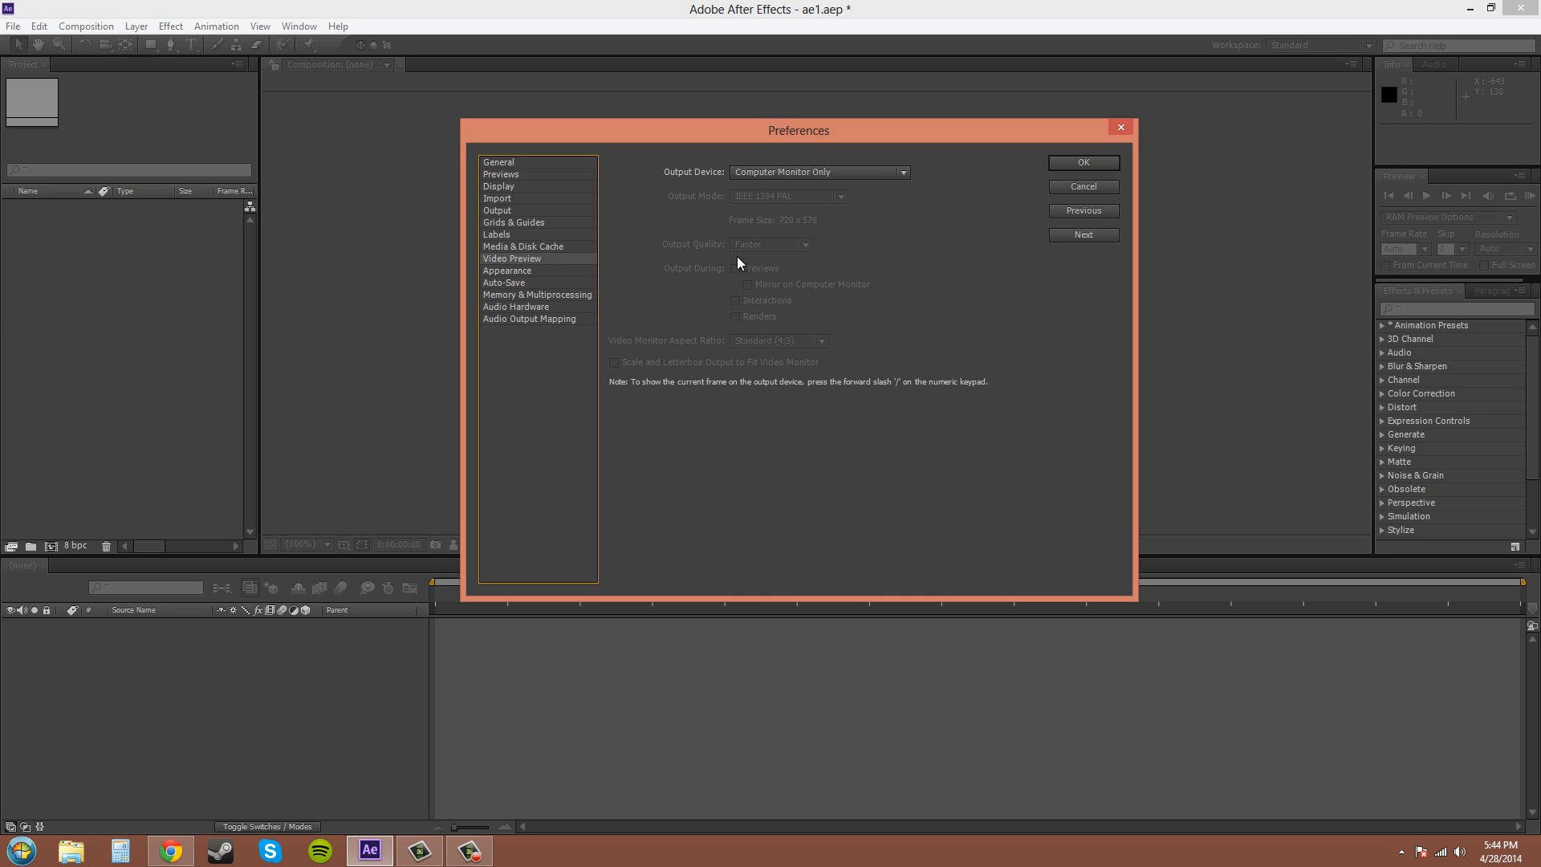
pyautogui.moveTo(590, 236)
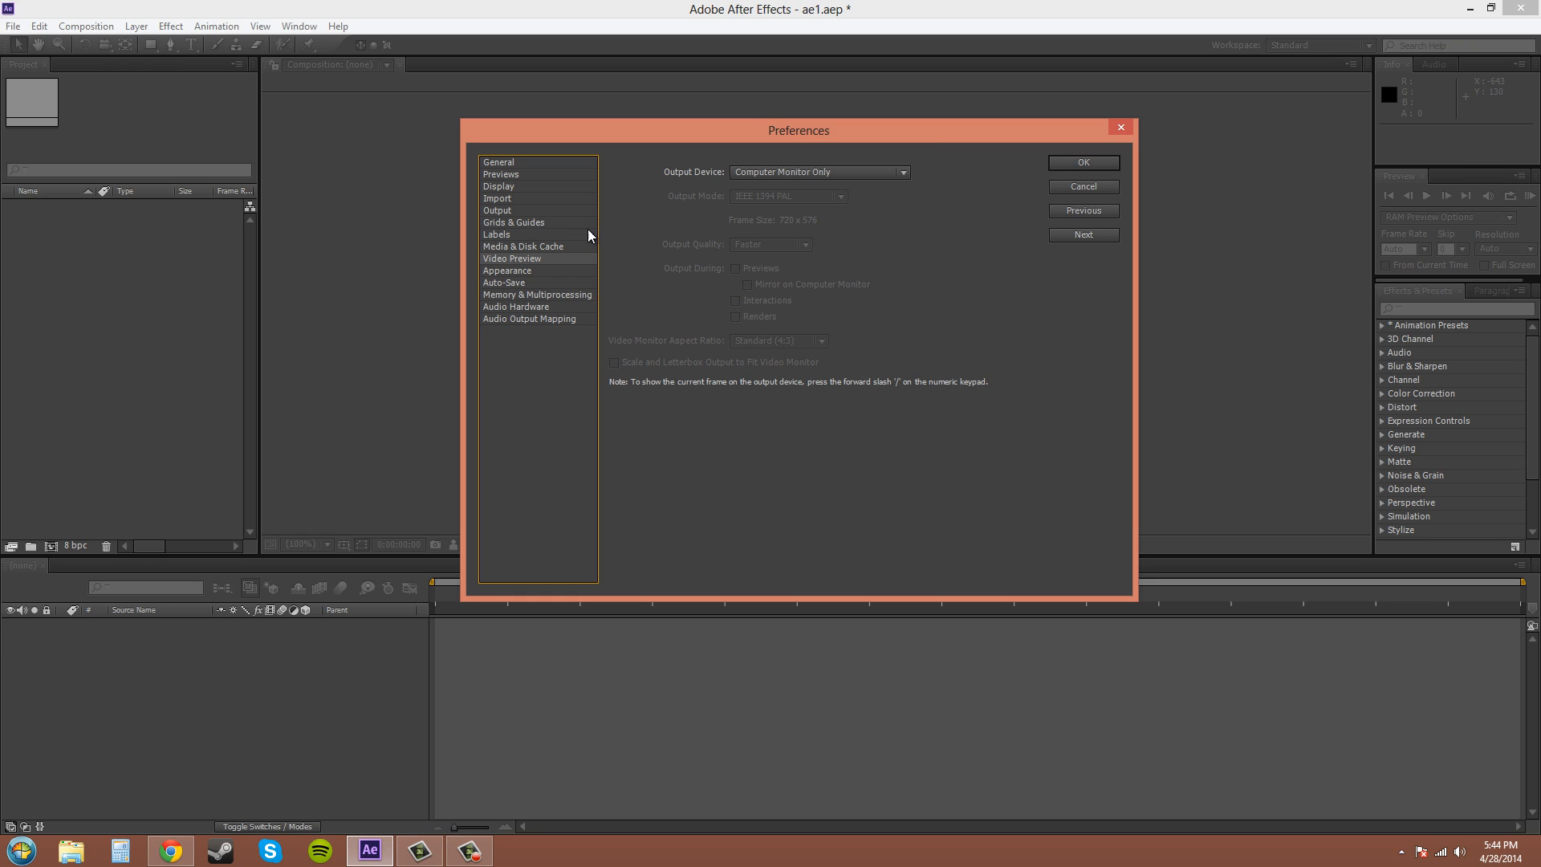
pyautogui.moveTo(504, 275)
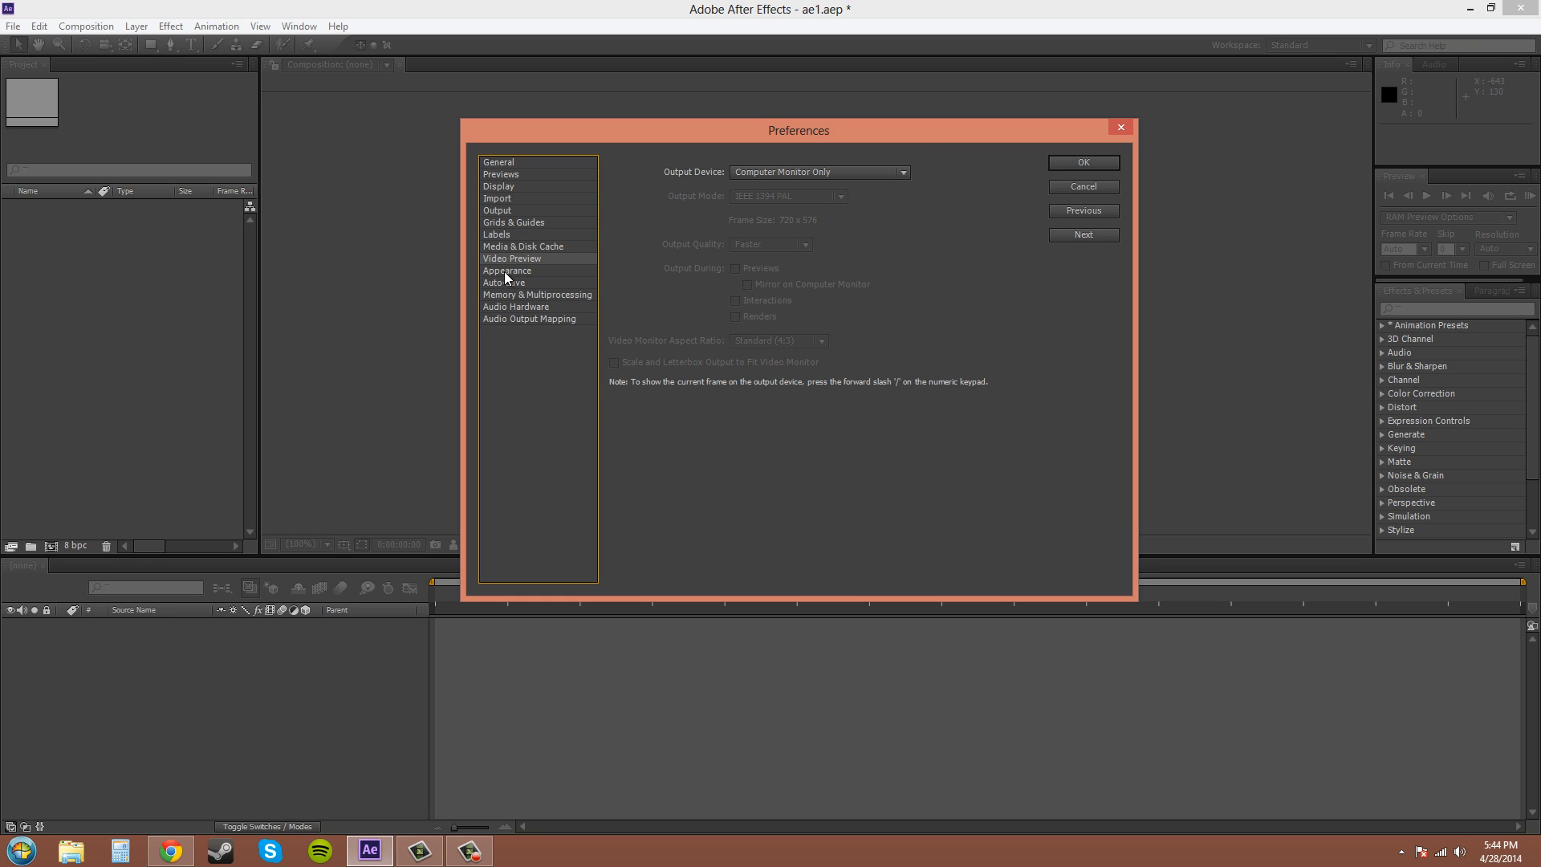
pyautogui.click(507, 271)
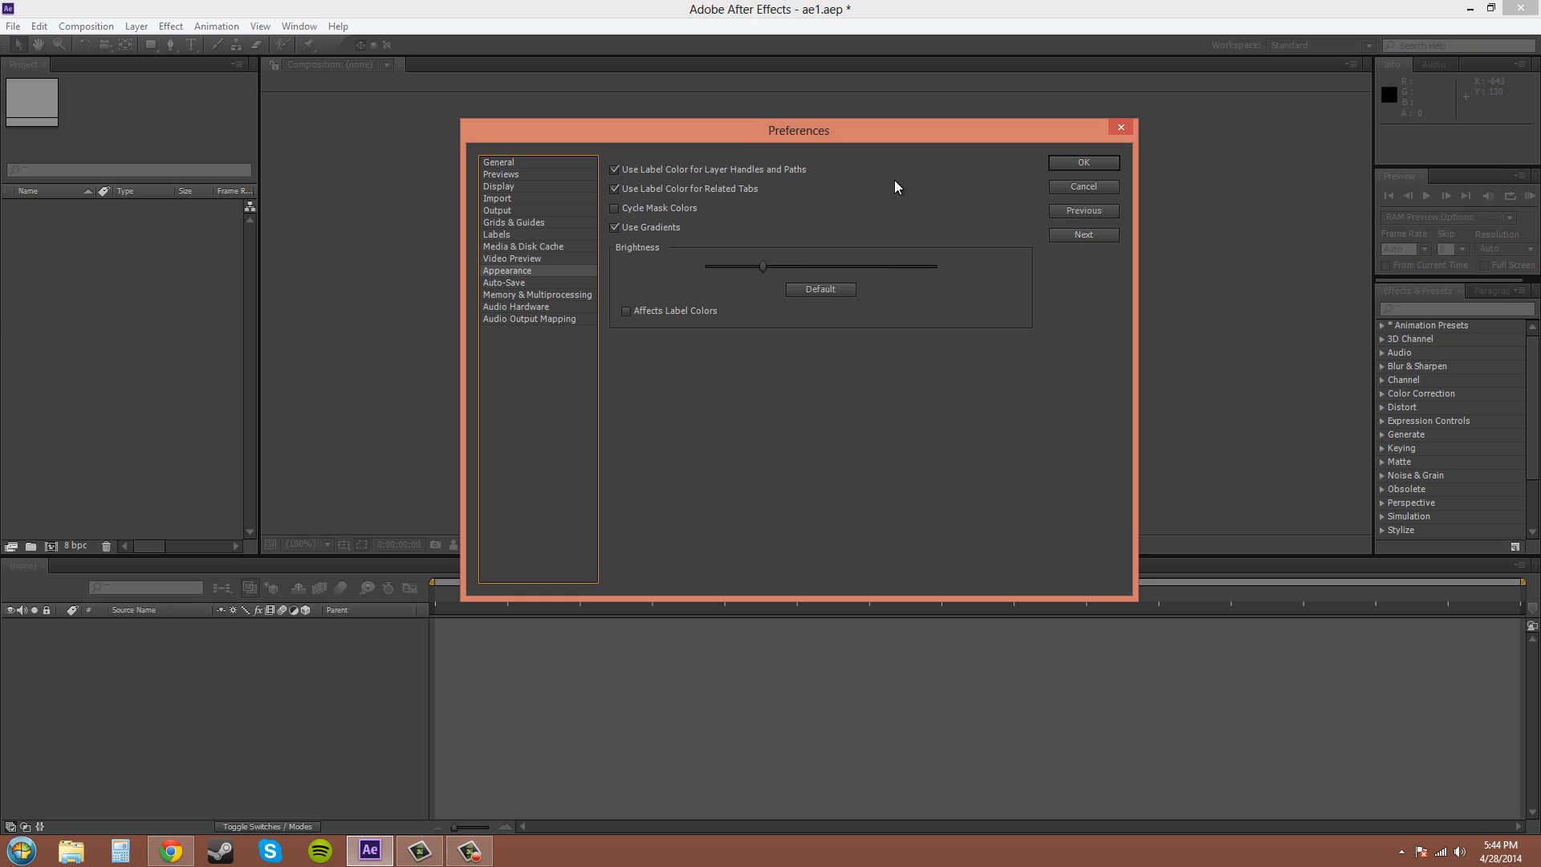
pyautogui.moveTo(595, 332)
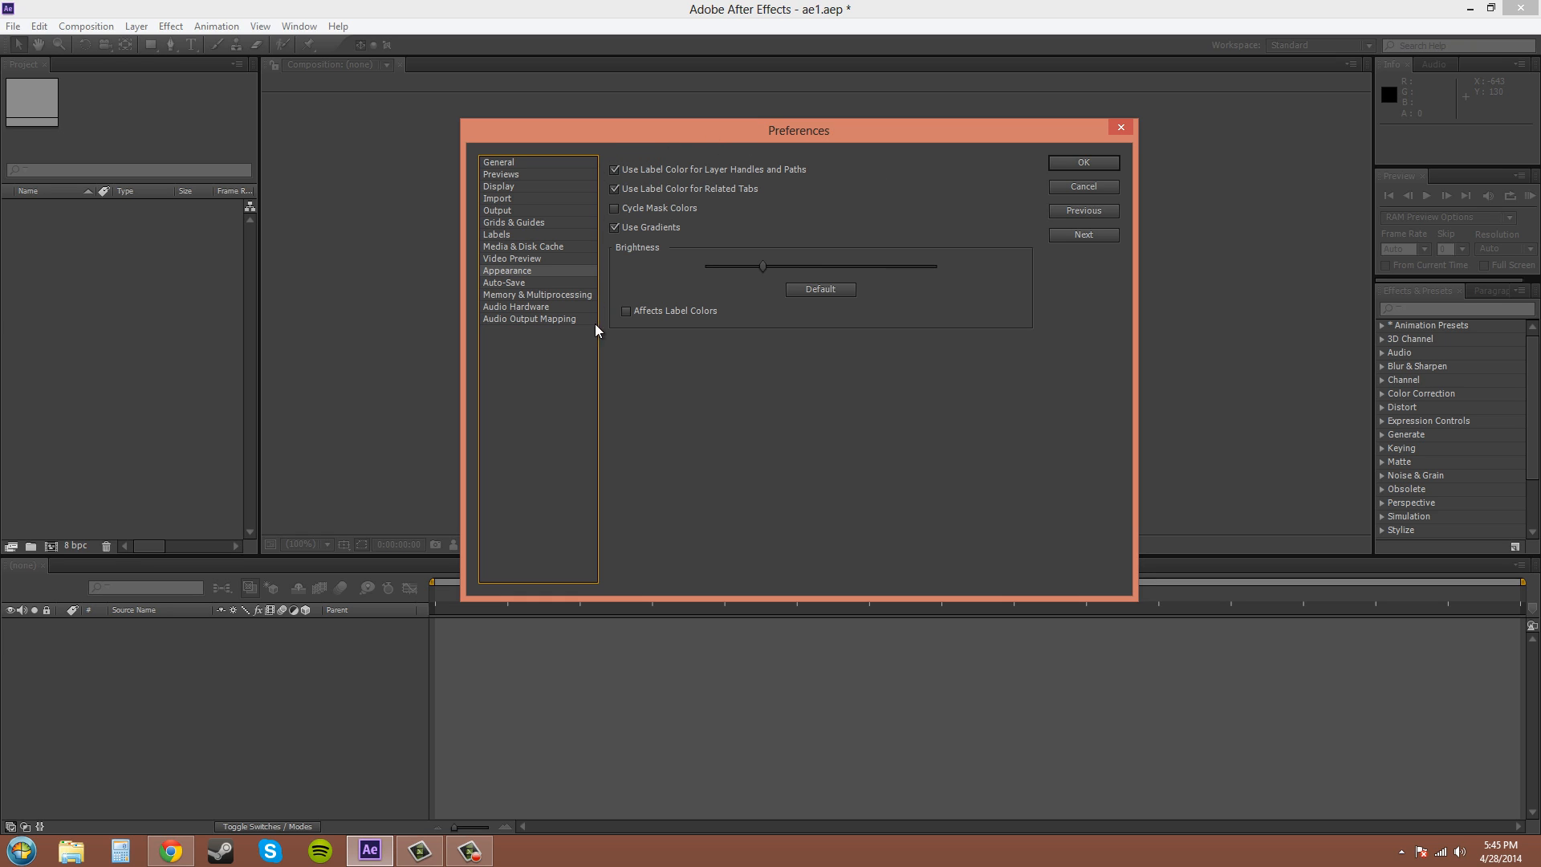
pyautogui.moveTo(668, 135)
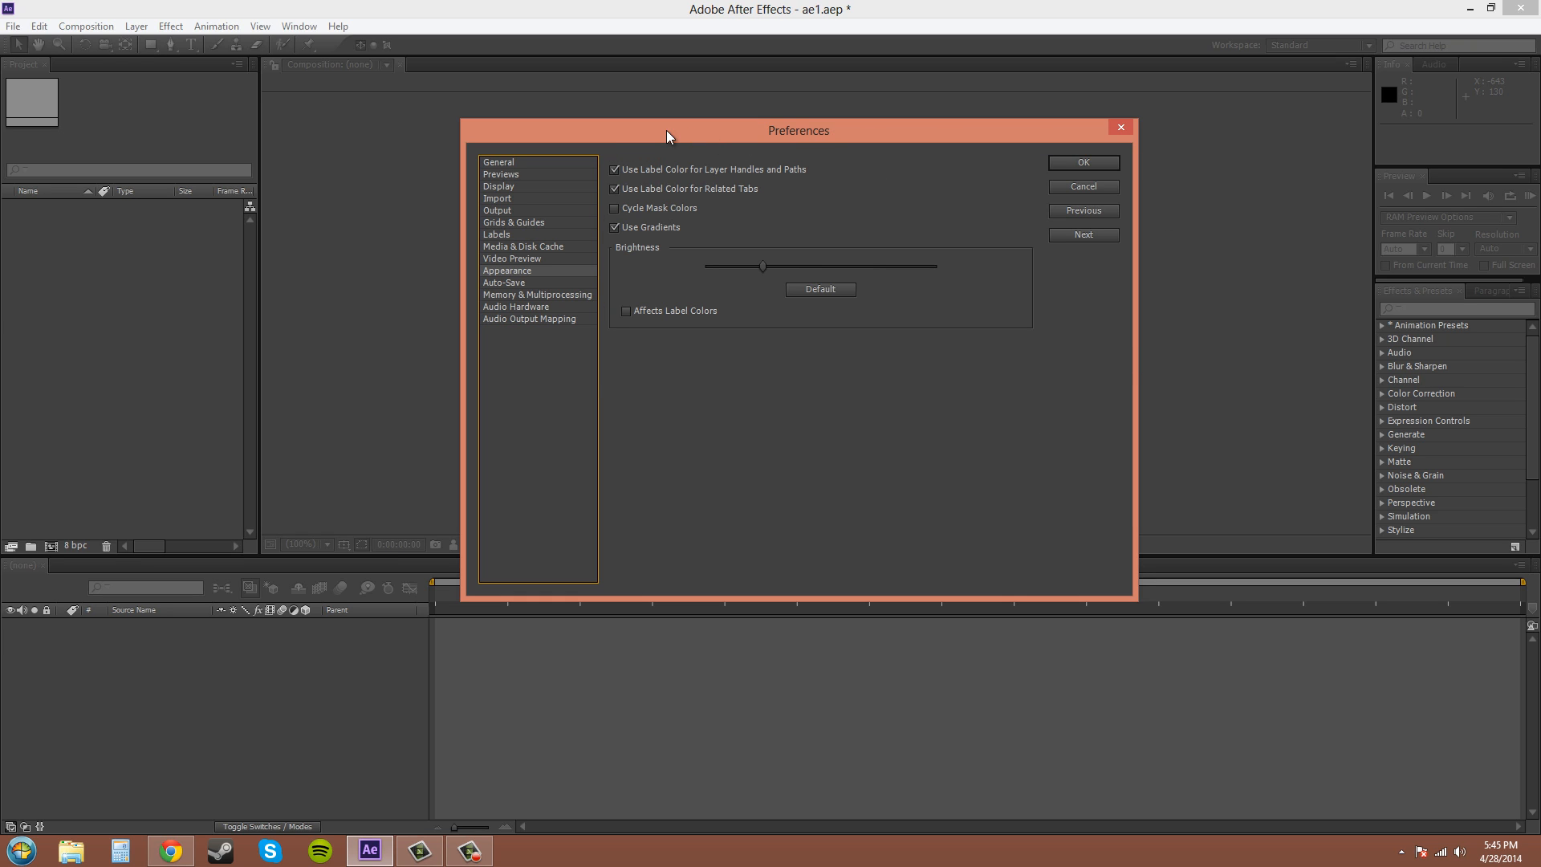
pyautogui.moveTo(519, 288)
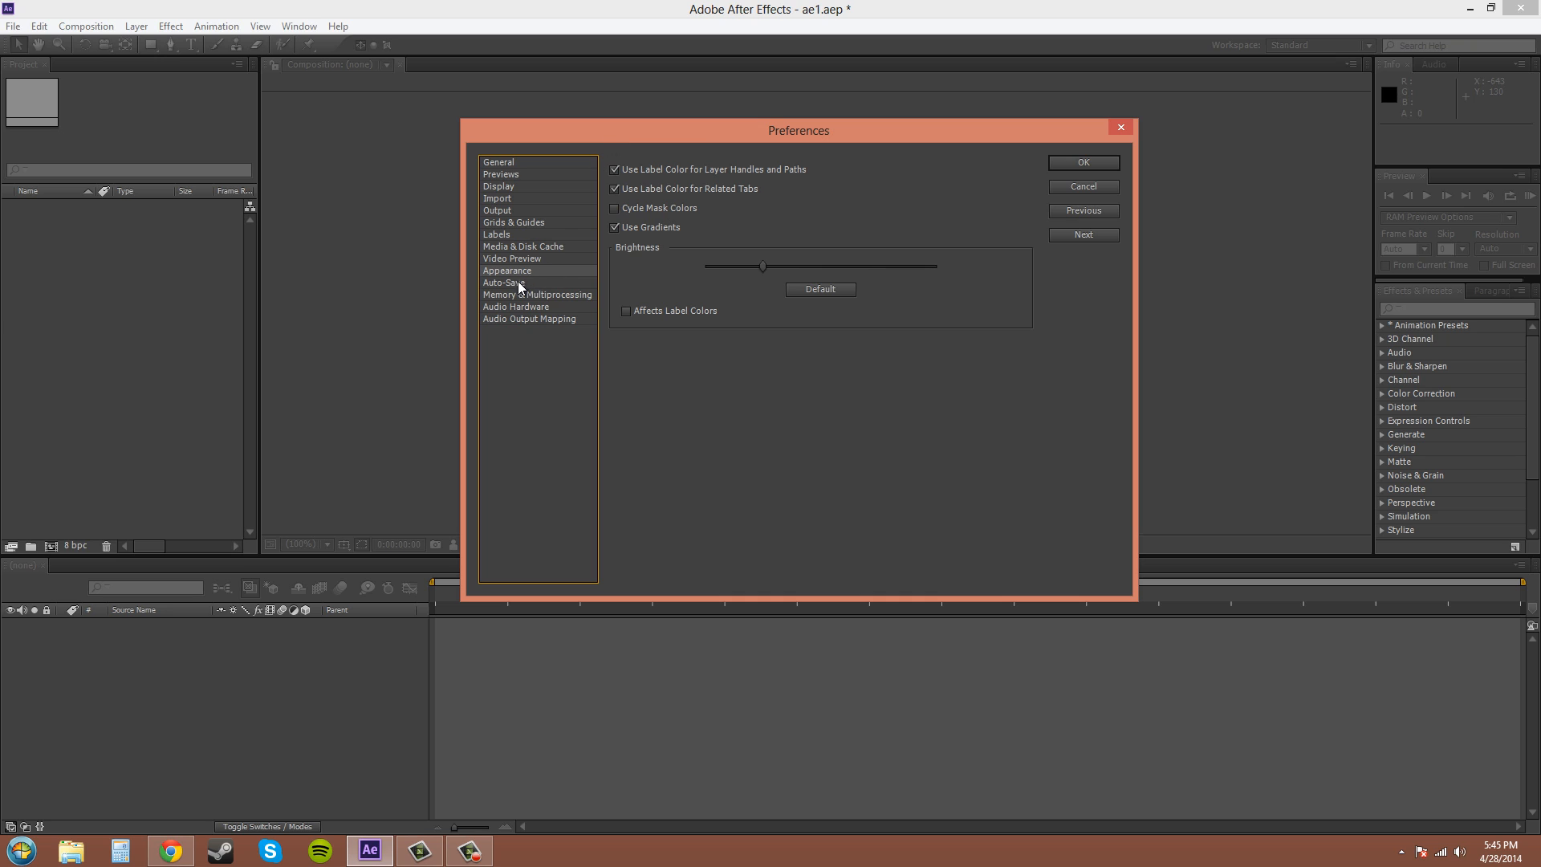
pyautogui.click(503, 283)
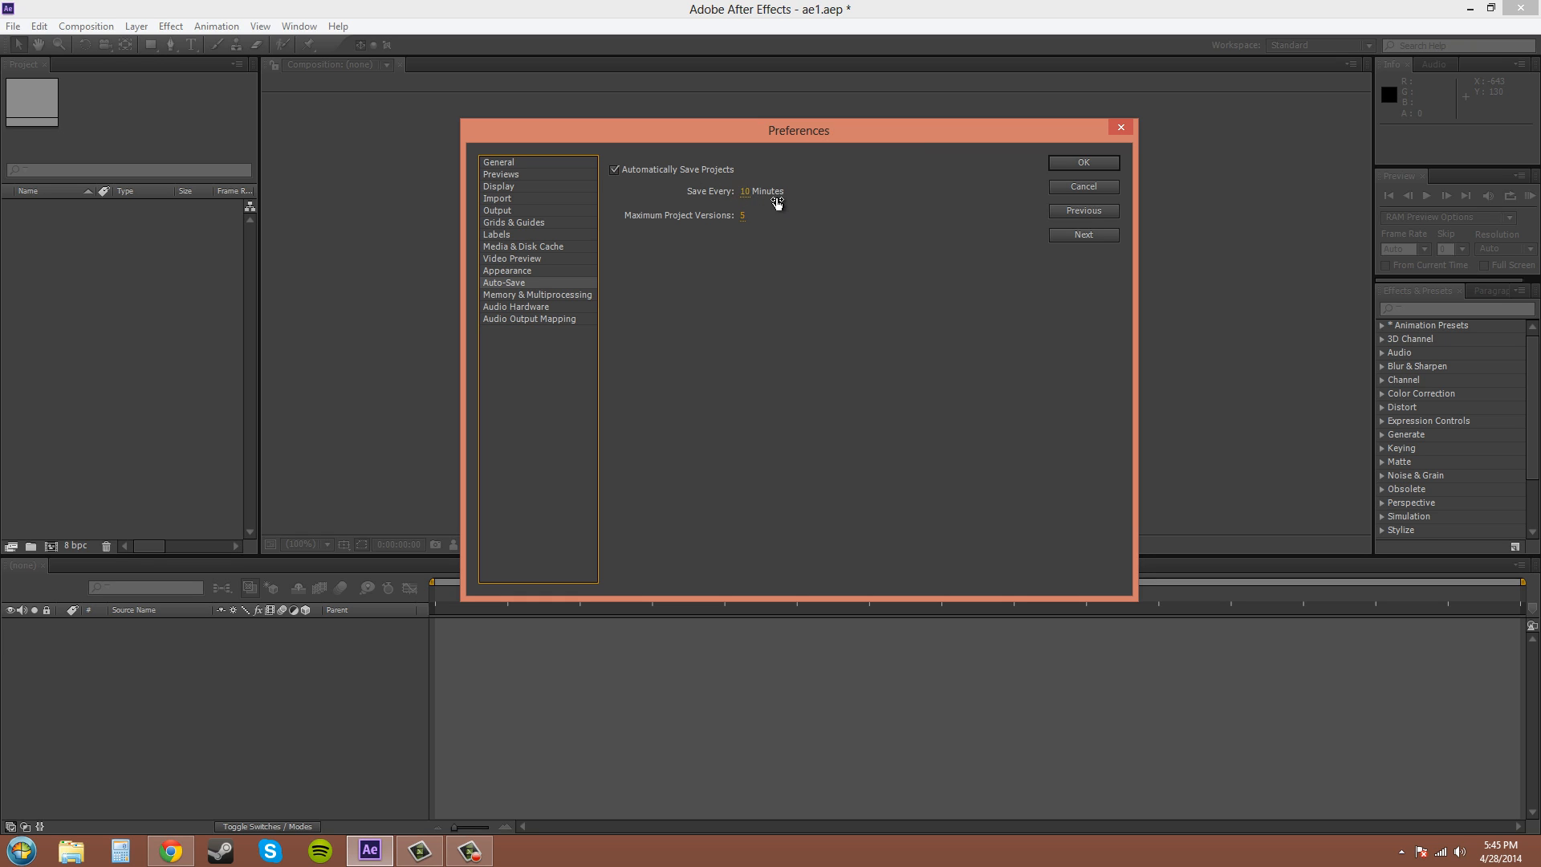
pyautogui.moveTo(934, 347)
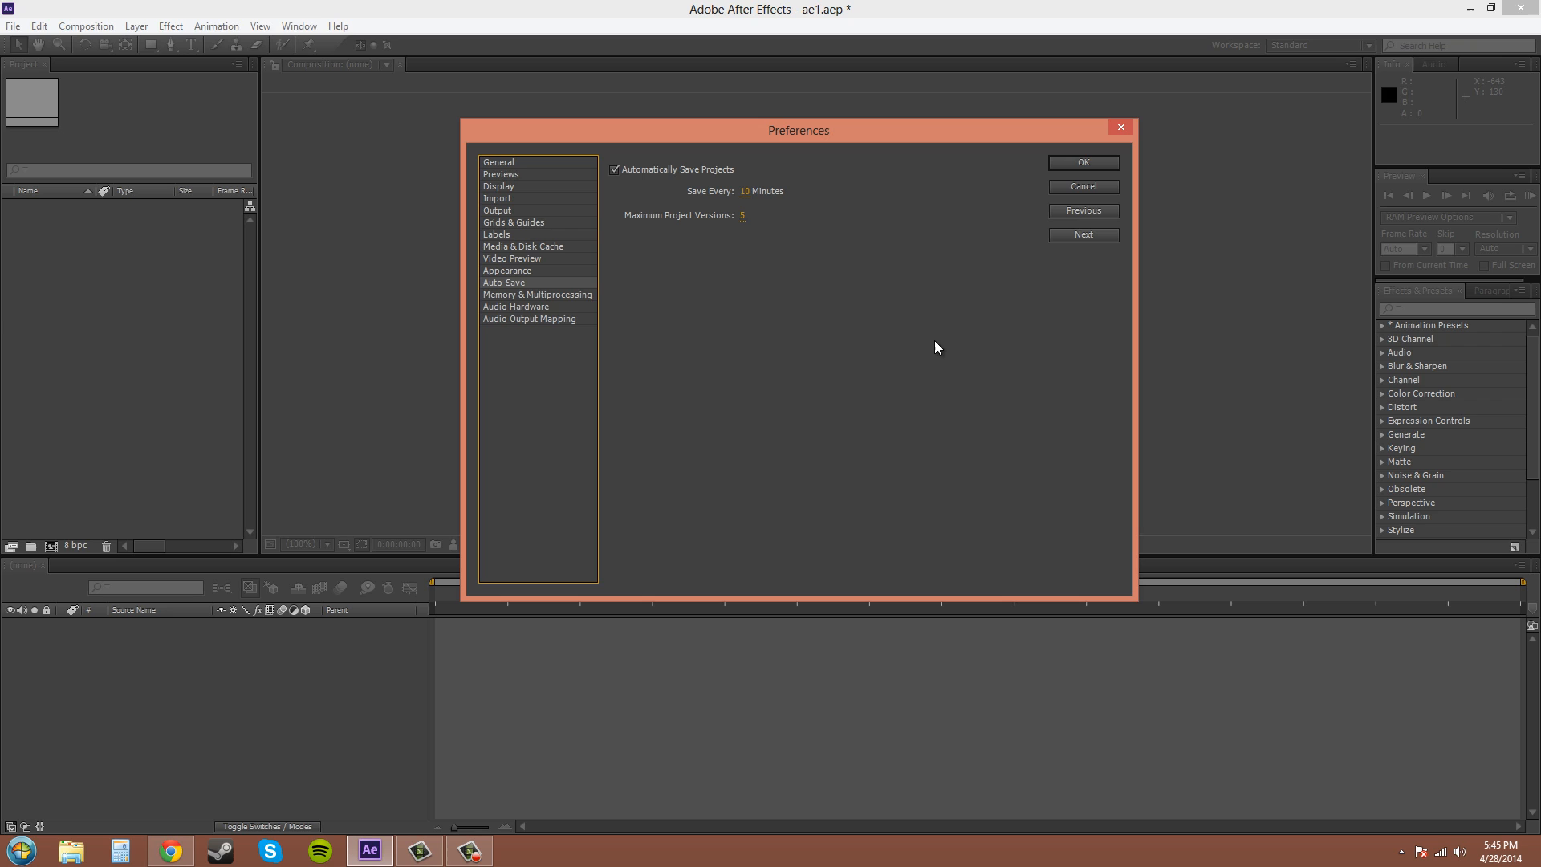
pyautogui.moveTo(946, 346)
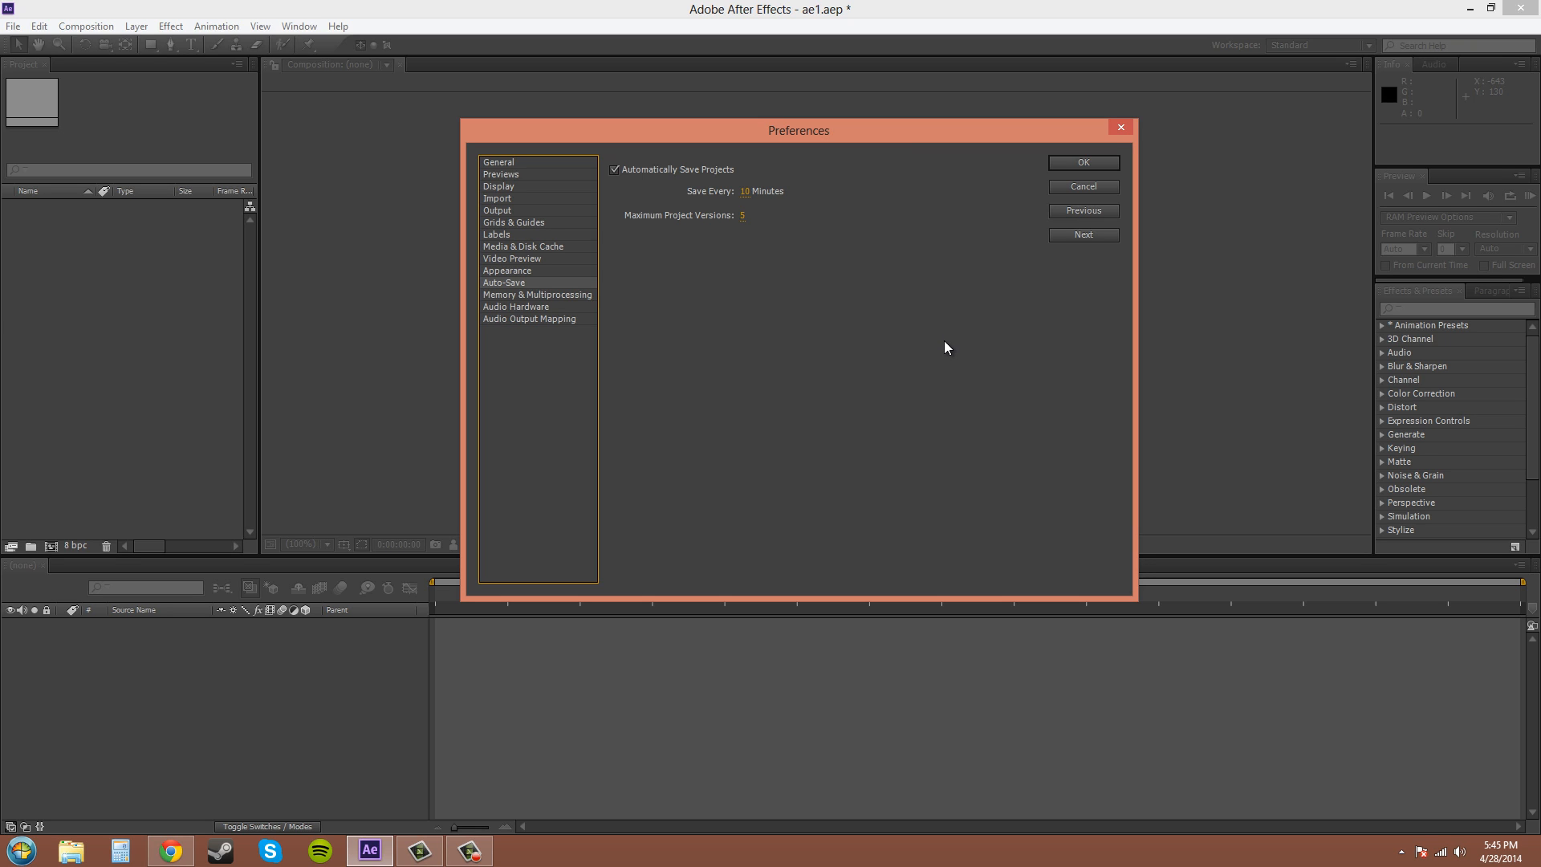
pyautogui.moveTo(938, 351)
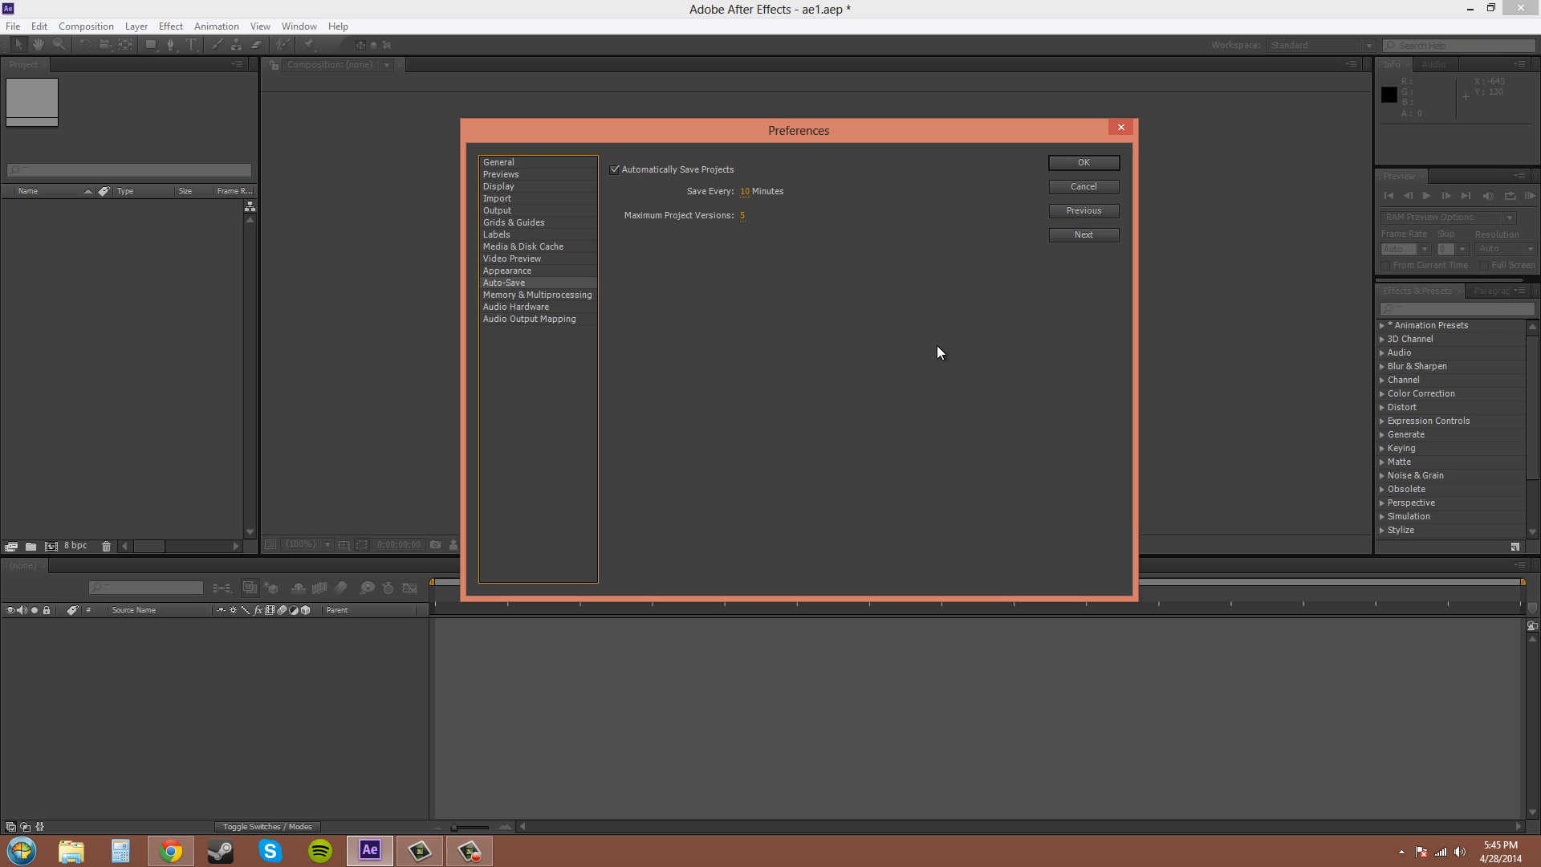
pyautogui.moveTo(932, 355)
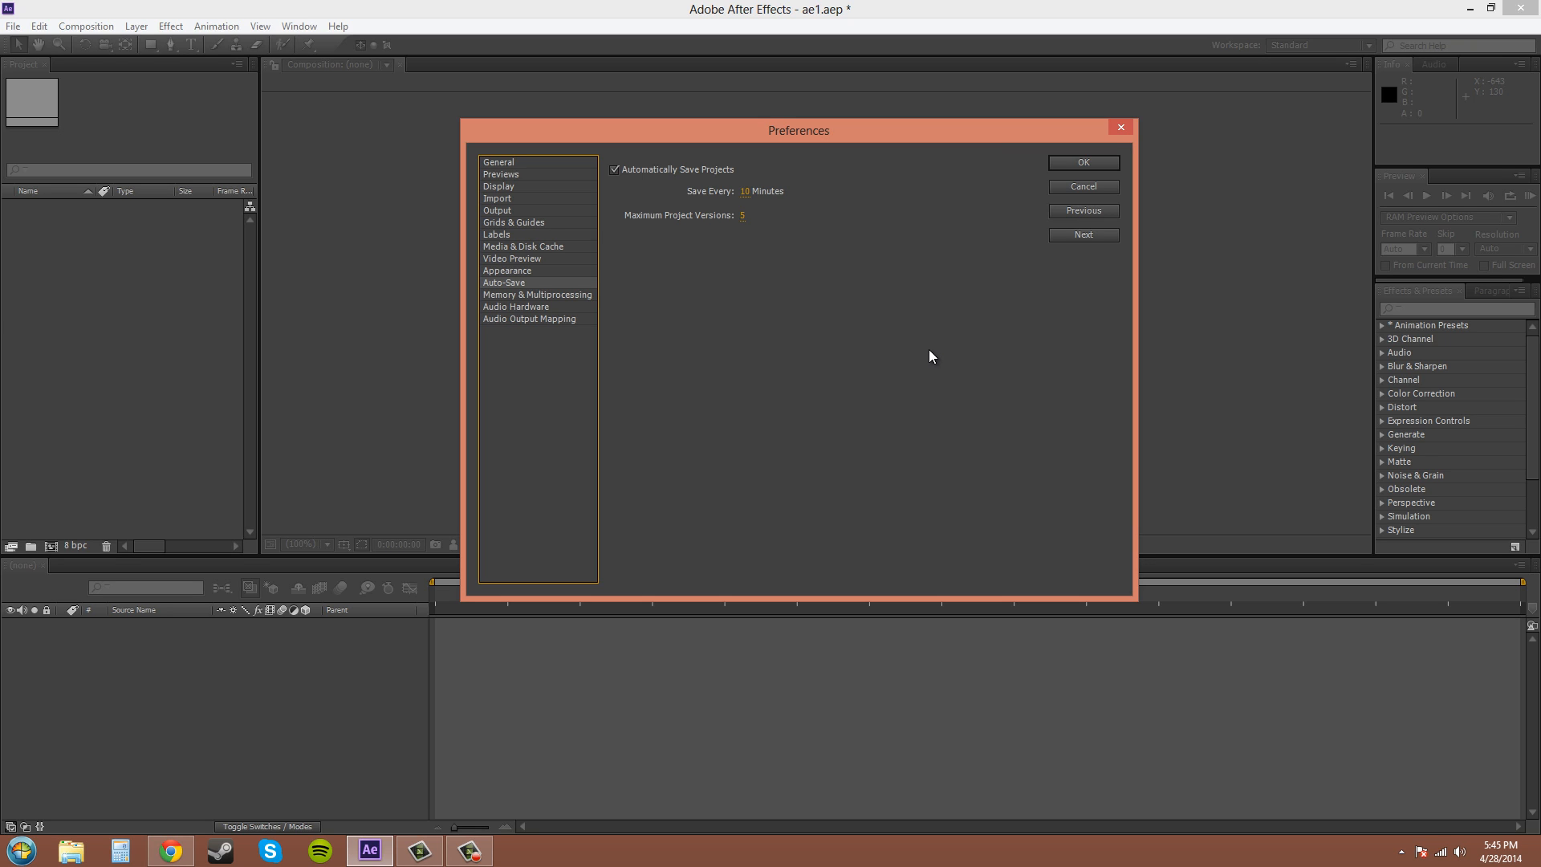
pyautogui.moveTo(941, 356)
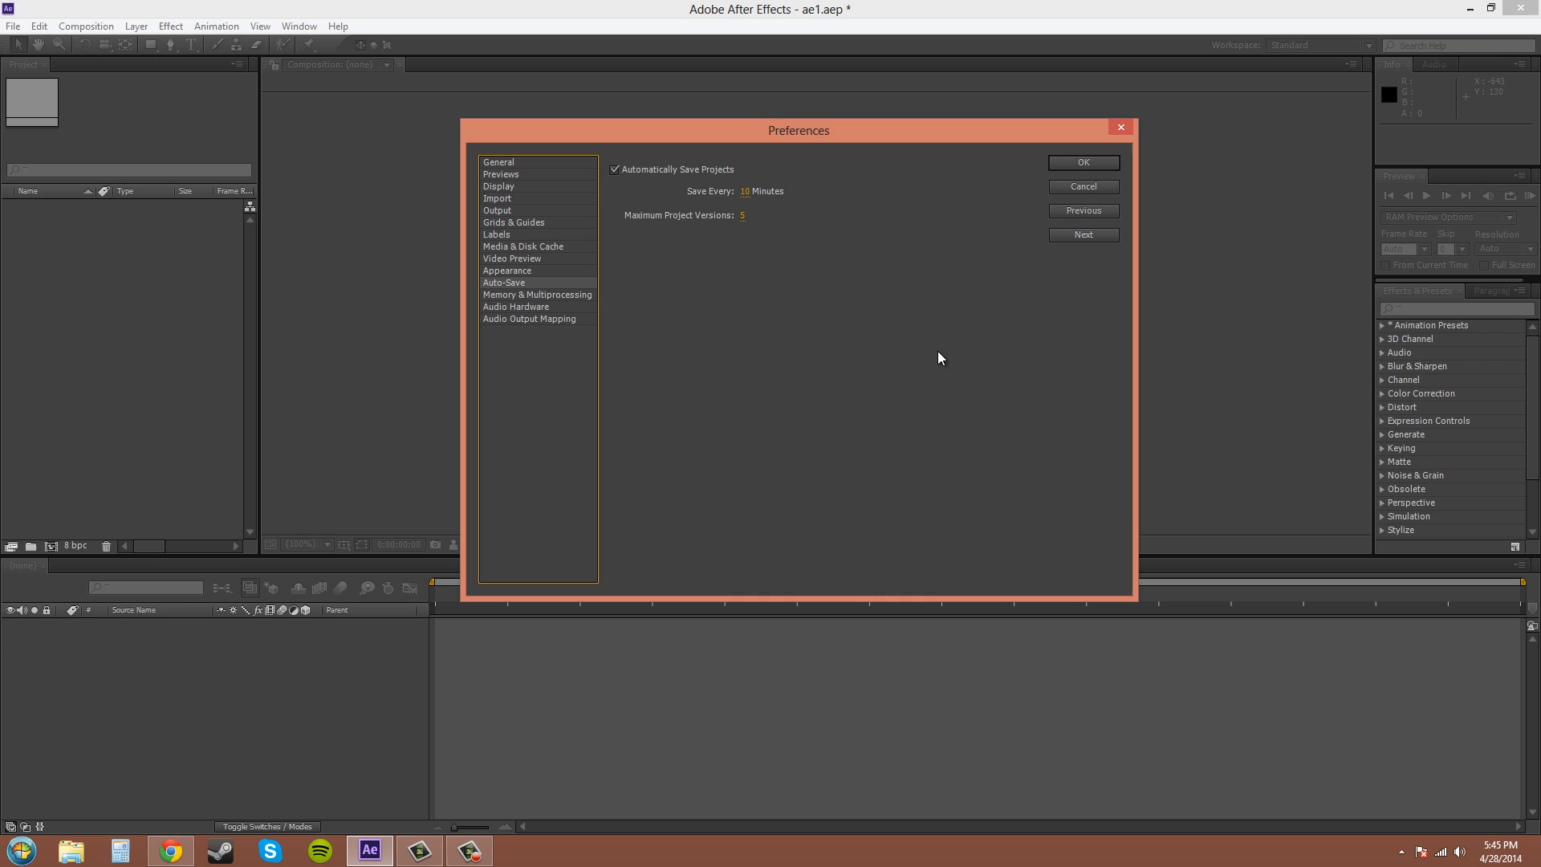
pyautogui.moveTo(815, 214)
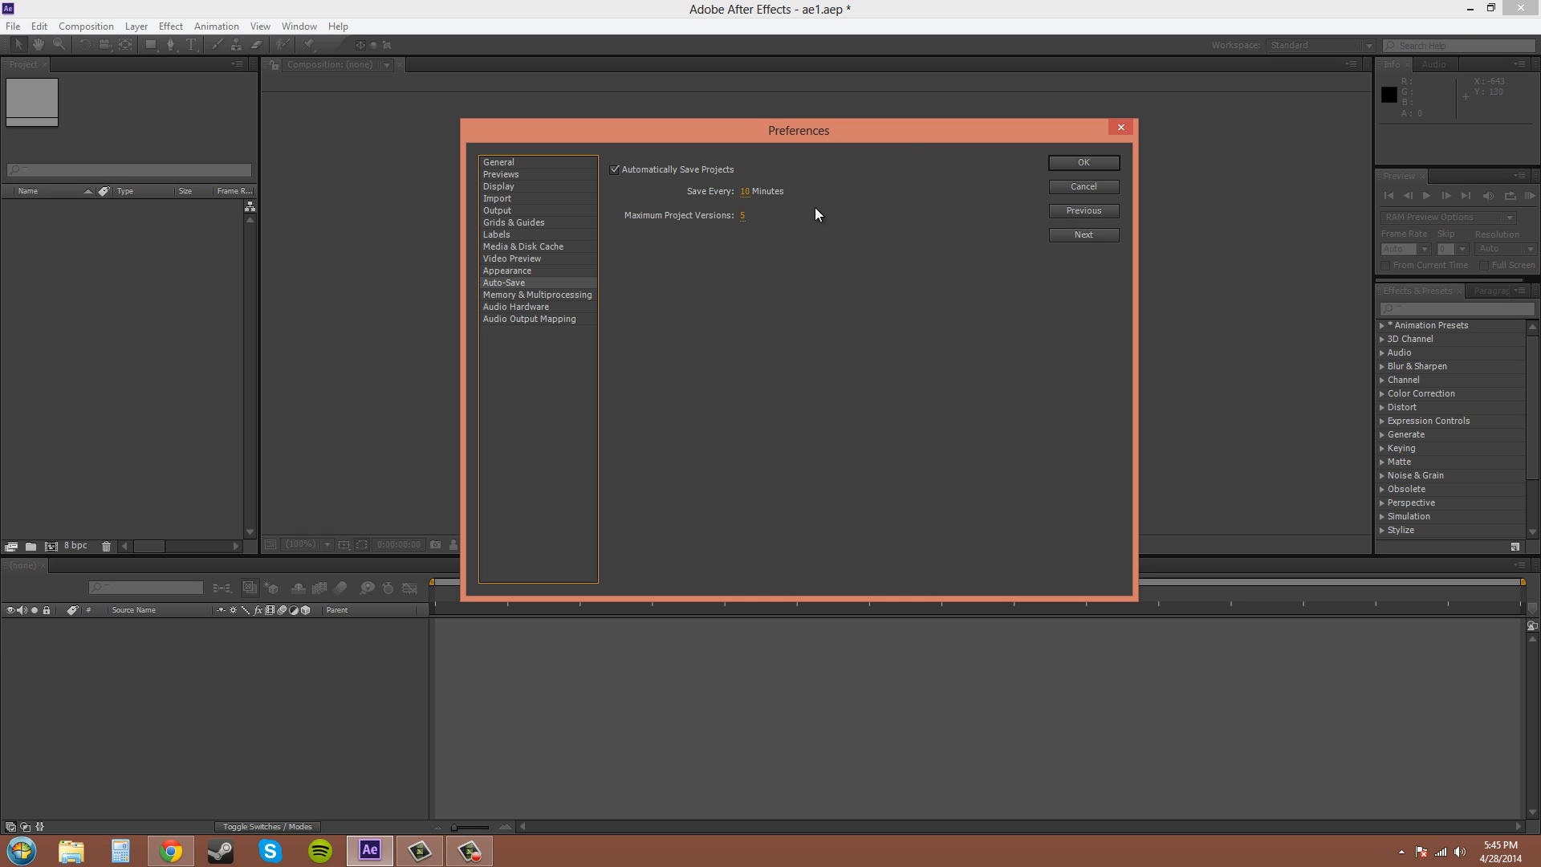
pyautogui.moveTo(613, 206)
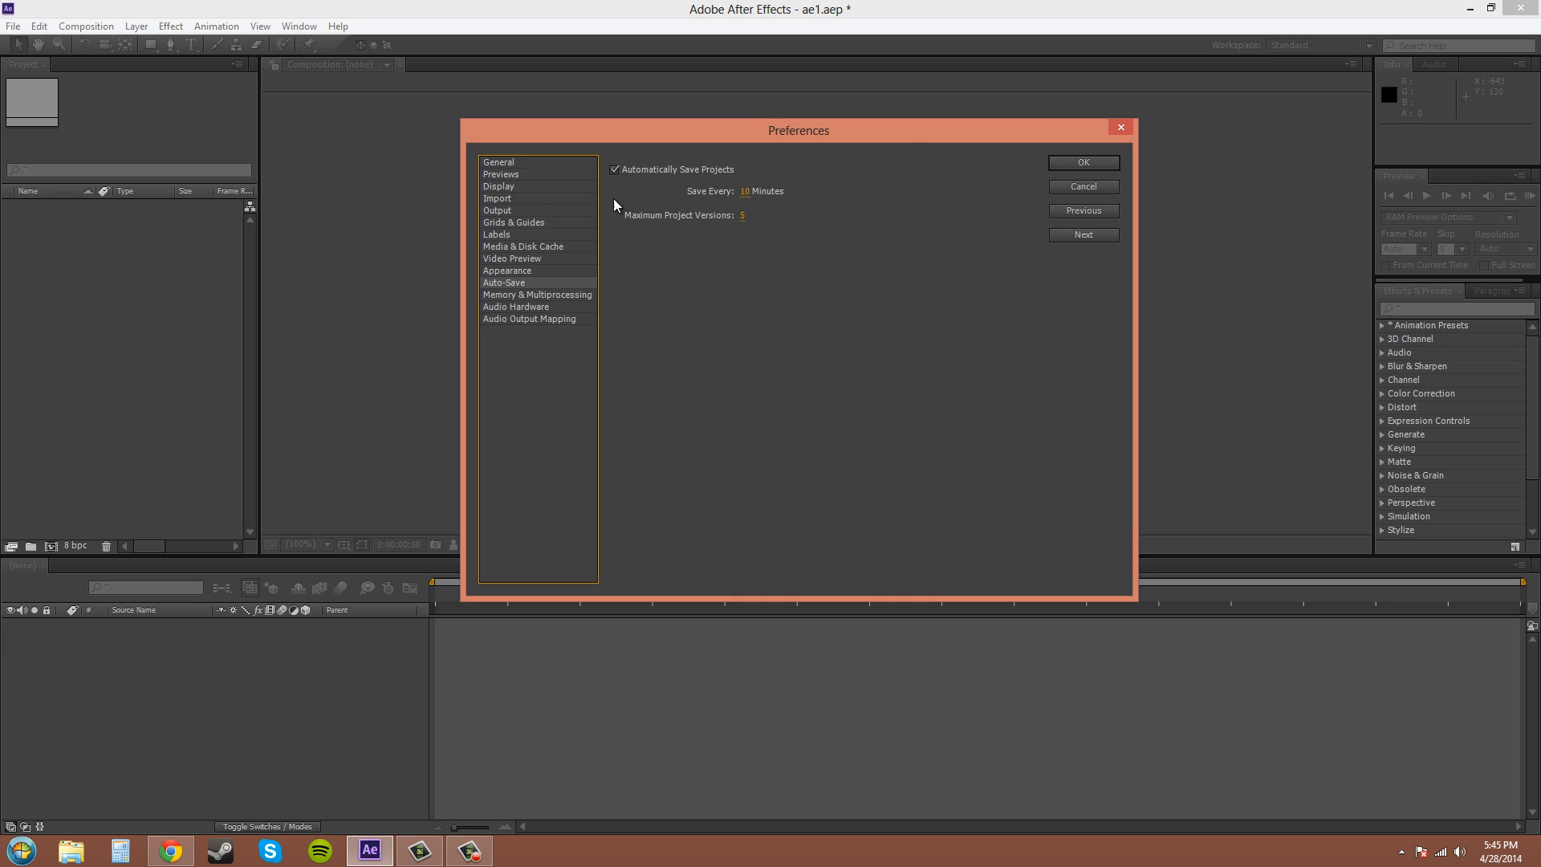
pyautogui.moveTo(794, 257)
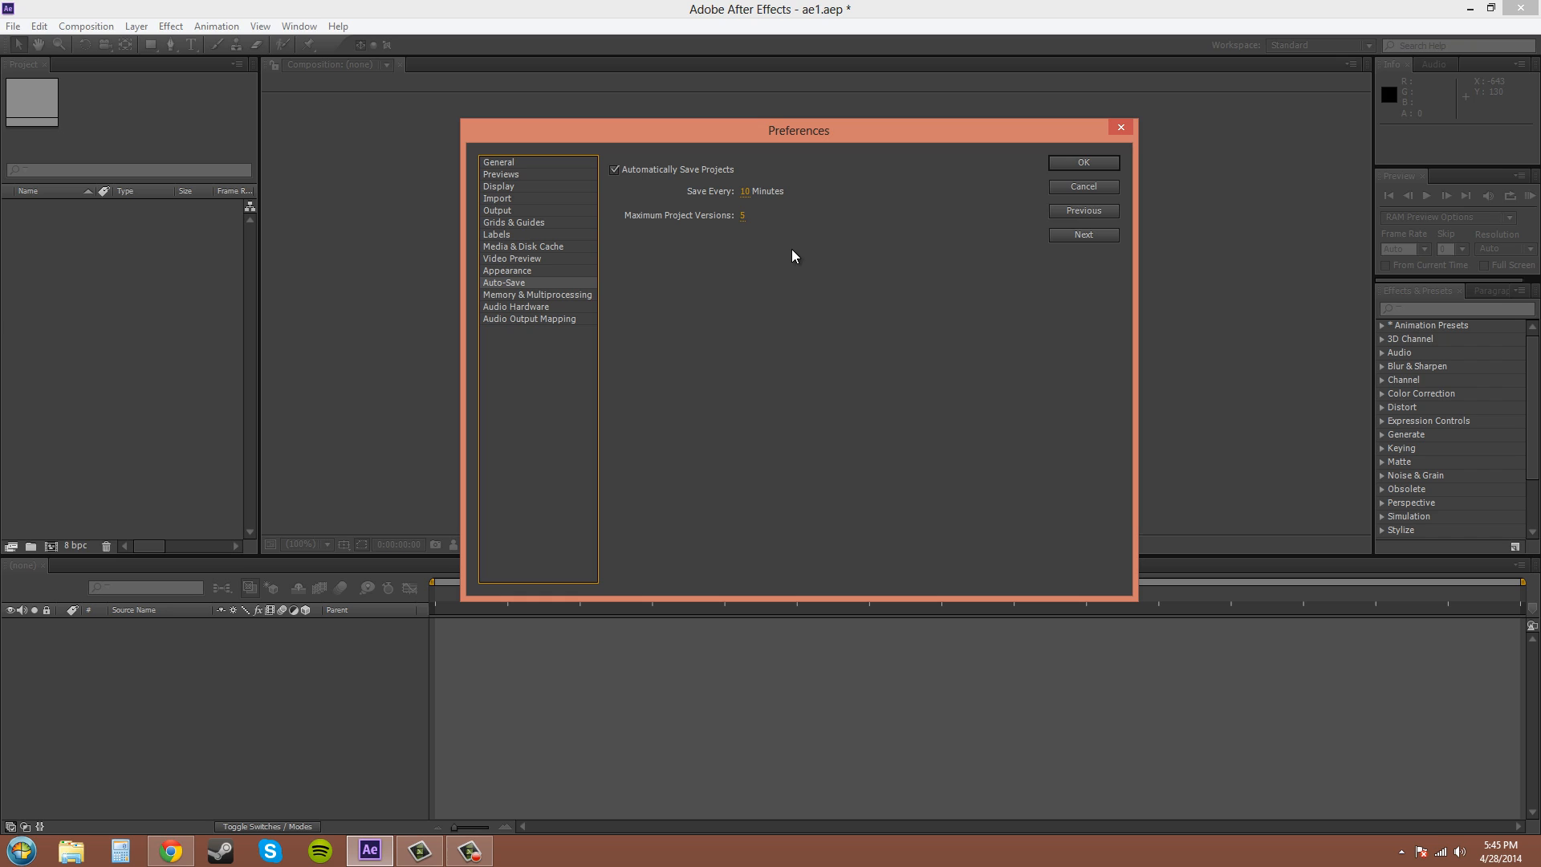
pyautogui.moveTo(854, 24)
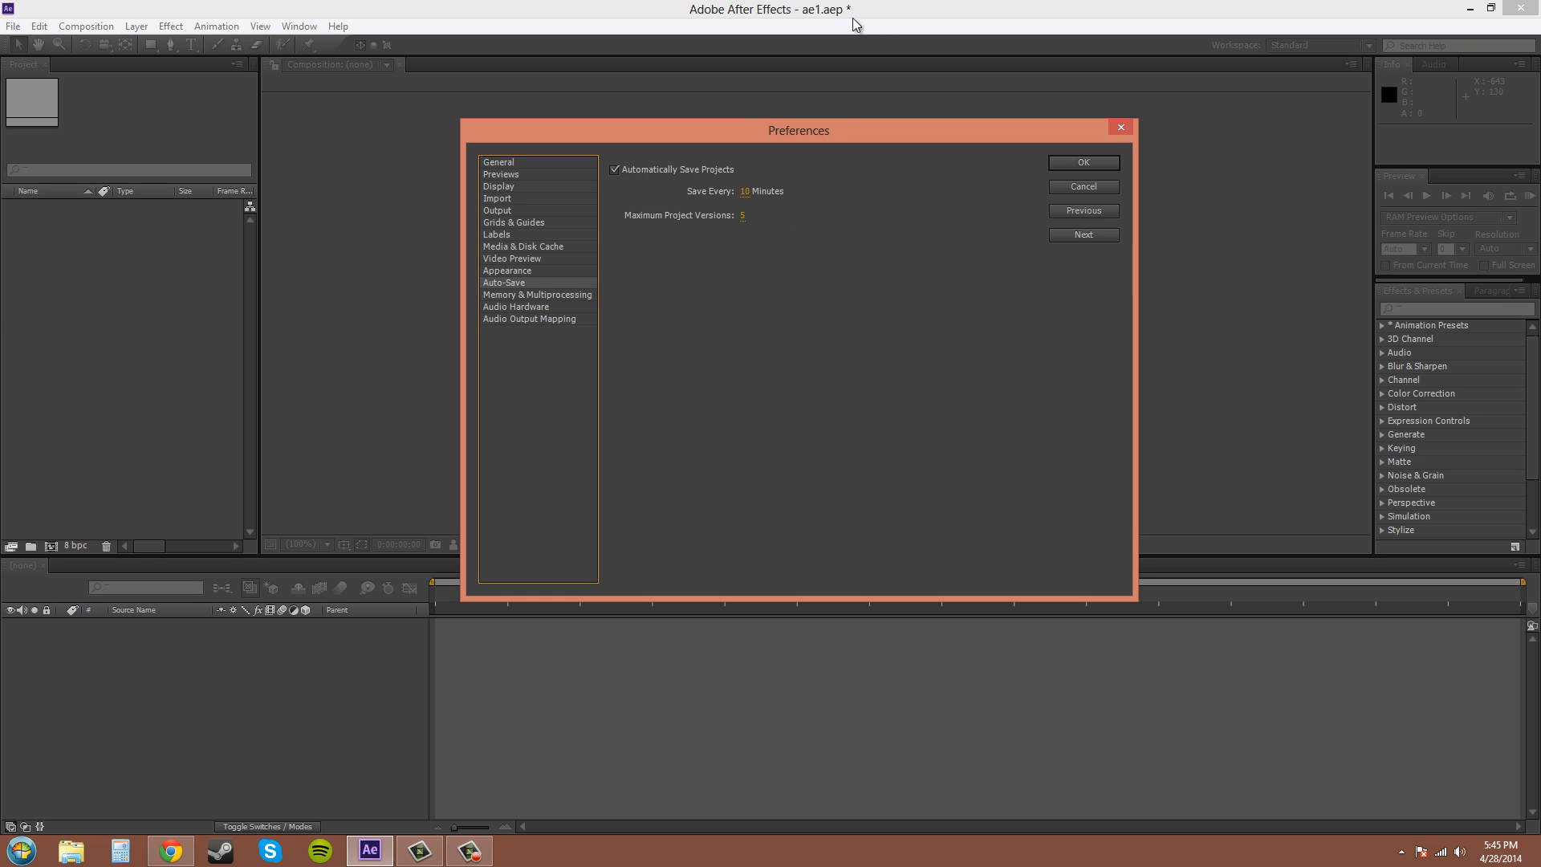
pyautogui.moveTo(851, 15)
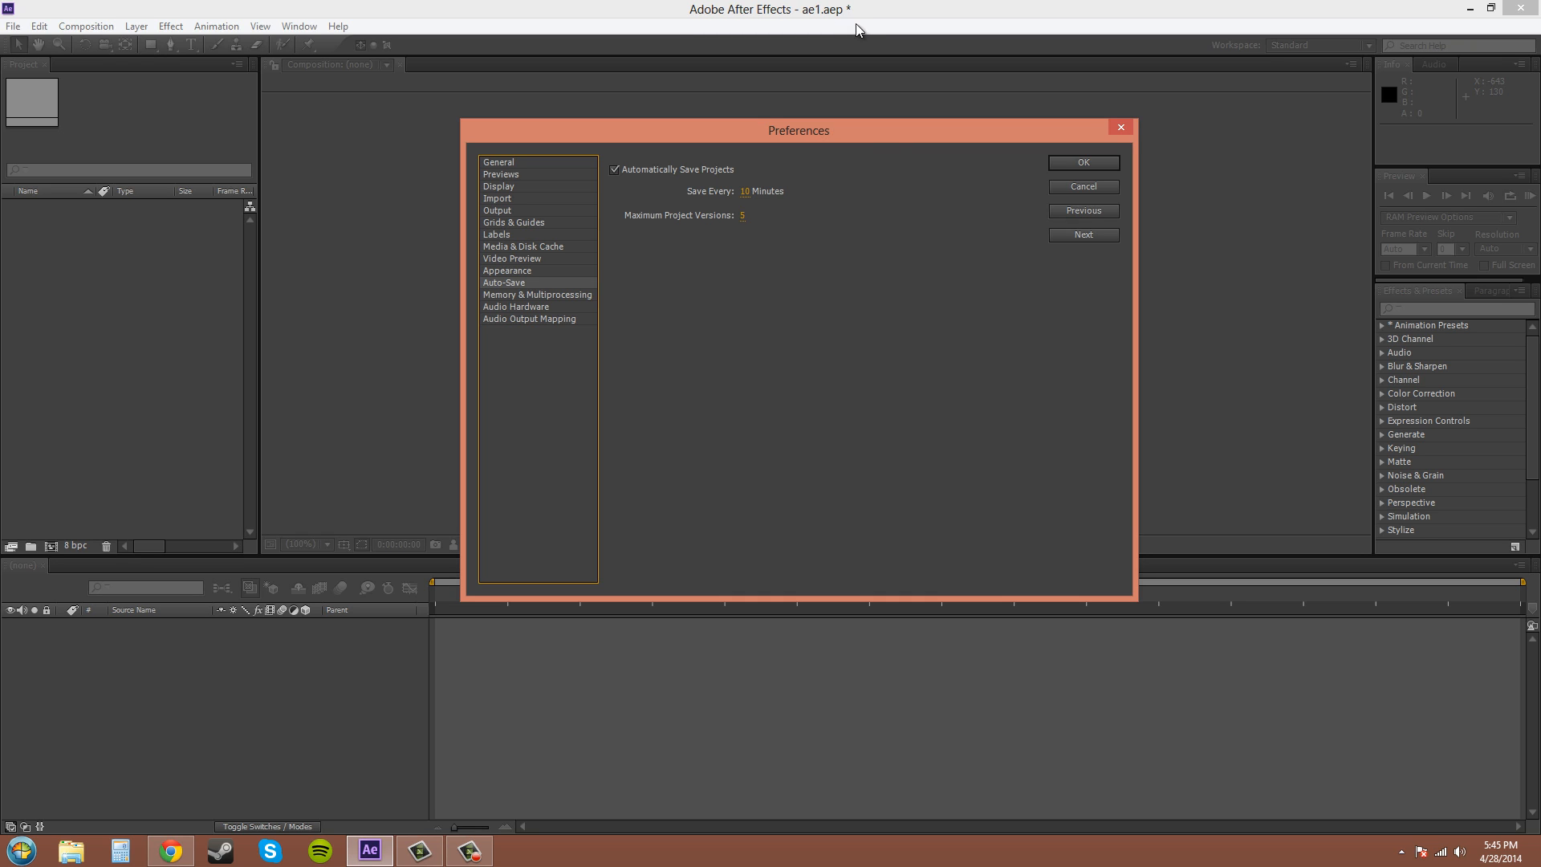
pyautogui.moveTo(809, 31)
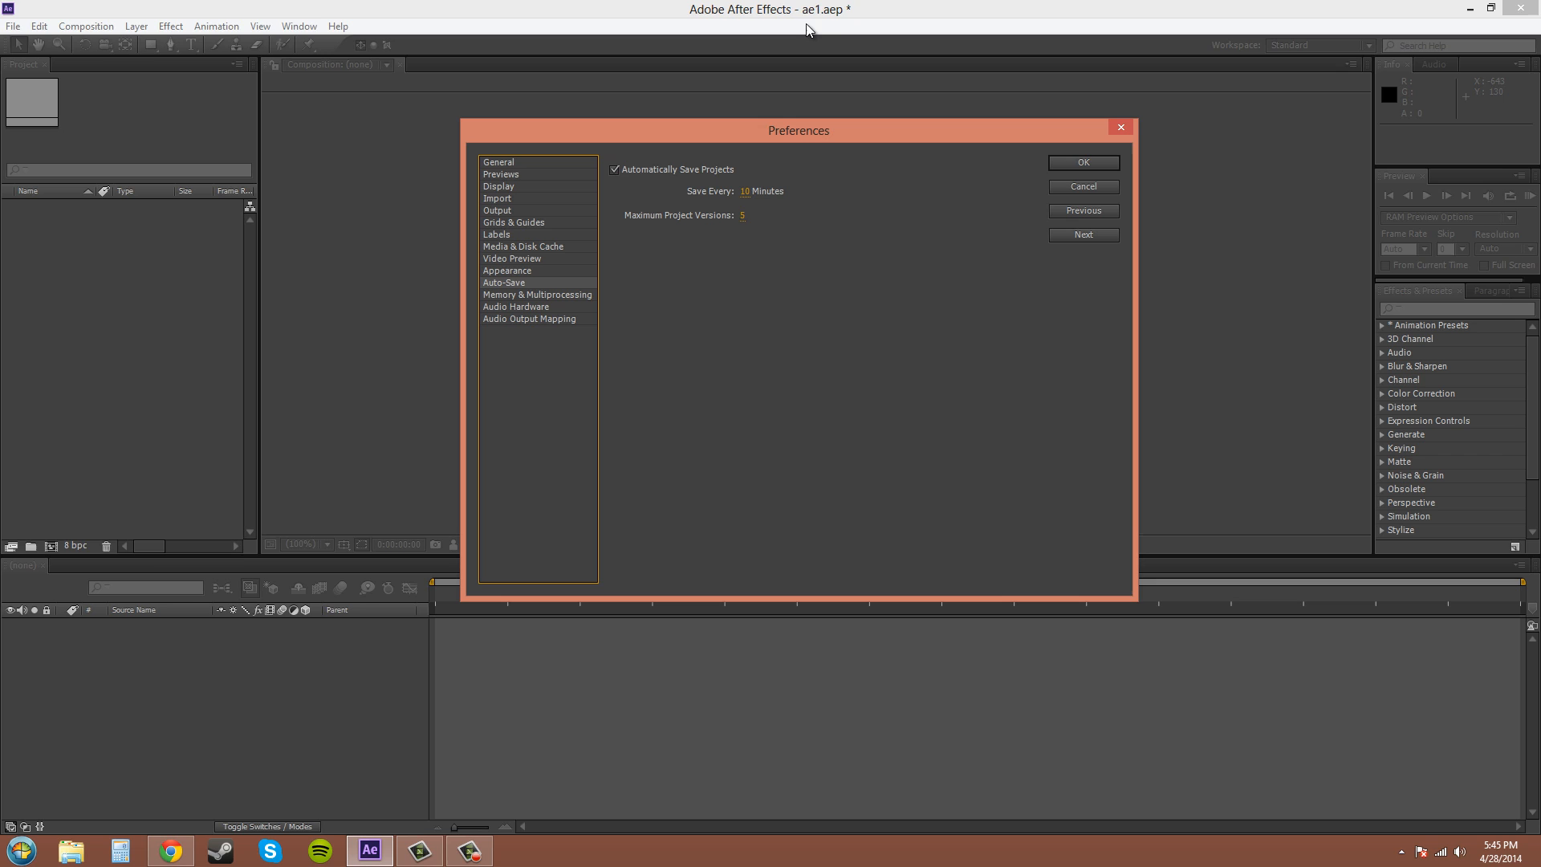
pyautogui.moveTo(639, 206)
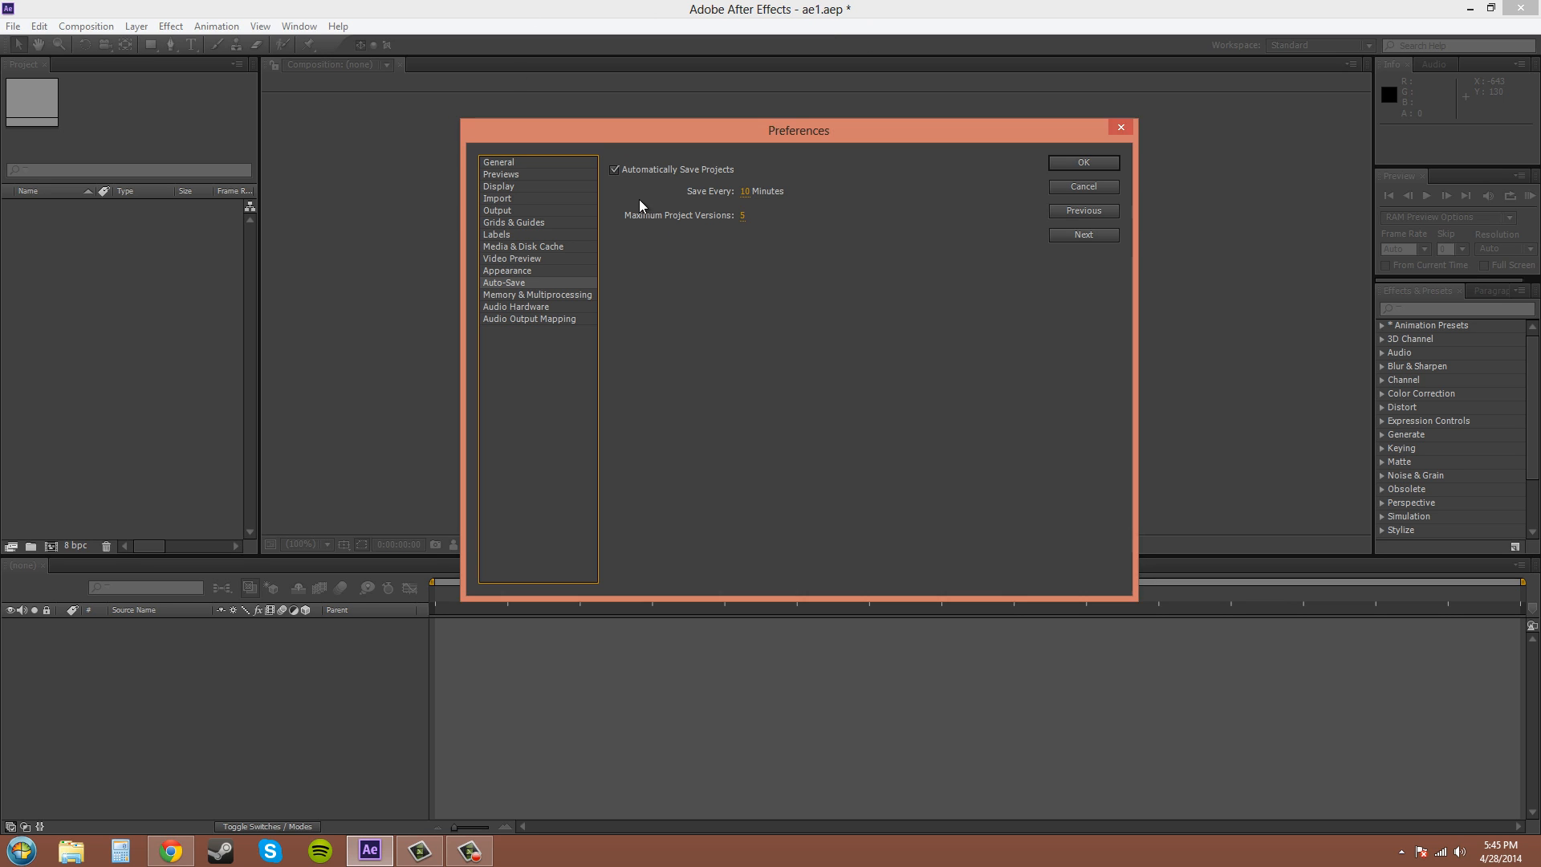
pyautogui.moveTo(50, 174)
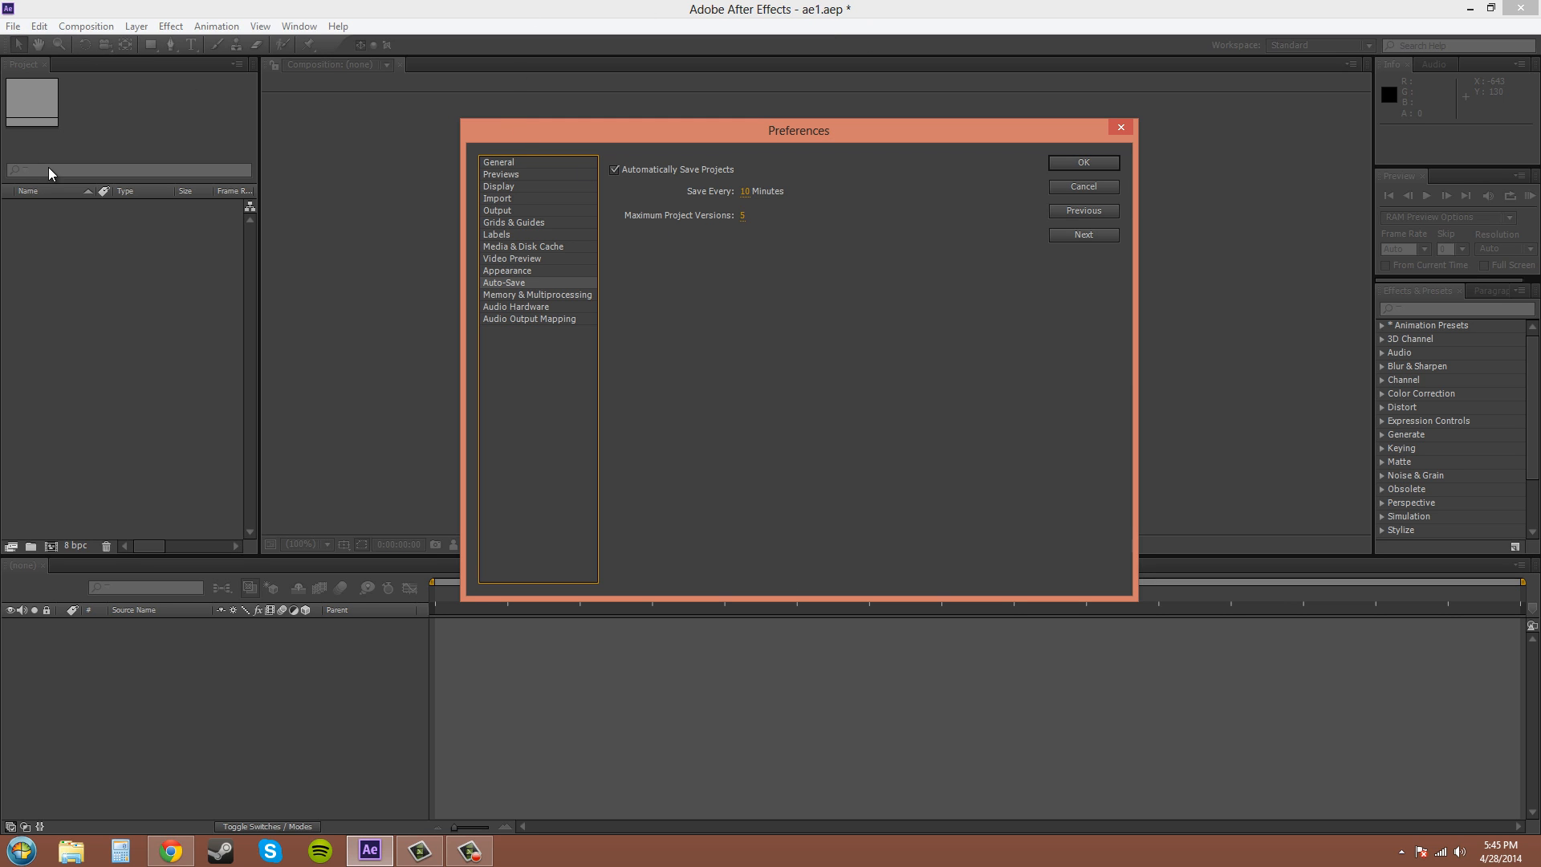
pyautogui.moveTo(912, 222)
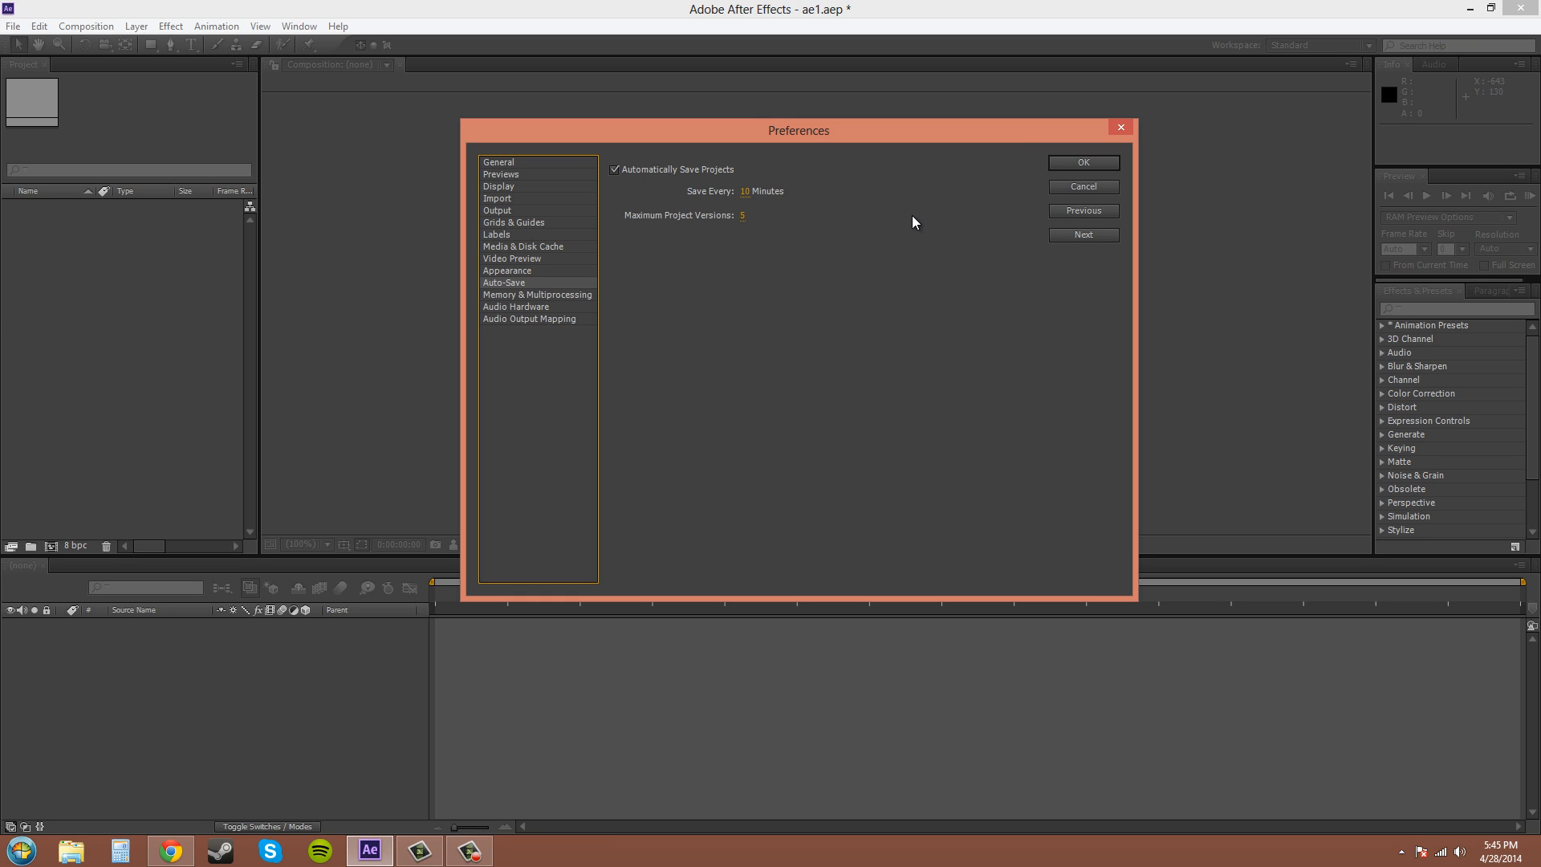
pyautogui.moveTo(620, 253)
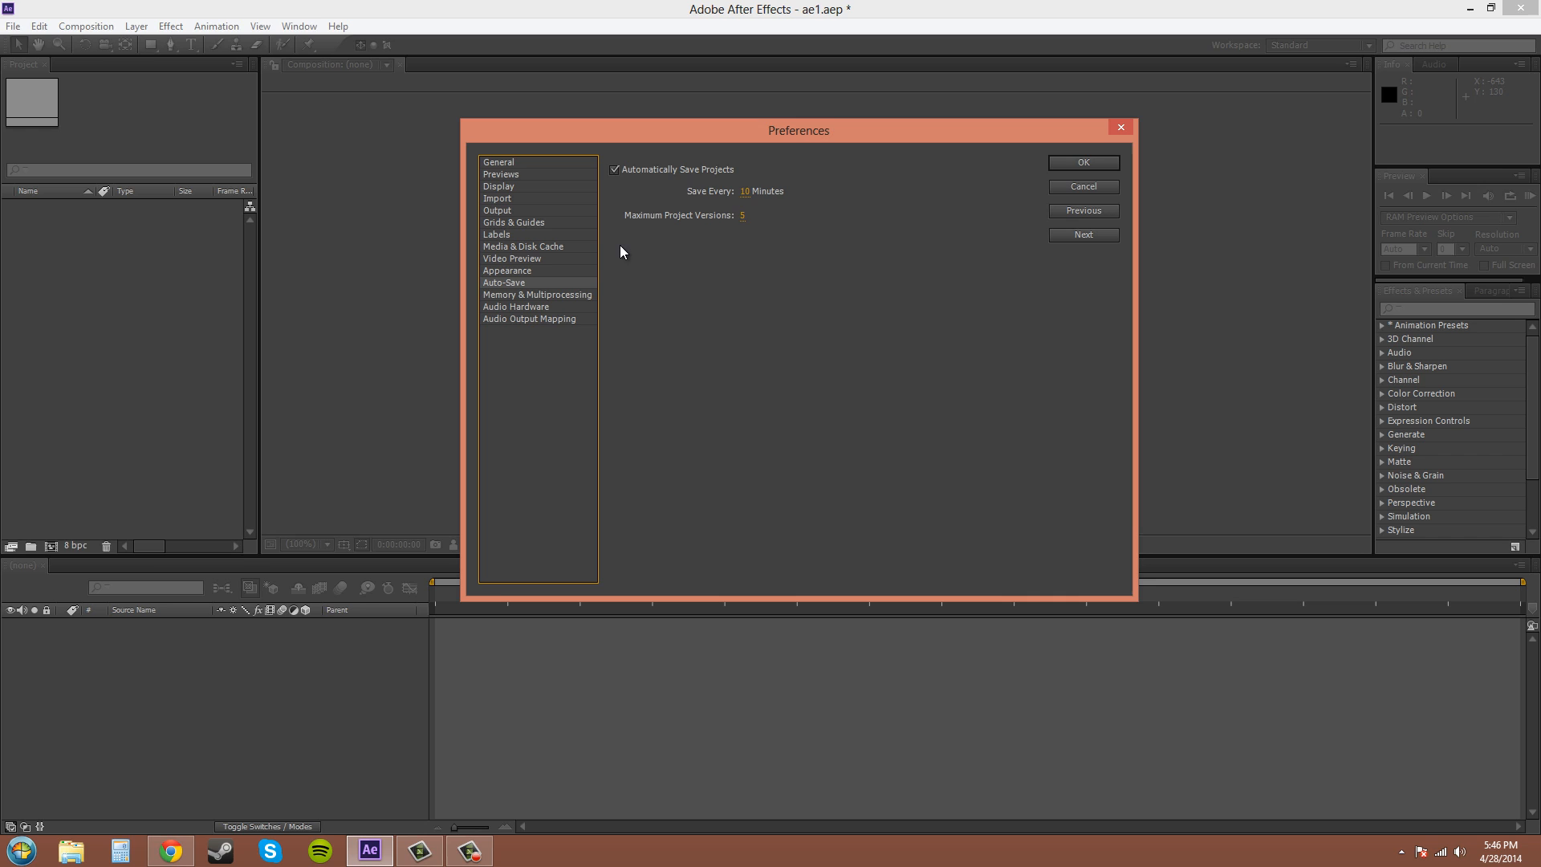
# - Show Memory & Multiprocessing preferences with Render Multiple Frames Simultaneously enabled
pyautogui.click(538, 293)
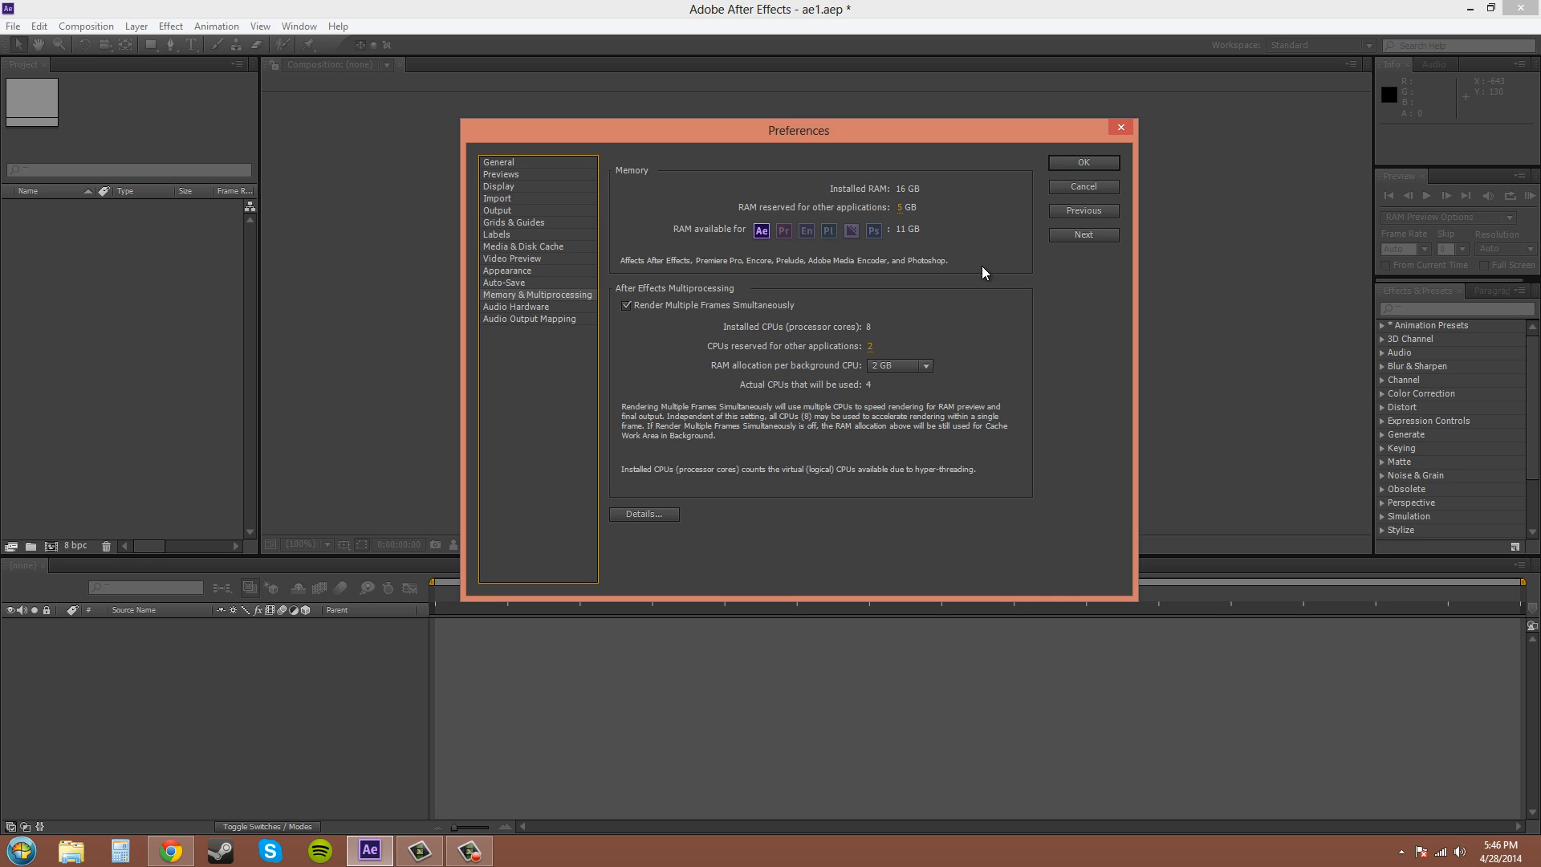
pyautogui.moveTo(590, 372)
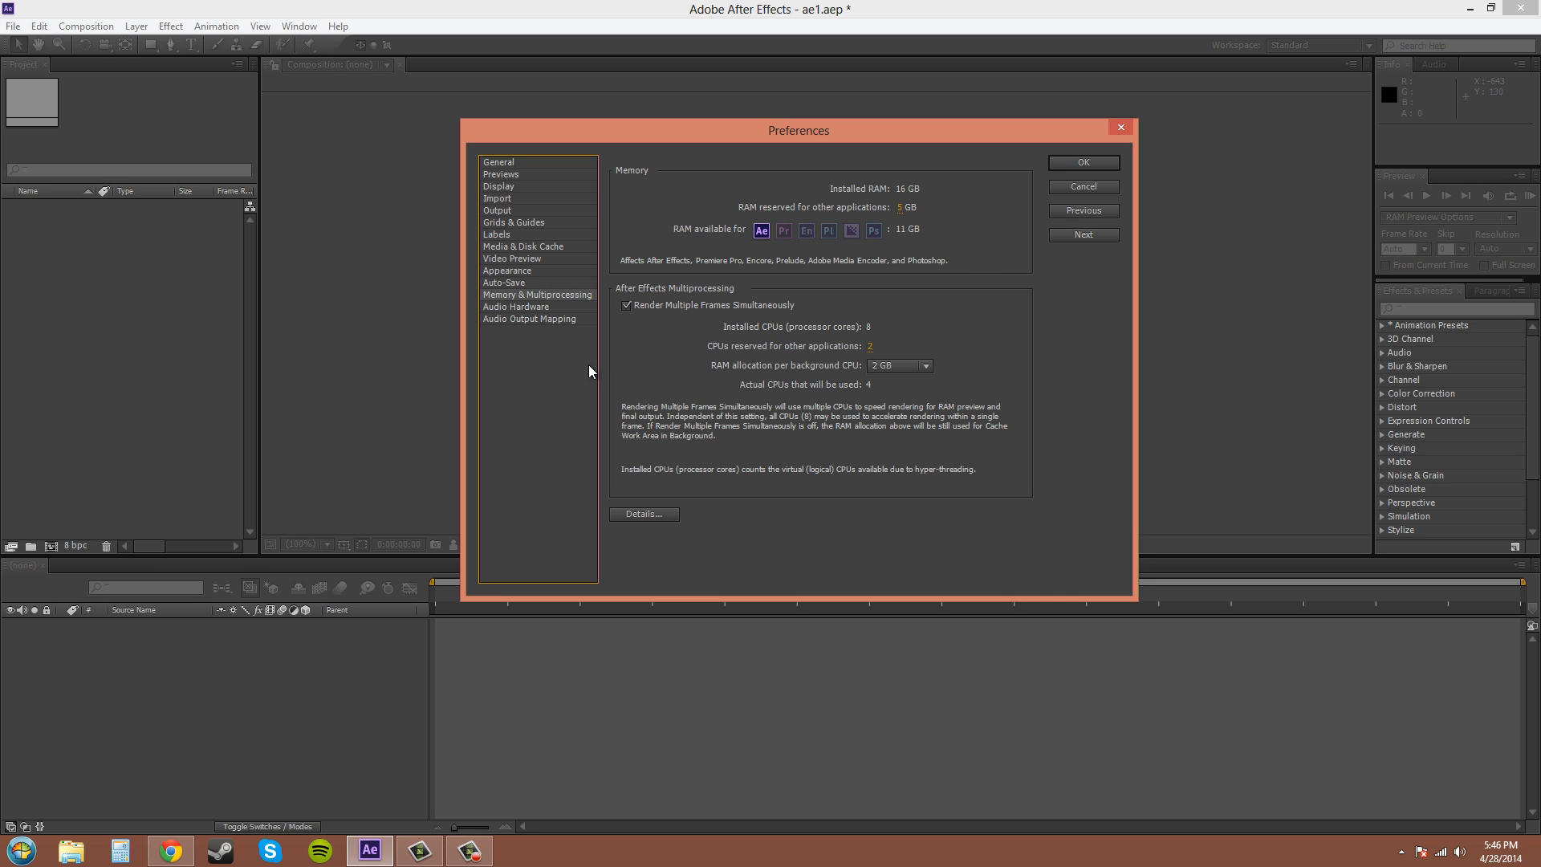
pyautogui.moveTo(630, 318)
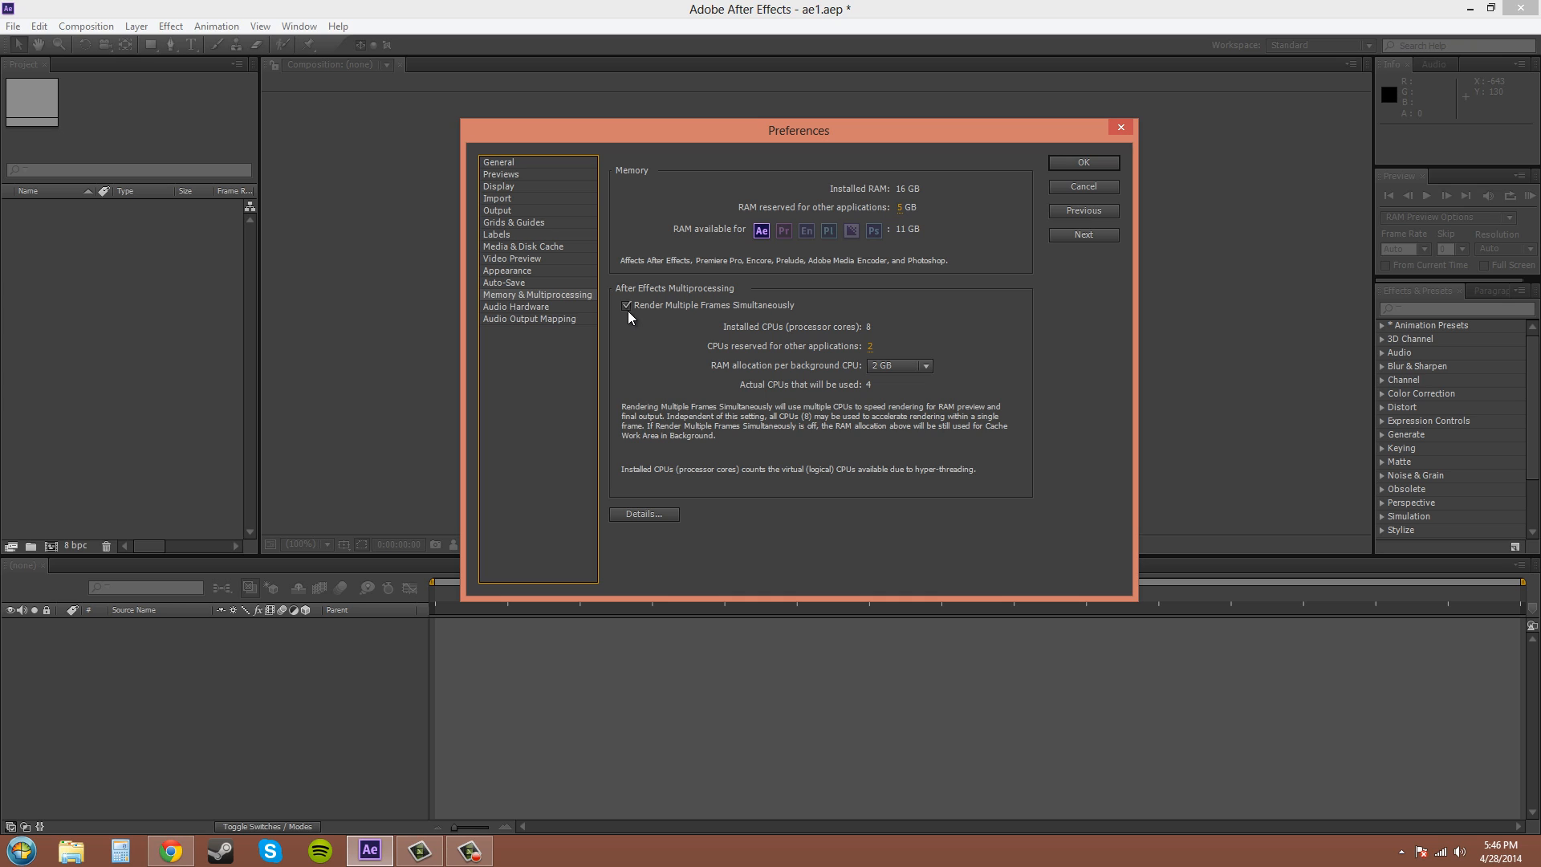
pyautogui.moveTo(805, 336)
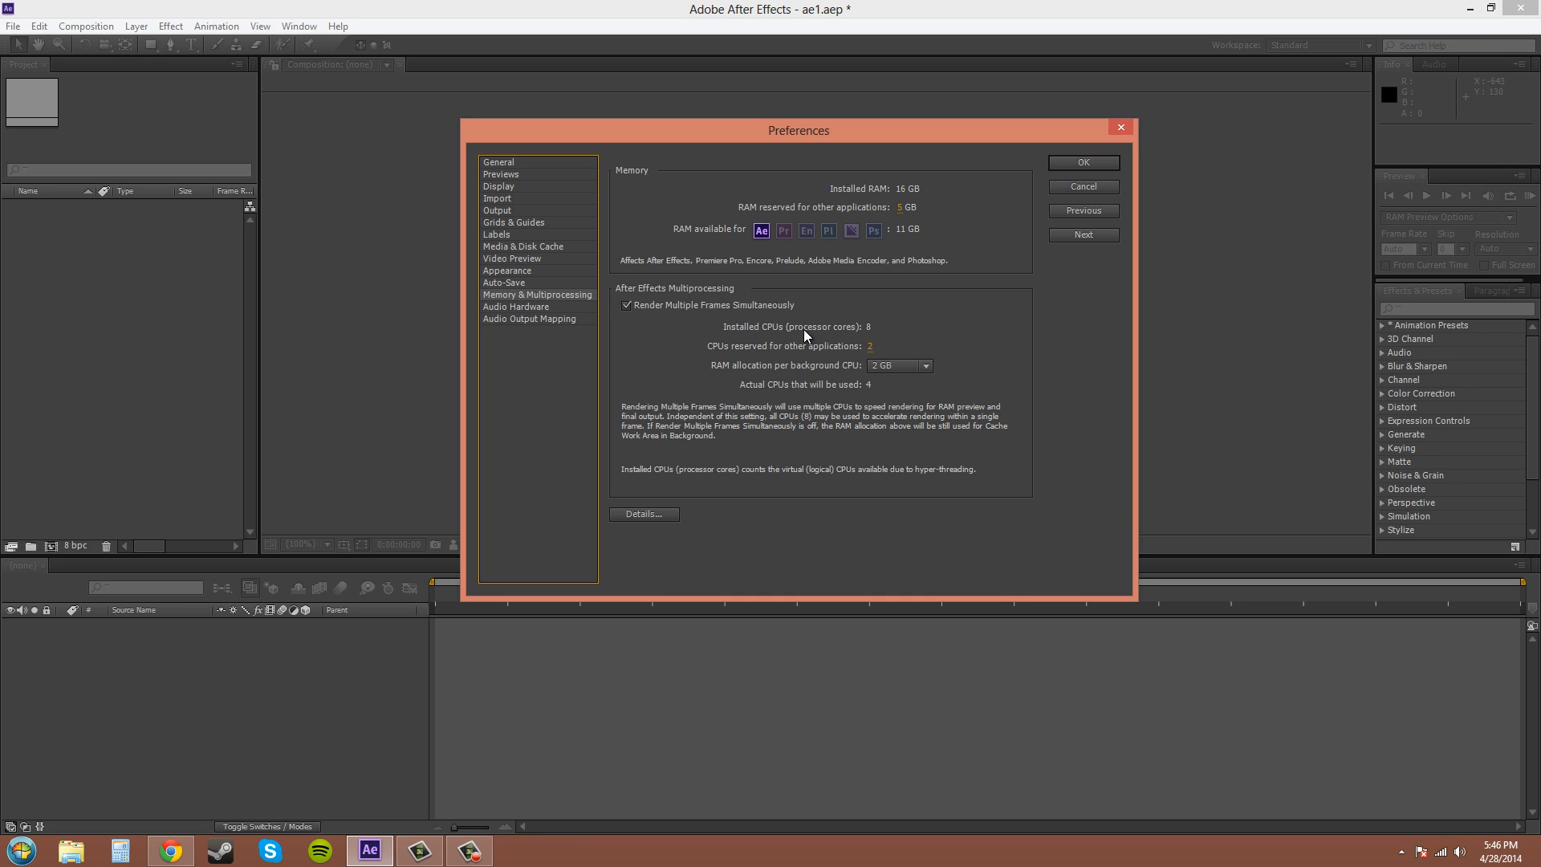
pyautogui.moveTo(354, 636)
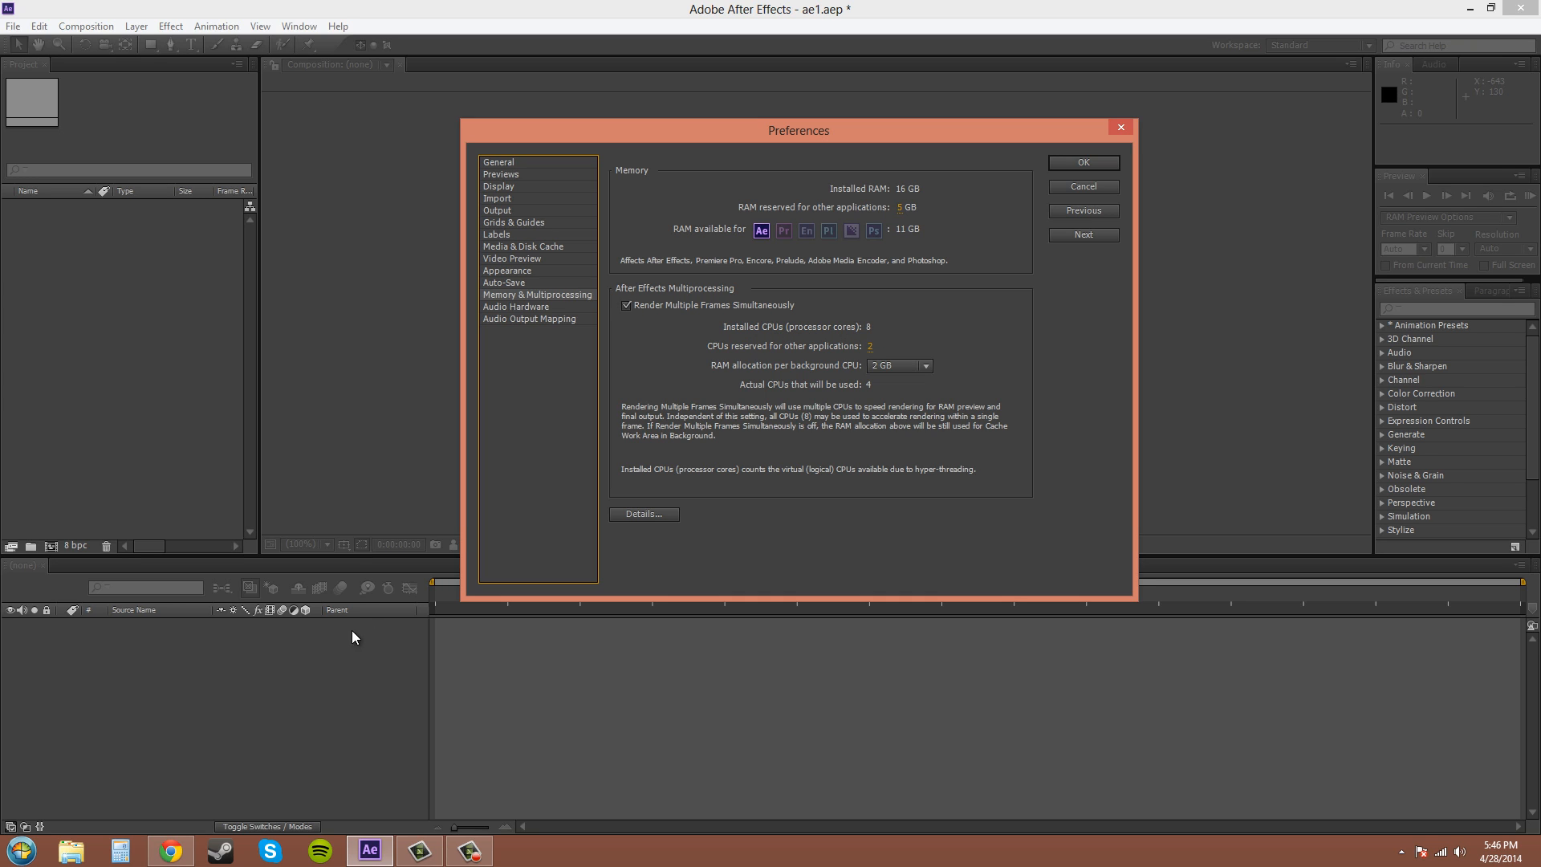
pyautogui.moveTo(866, 437)
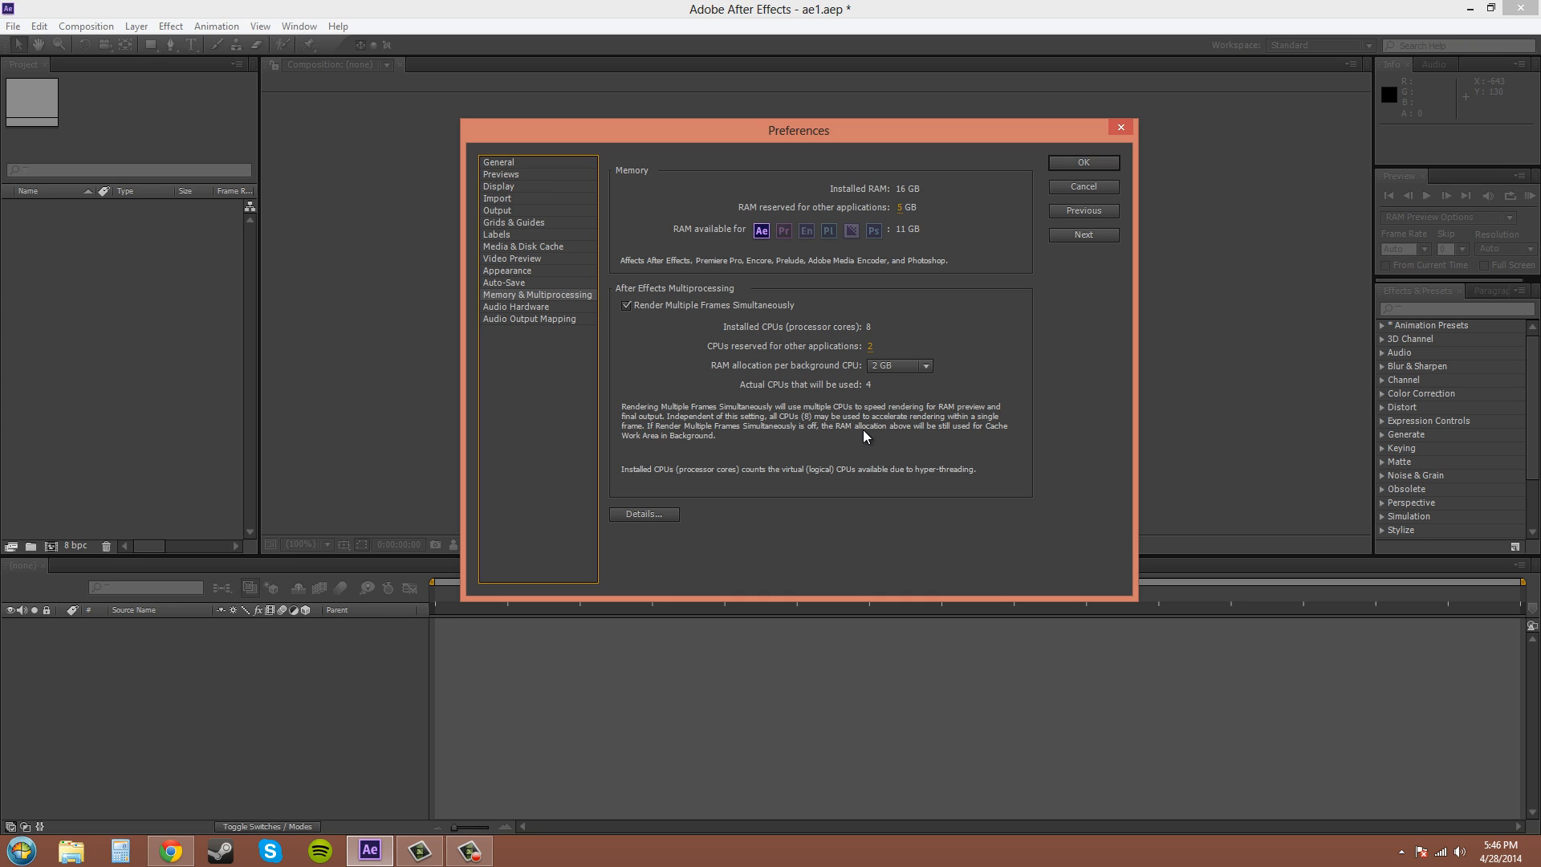
pyautogui.moveTo(899, 384)
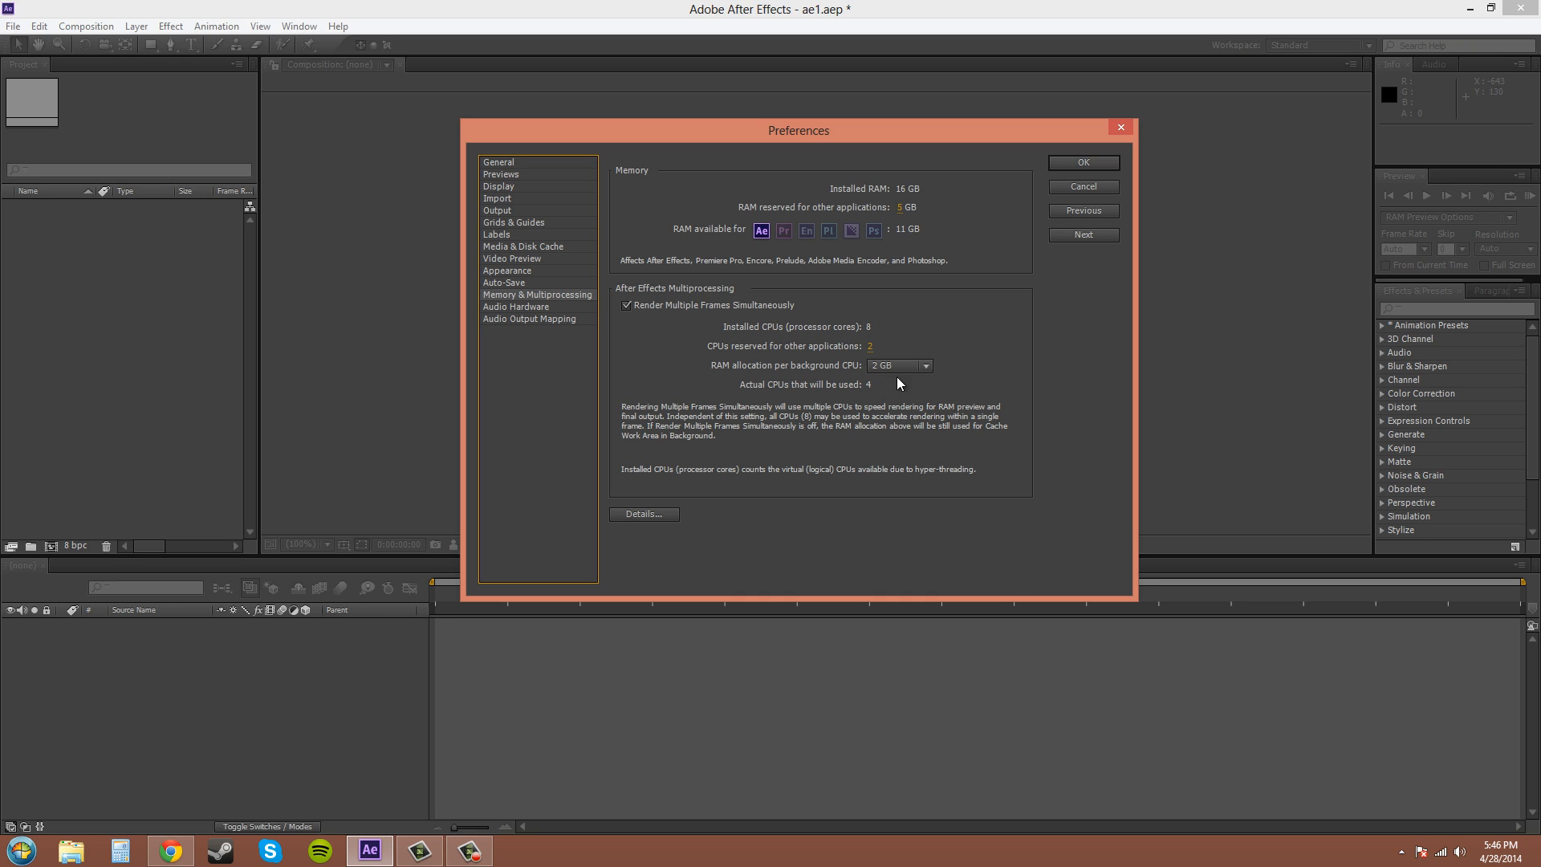
pyautogui.moveTo(842, 351)
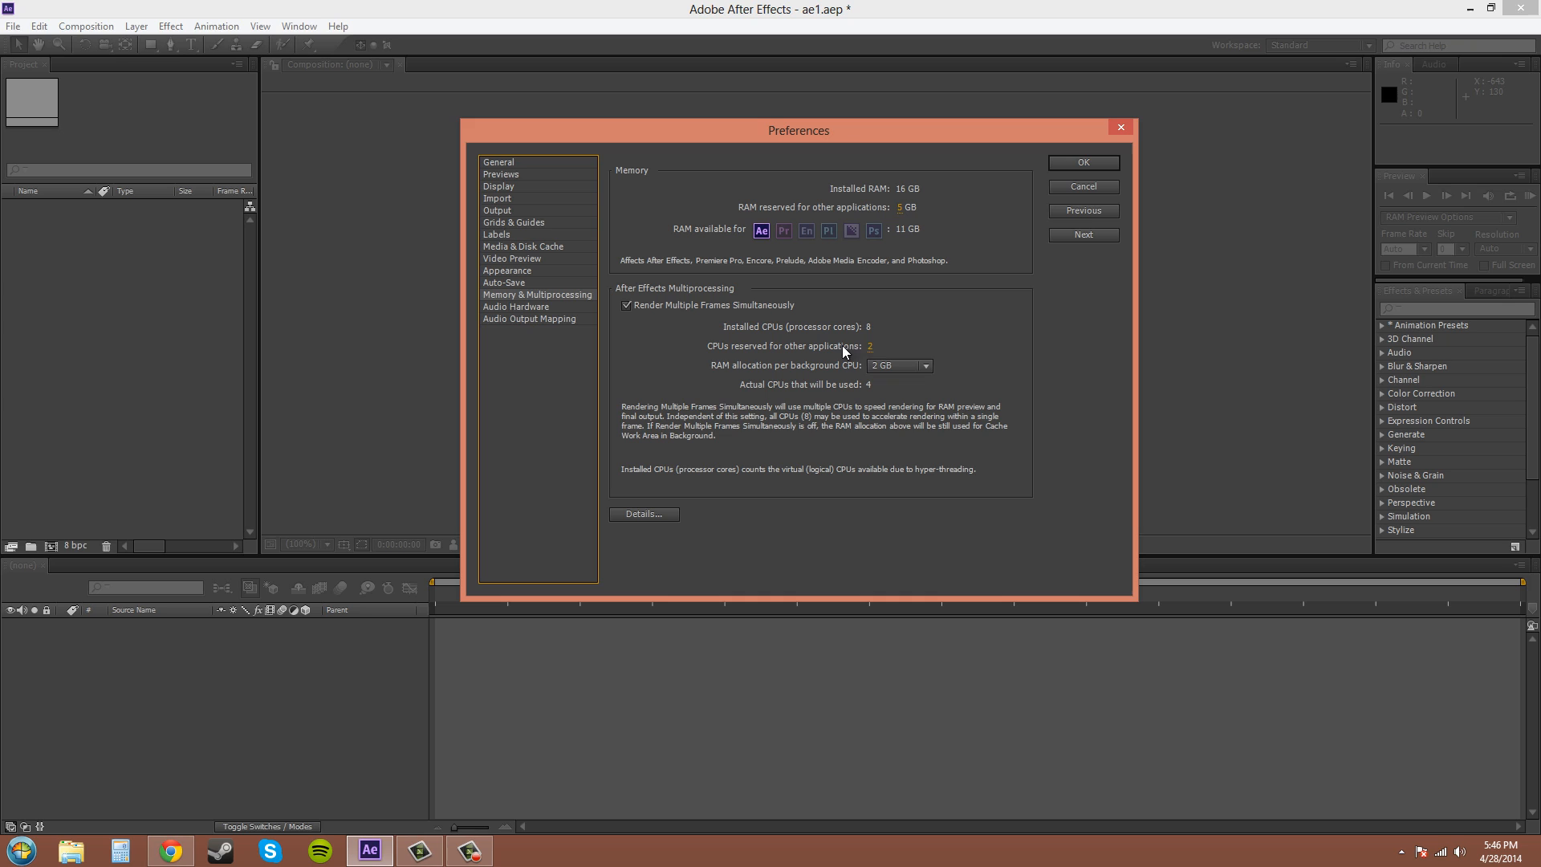
pyautogui.moveTo(890, 371)
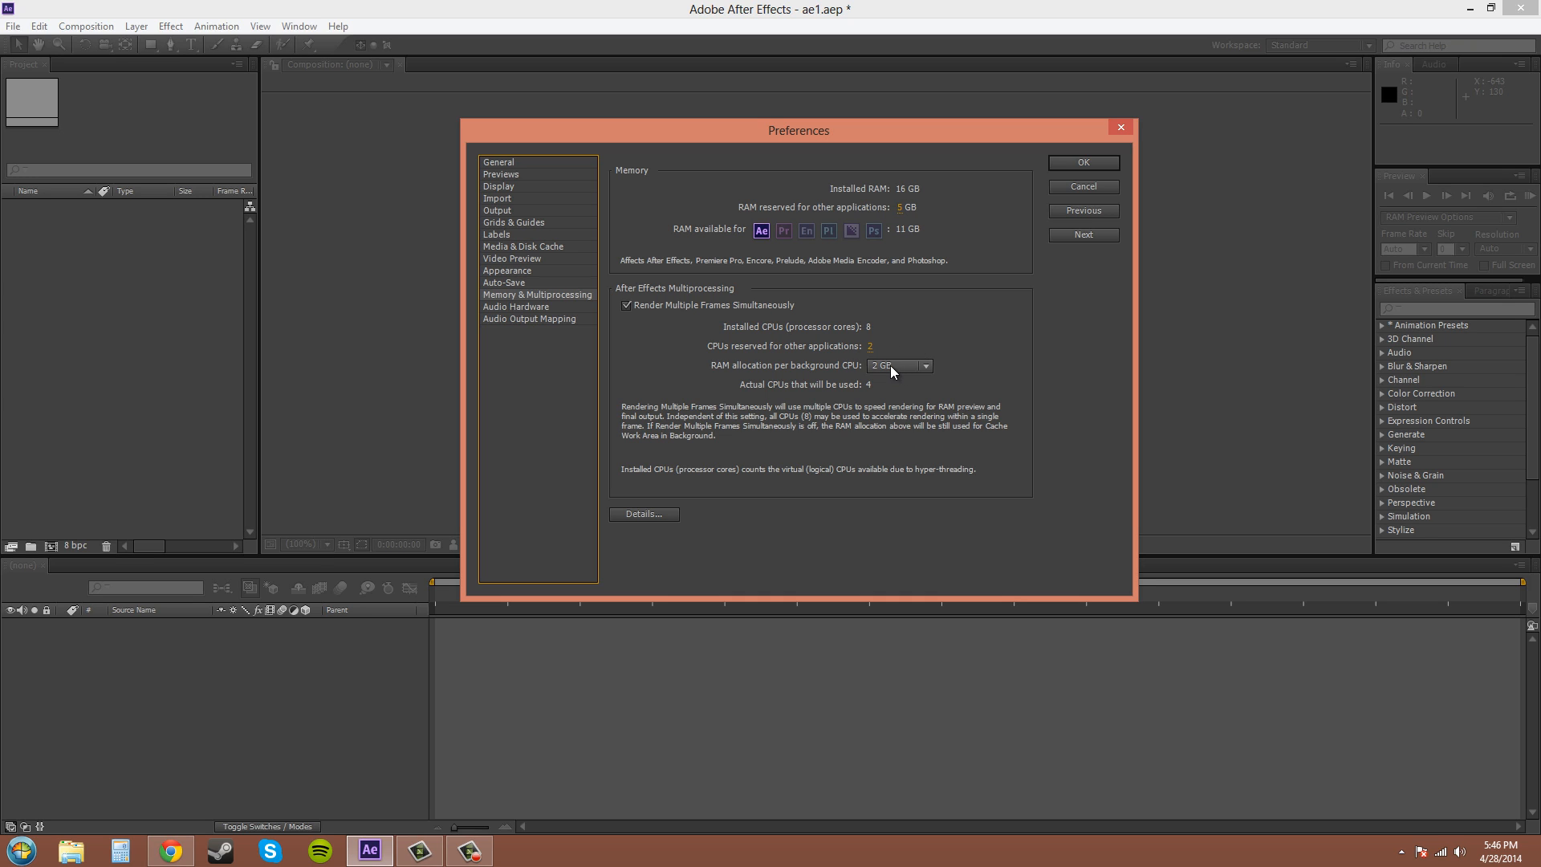
pyautogui.moveTo(830, 393)
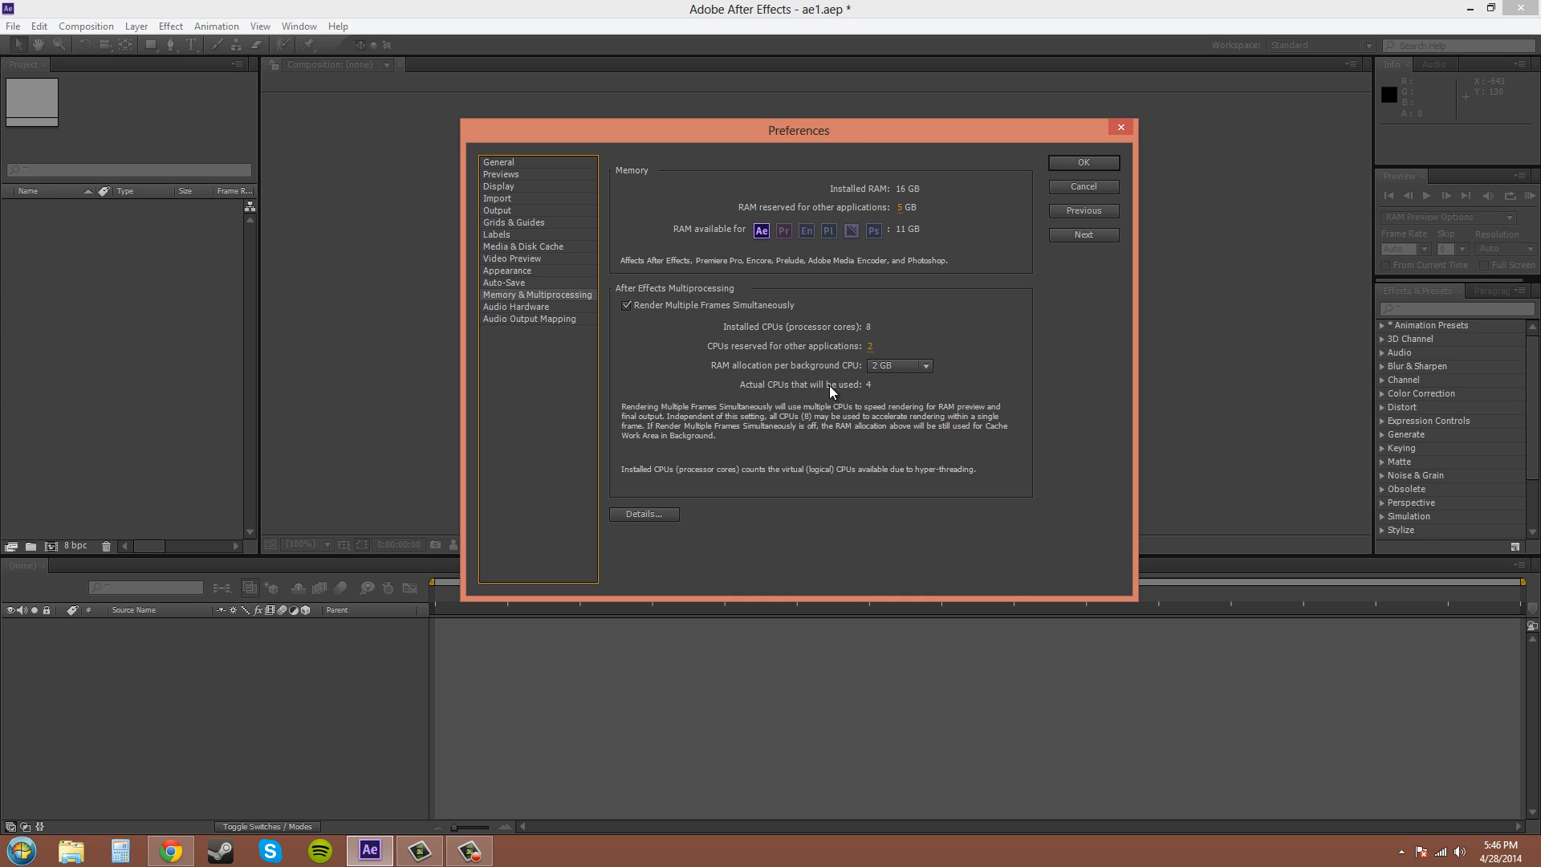
pyautogui.moveTo(865, 404)
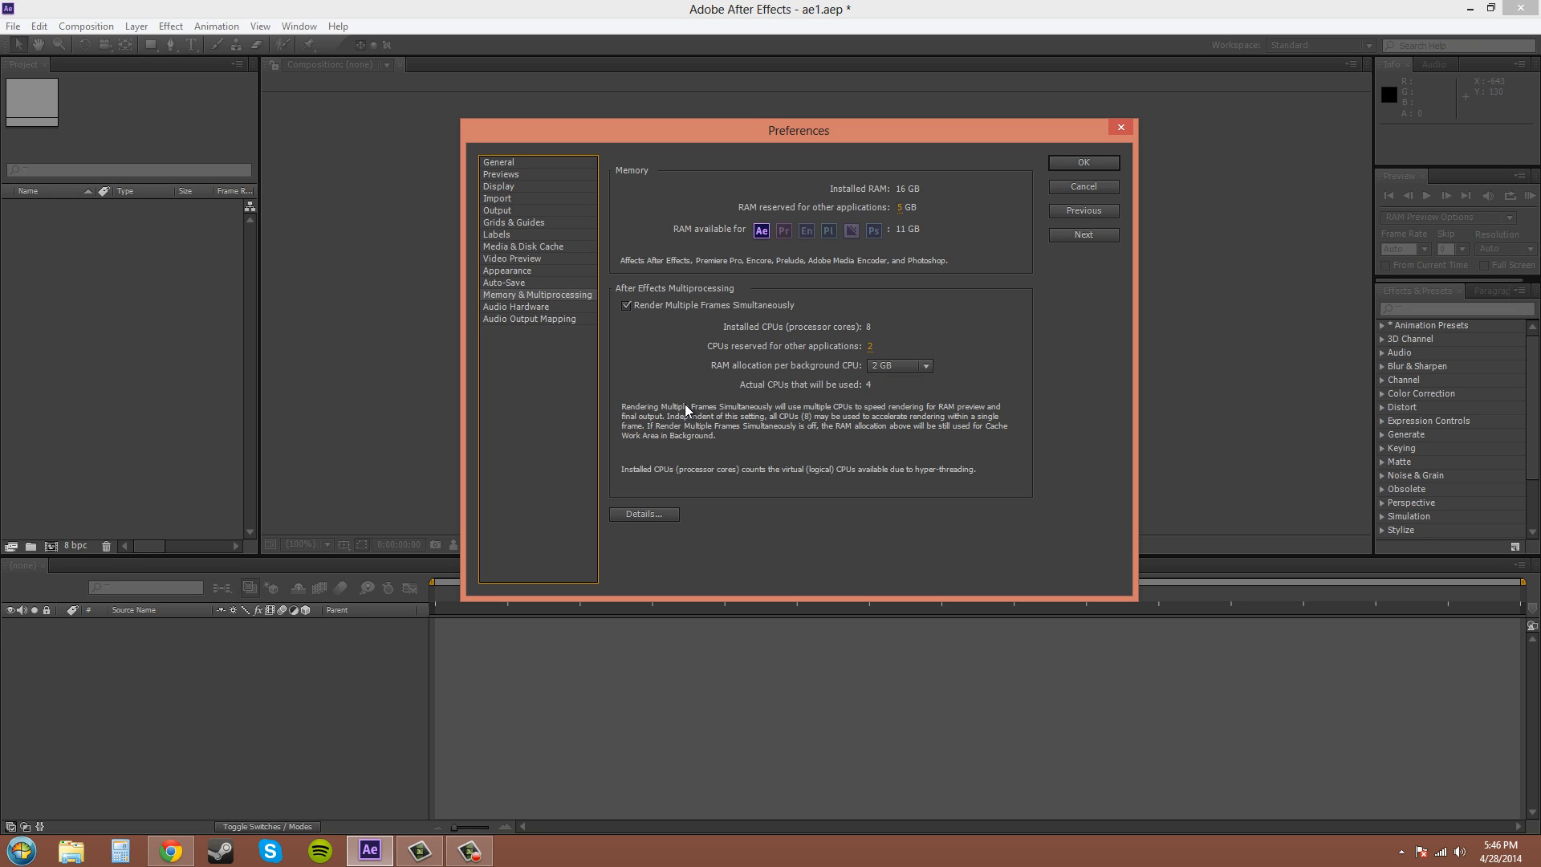
pyautogui.moveTo(749, 428)
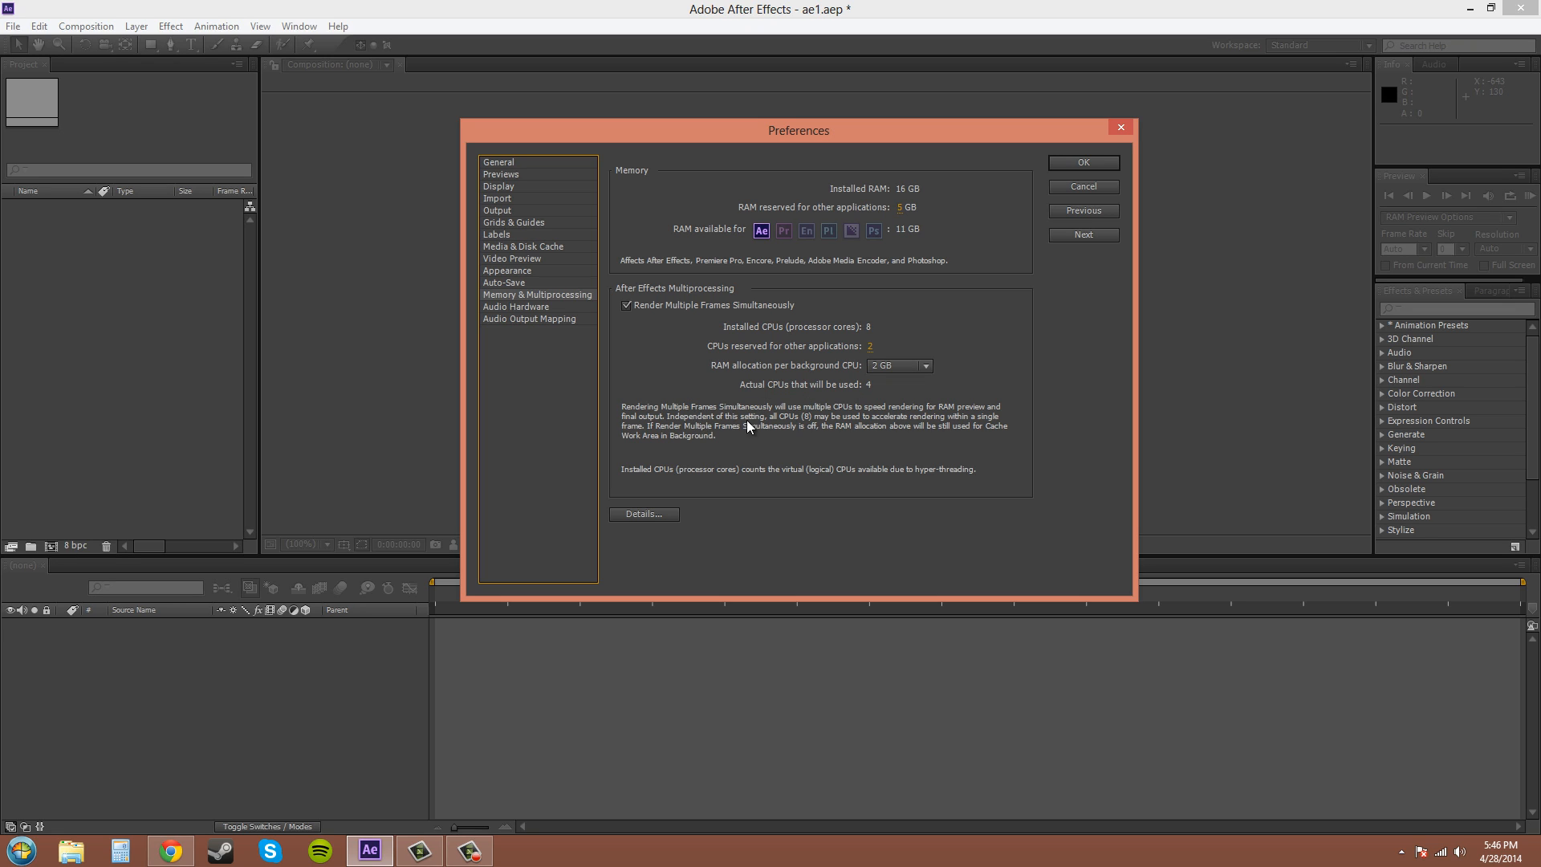
pyautogui.moveTo(759, 430)
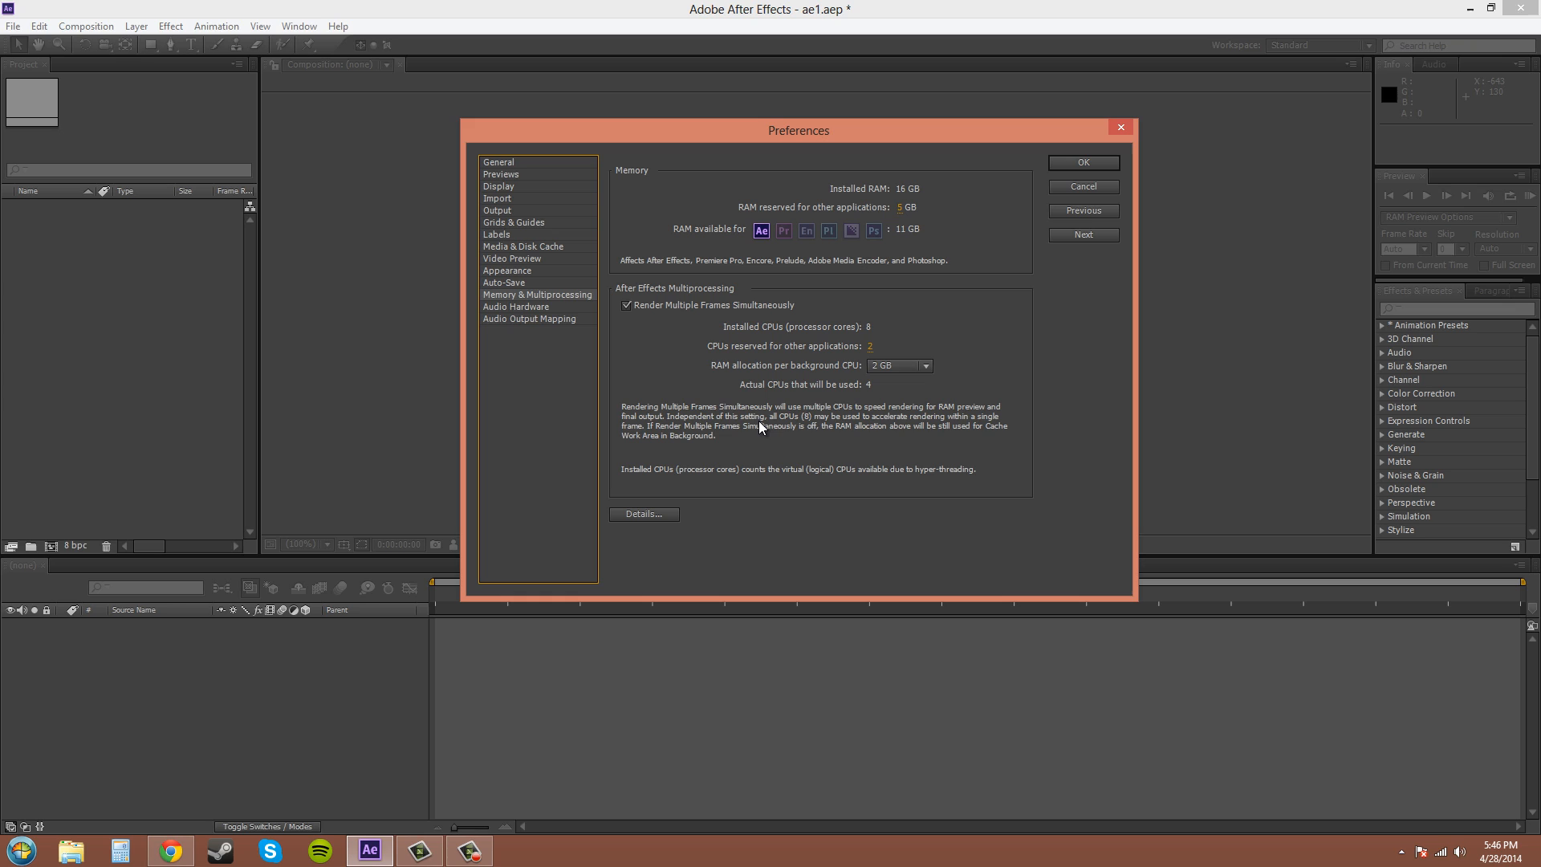
# - Look at the Audio Hardware page, then the Audio Output Mapping page
pyautogui.click(516, 306)
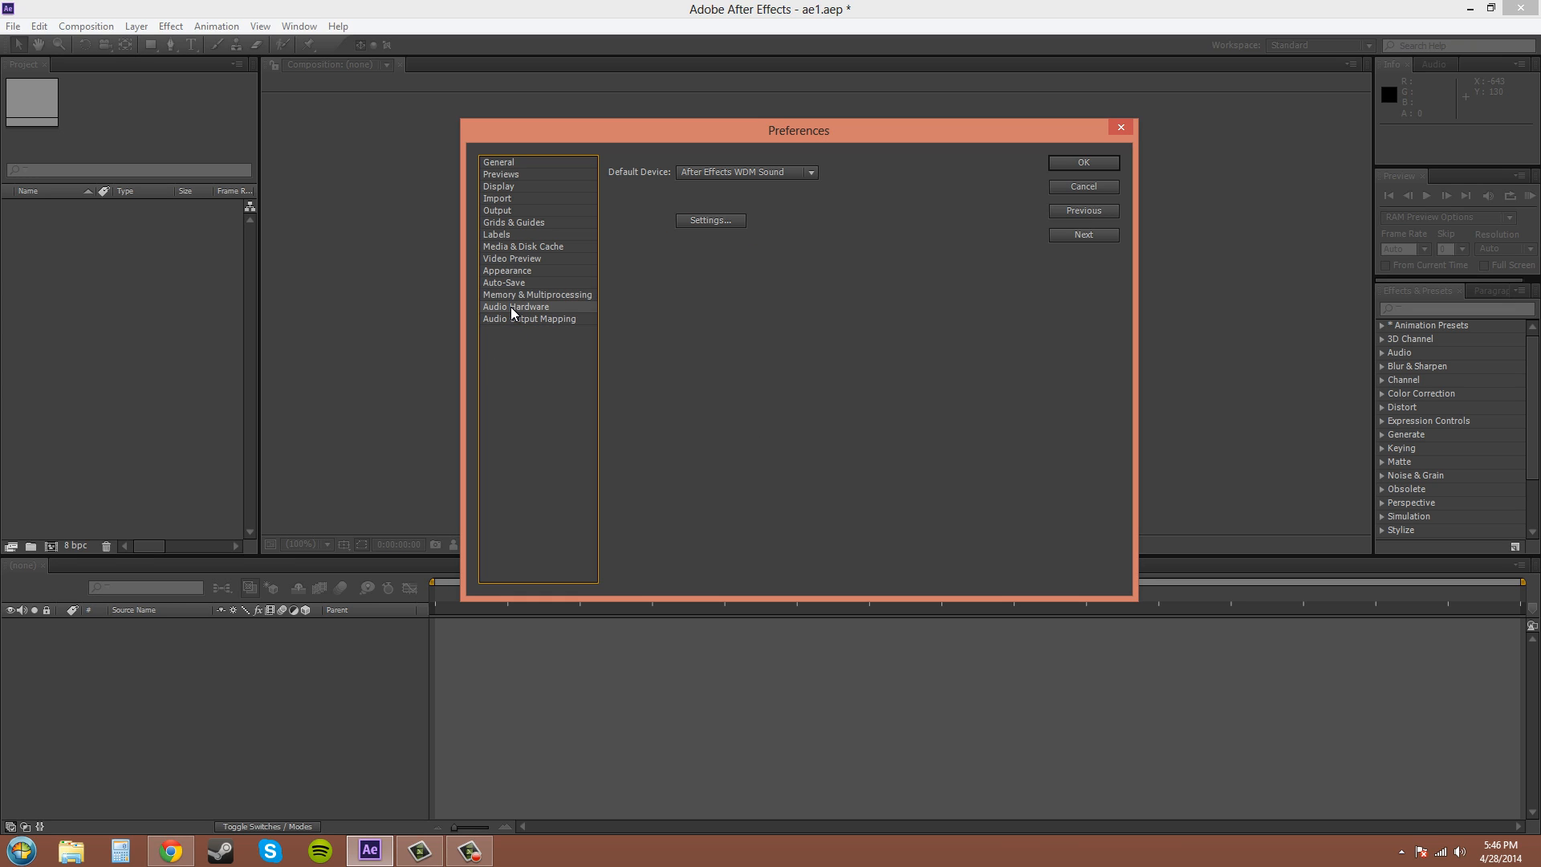
pyautogui.click(529, 319)
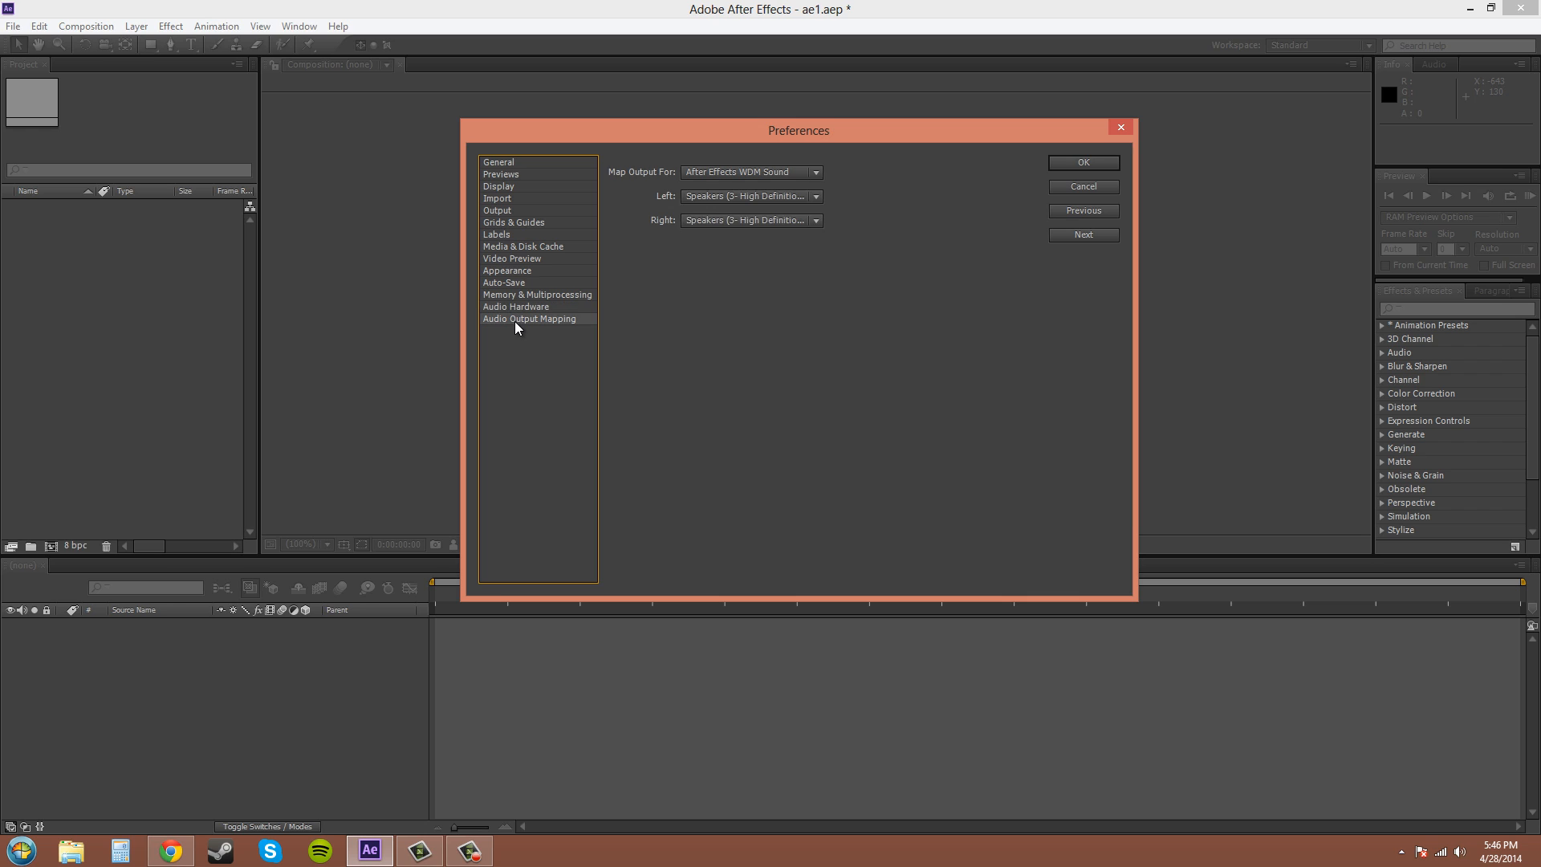
pyautogui.moveTo(934, 351)
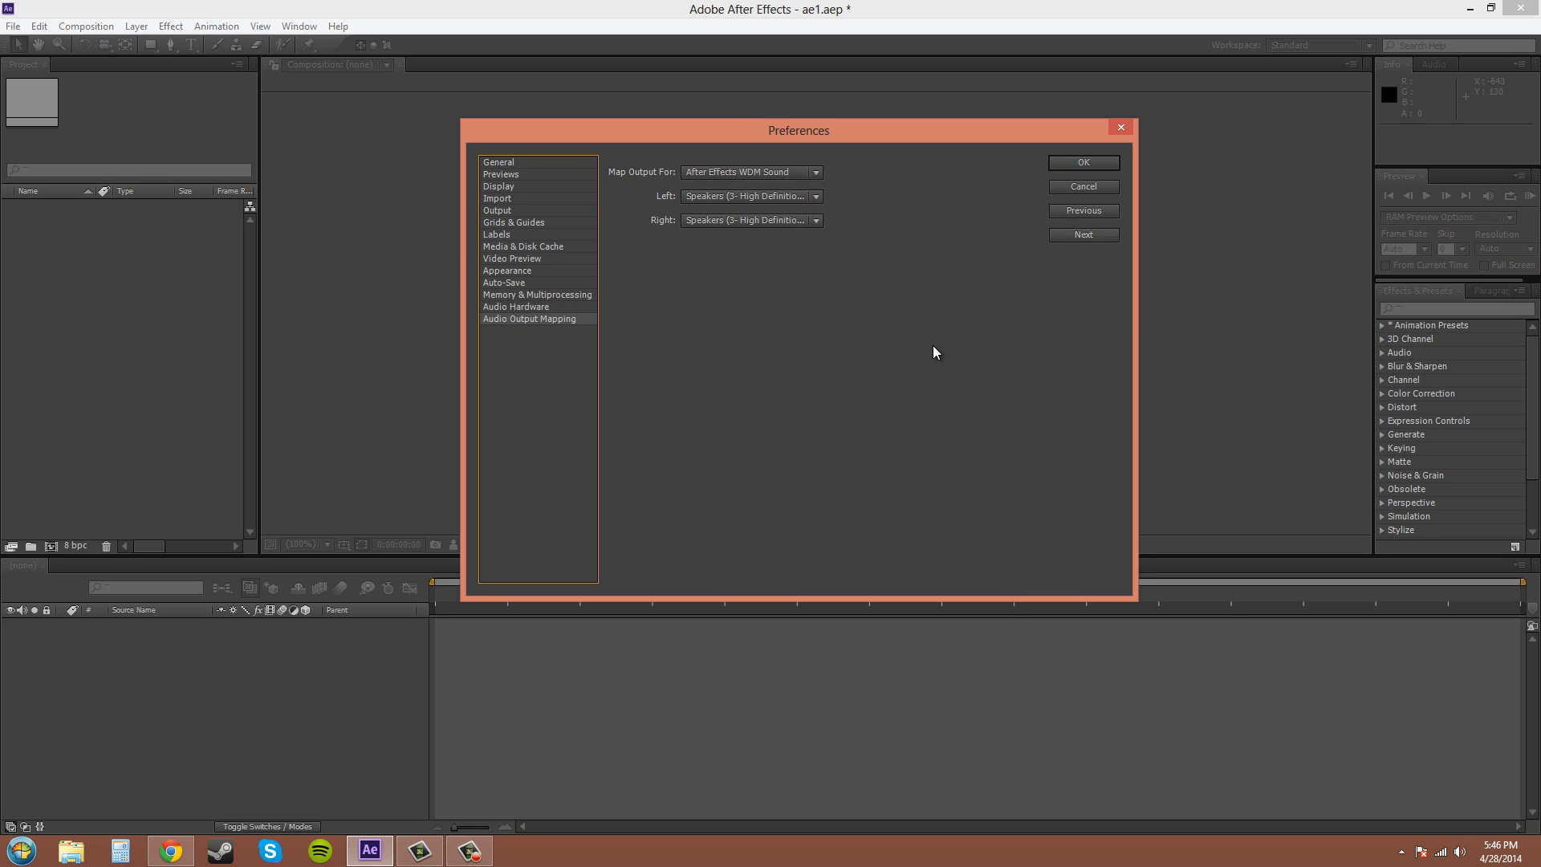